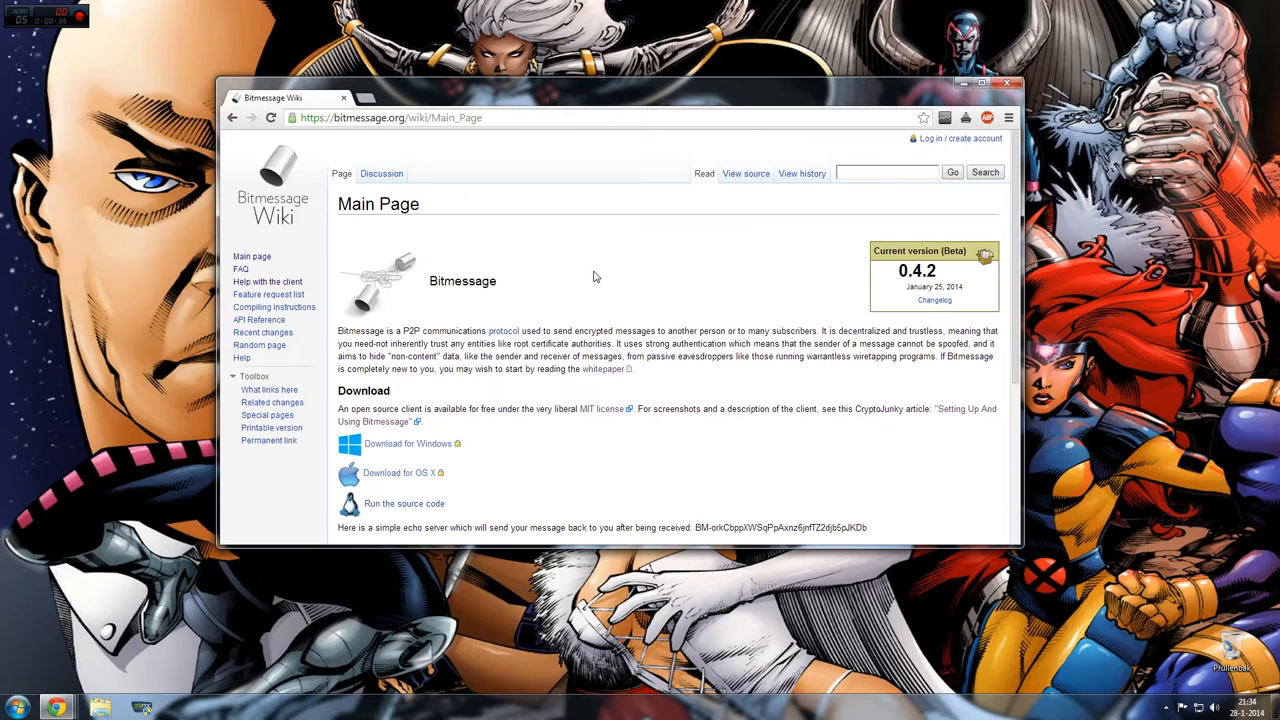
mouse_move(583, 277)
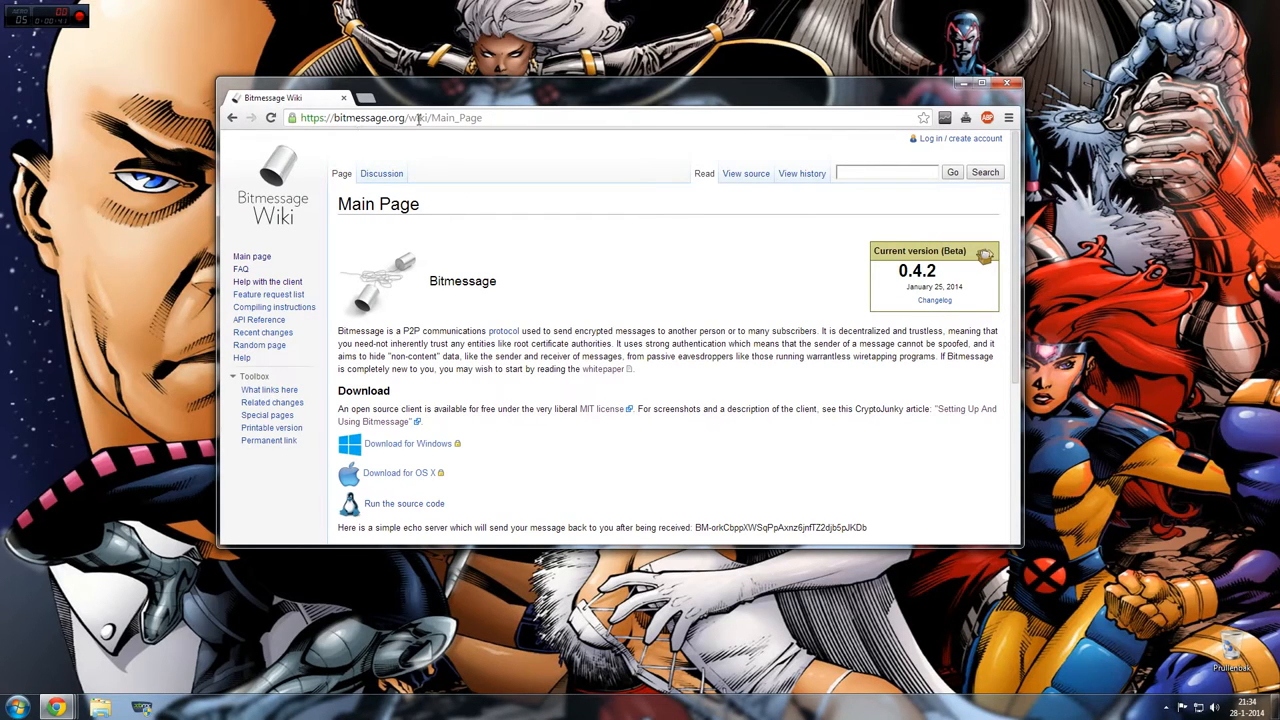
mouse_move(258, 225)
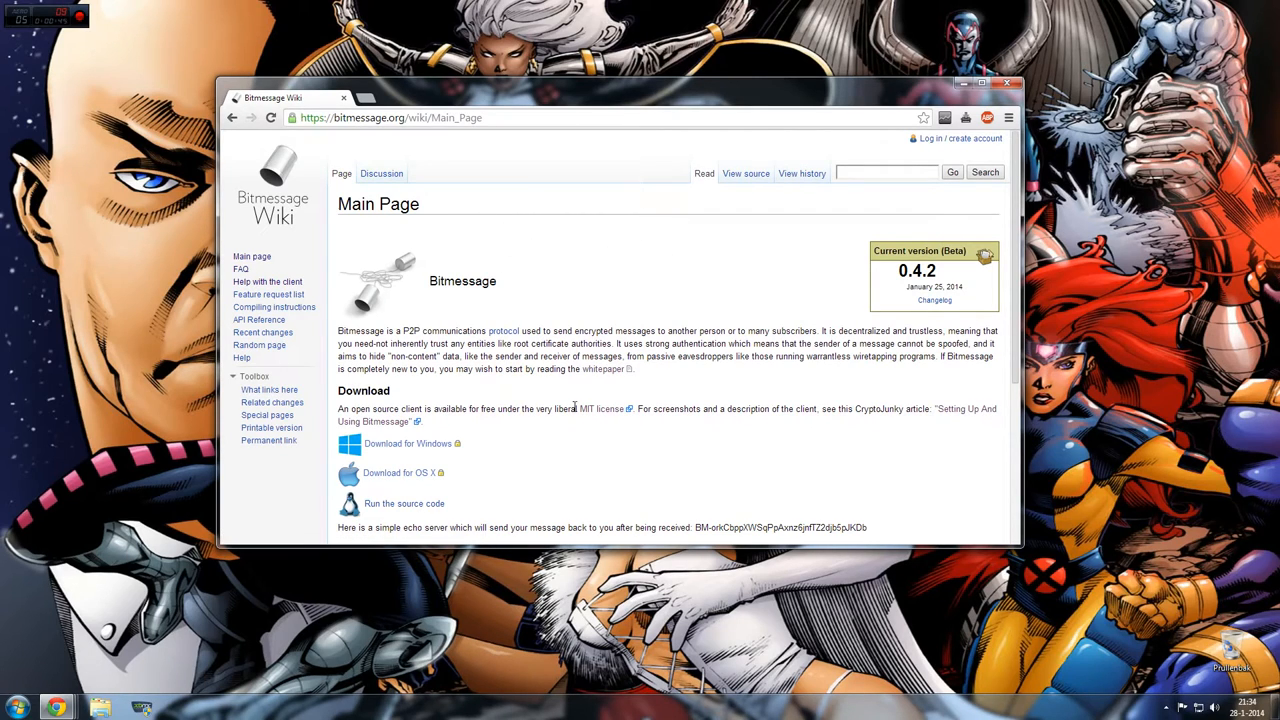
mouse_move(418, 444)
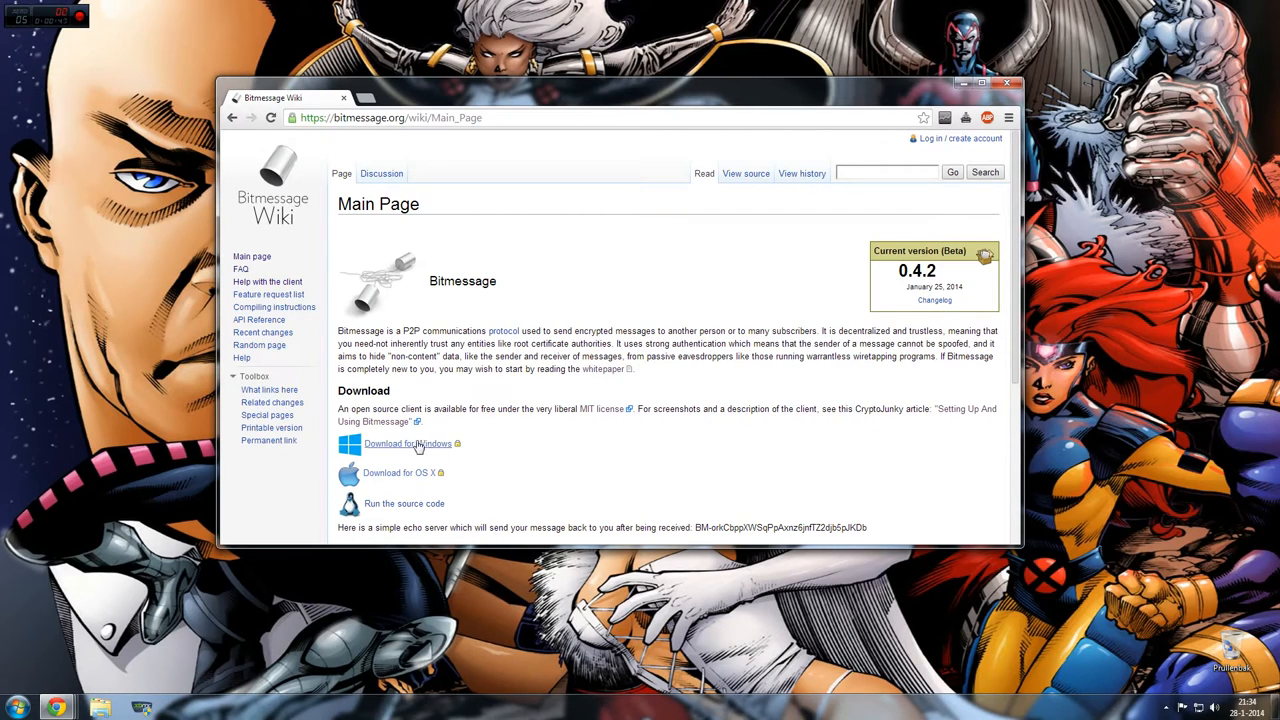
mouse_move(408, 443)
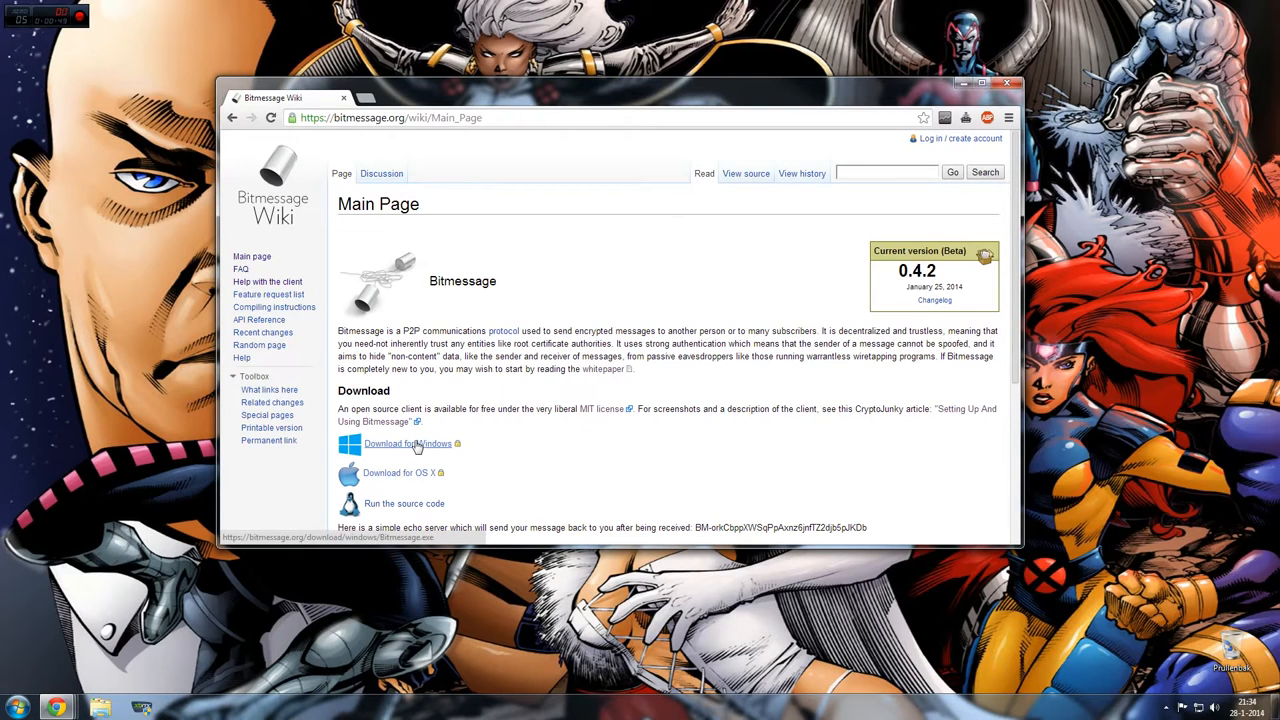
Step: Download Bitmessage.exe via the wiki's 'Download for Windows' link
left_click(404, 443)
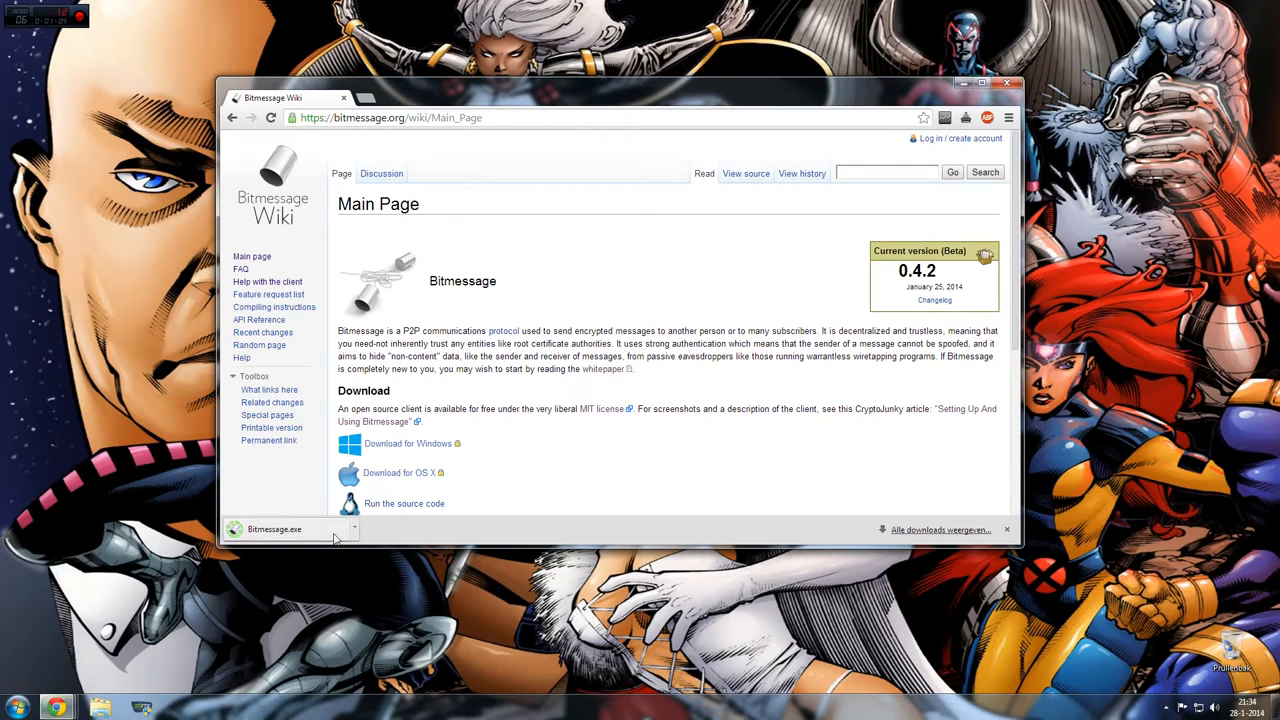
mouse_move(182, 384)
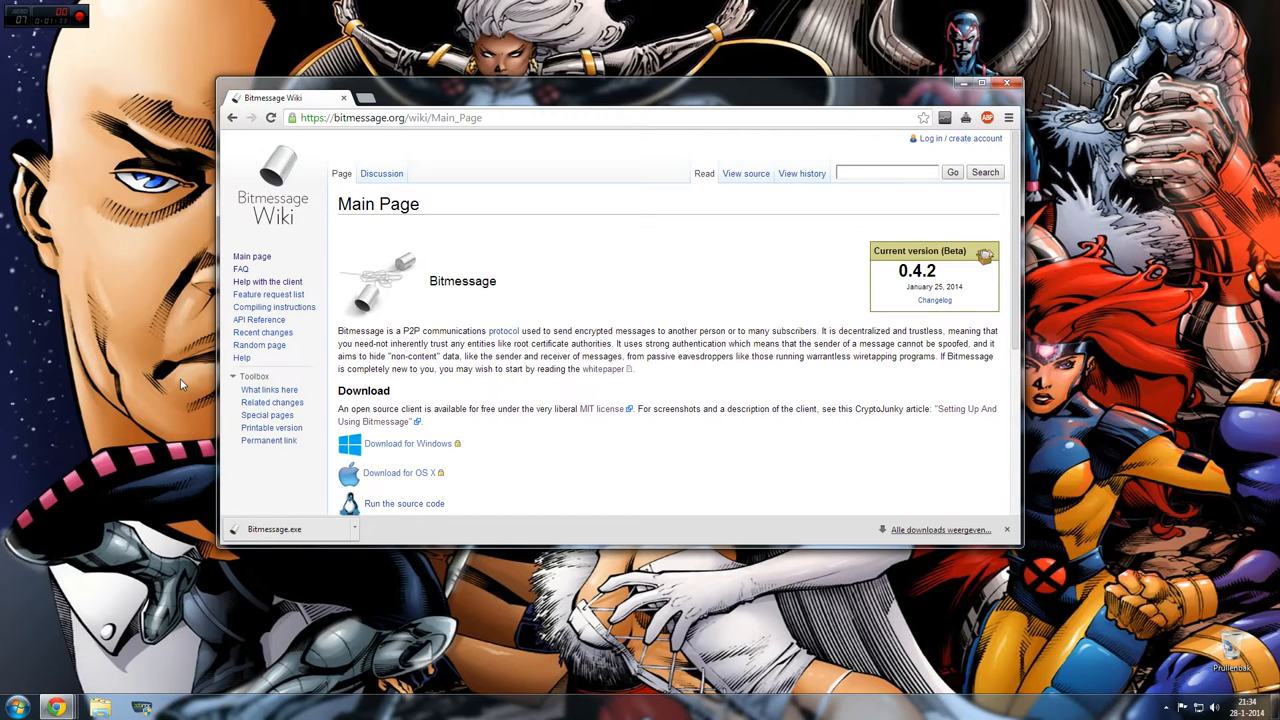
mouse_move(267, 504)
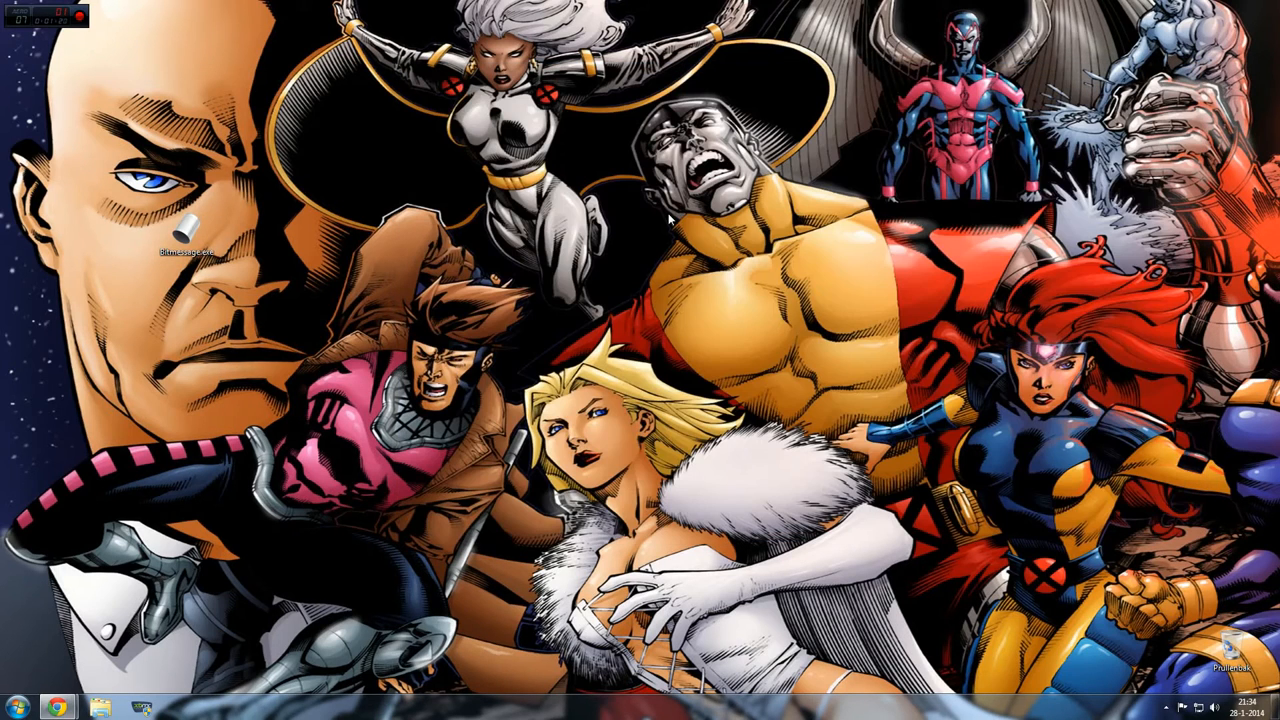
mouse_move(185, 235)
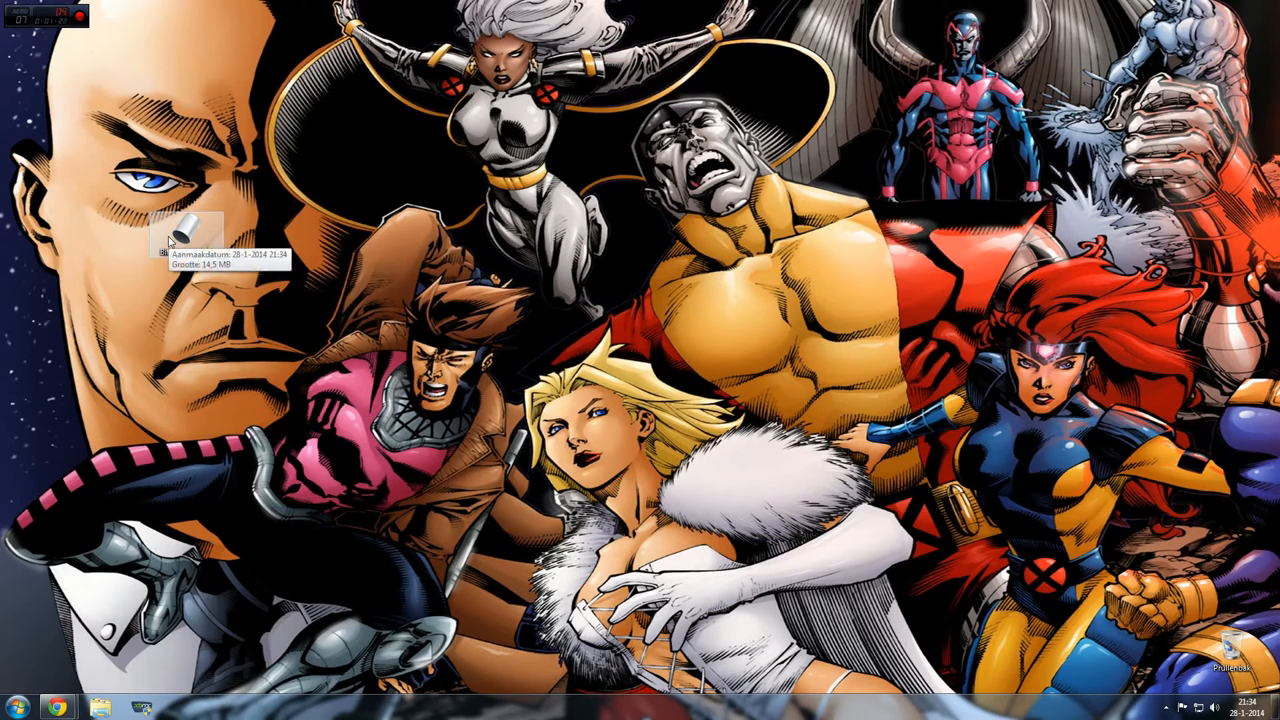
Step: Launch Bitmessage.exe from its desktop icon
double_click(186, 230)
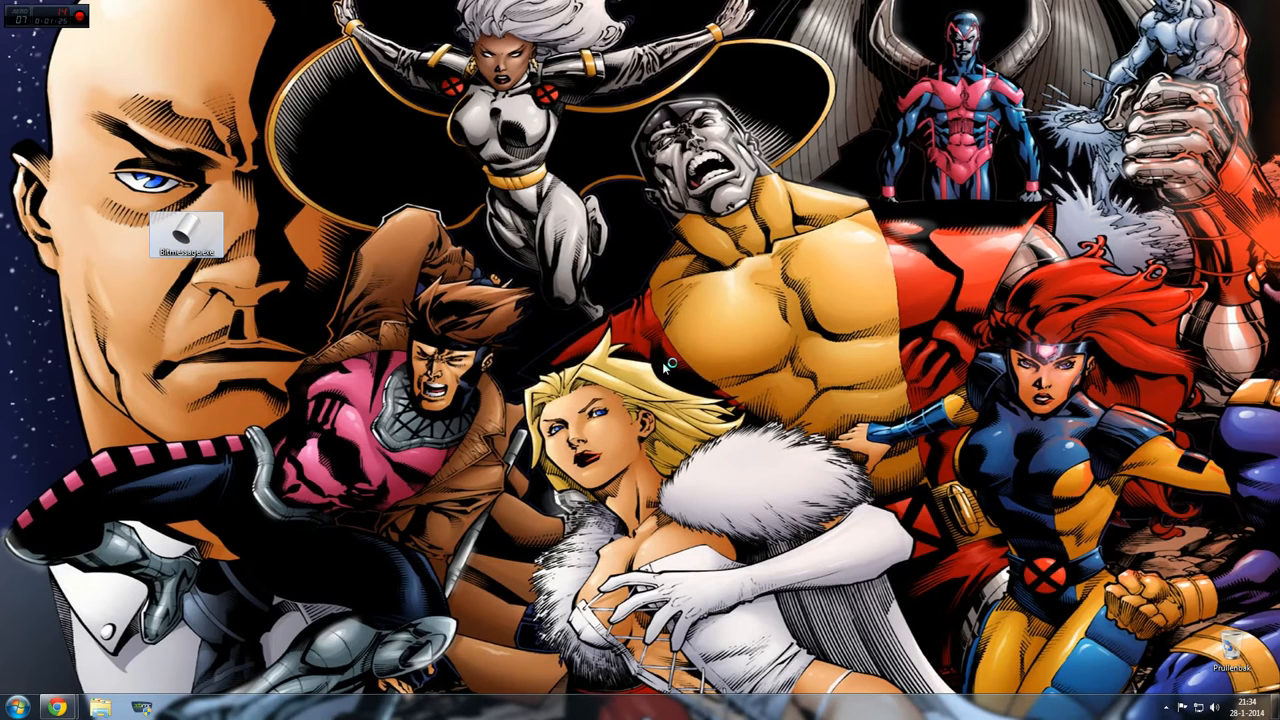
double_click(187, 235)
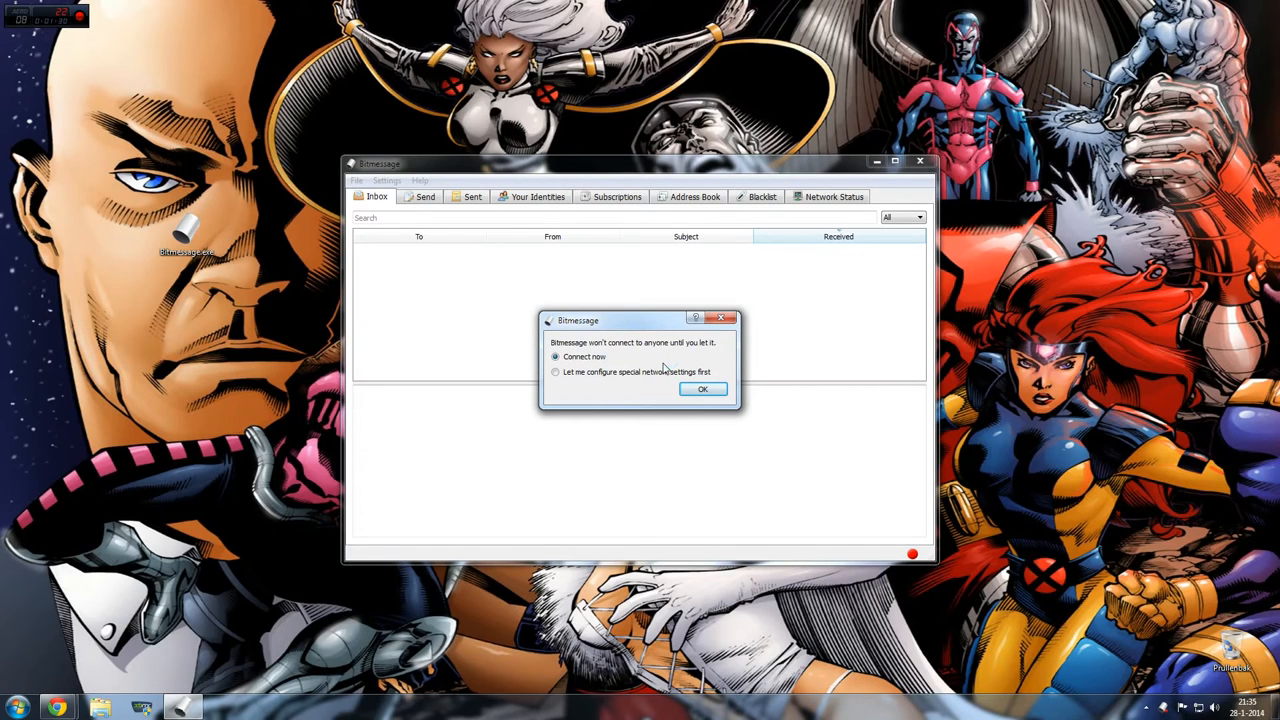
mouse_move(530, 320)
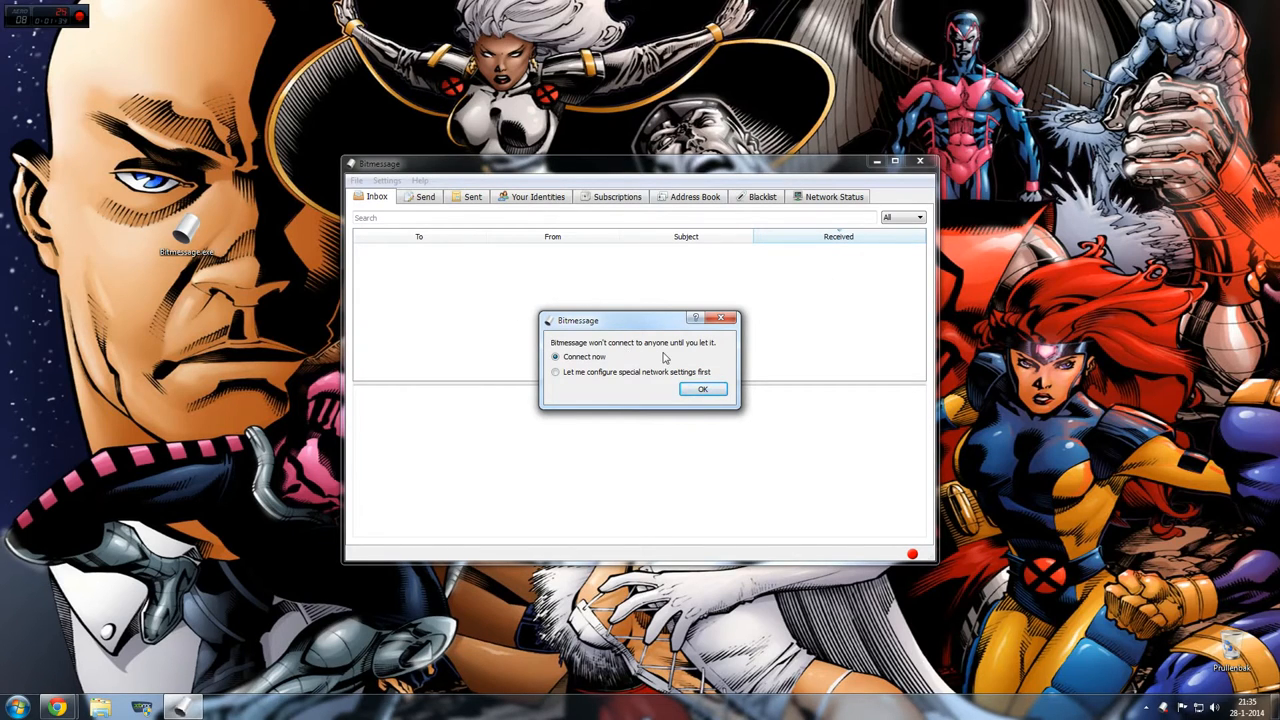
mouse_move(588, 365)
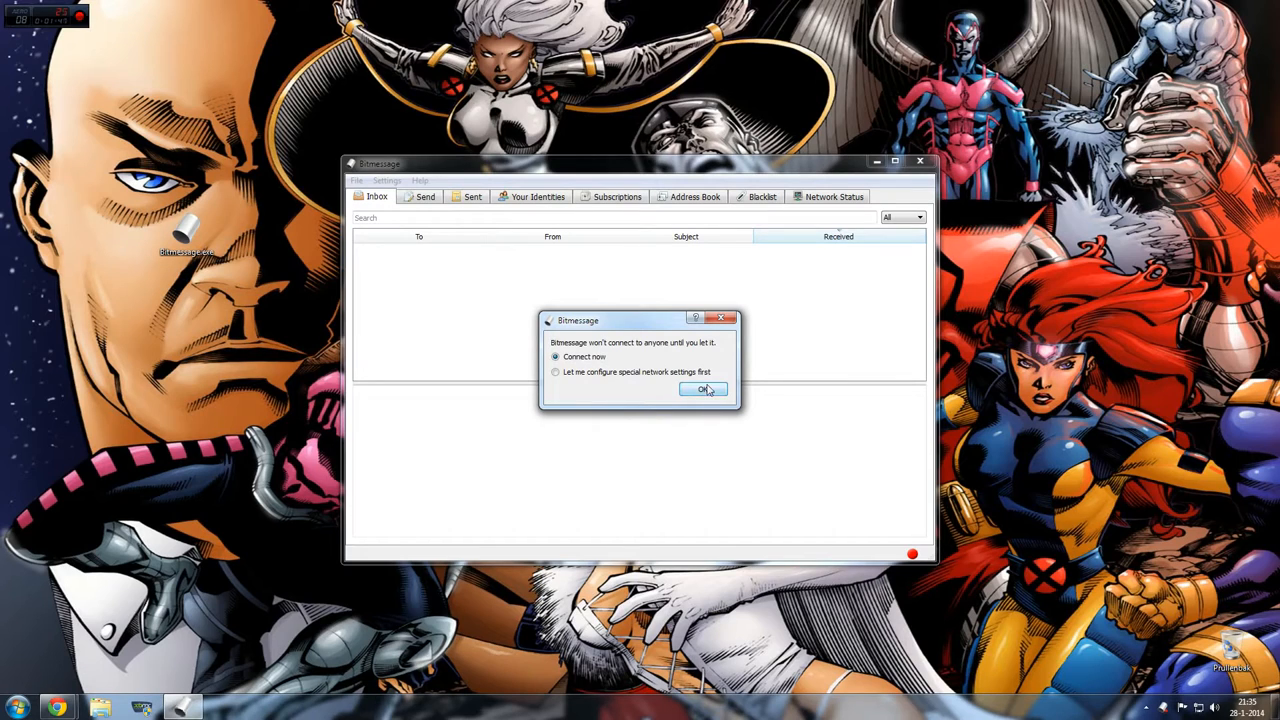
Step: Accept 'Connect now' in the startup connection dialog
left_click(703, 389)
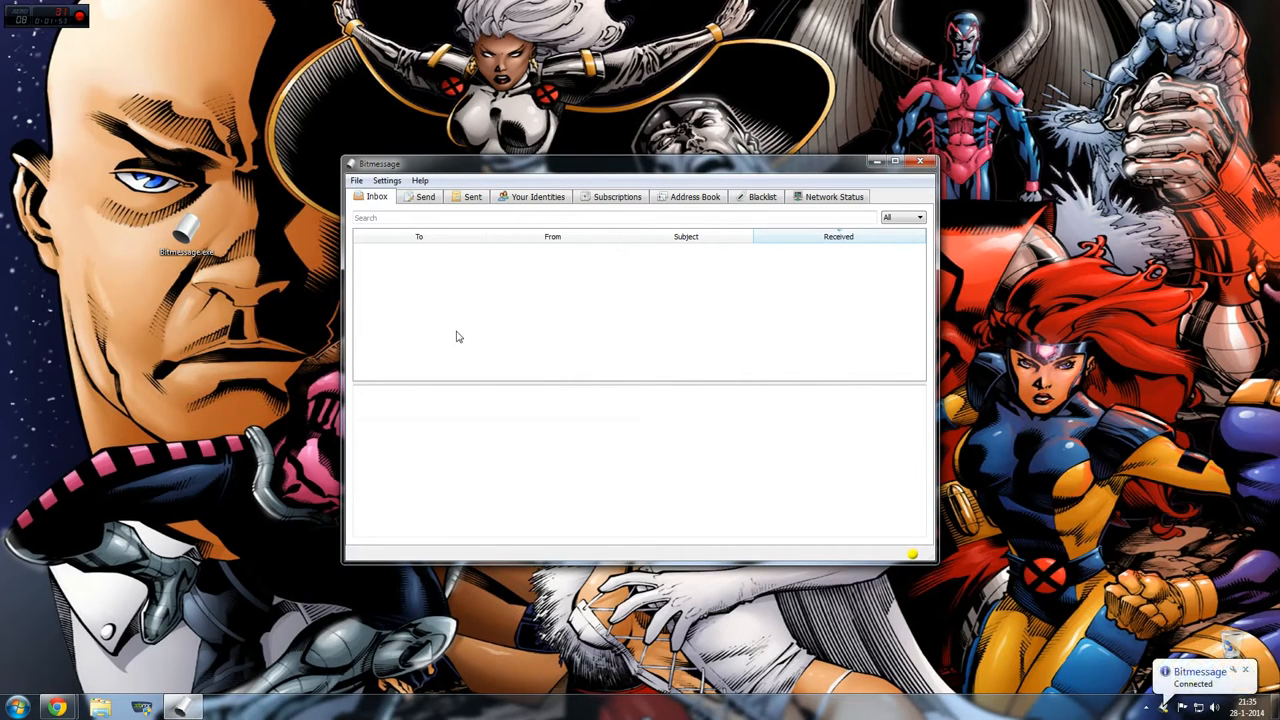
mouse_move(910, 557)
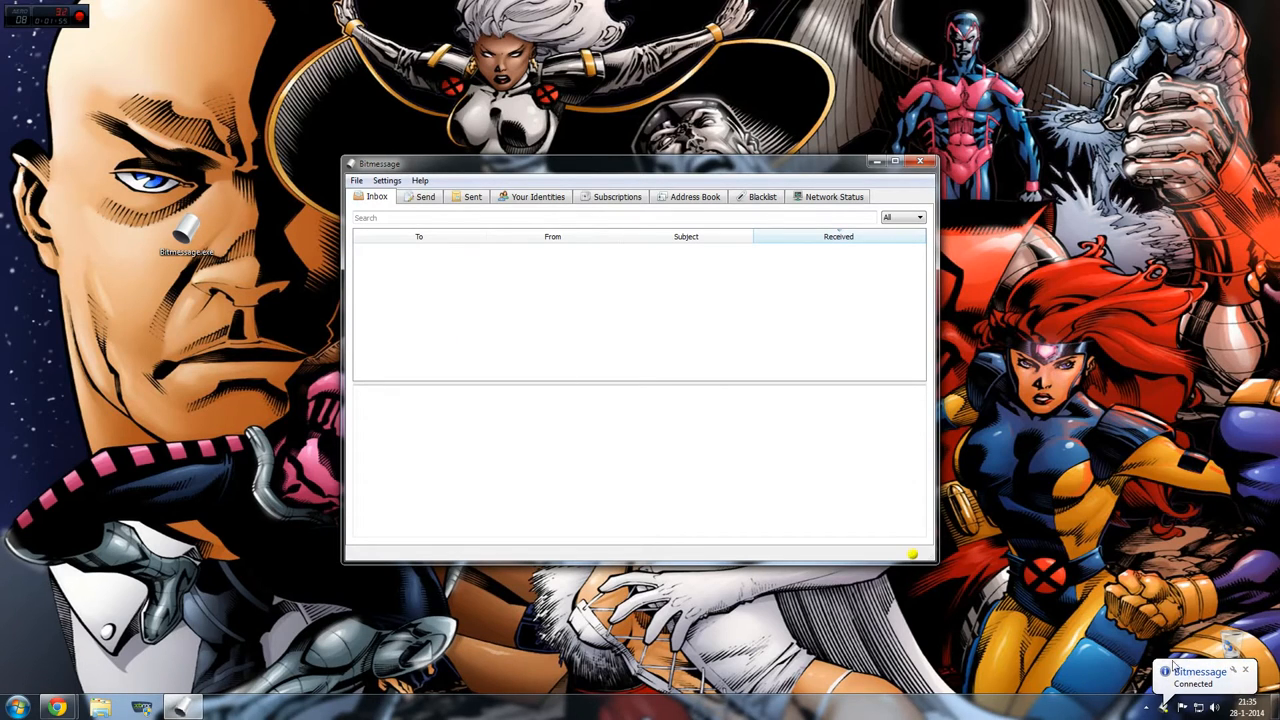
mouse_move(918, 562)
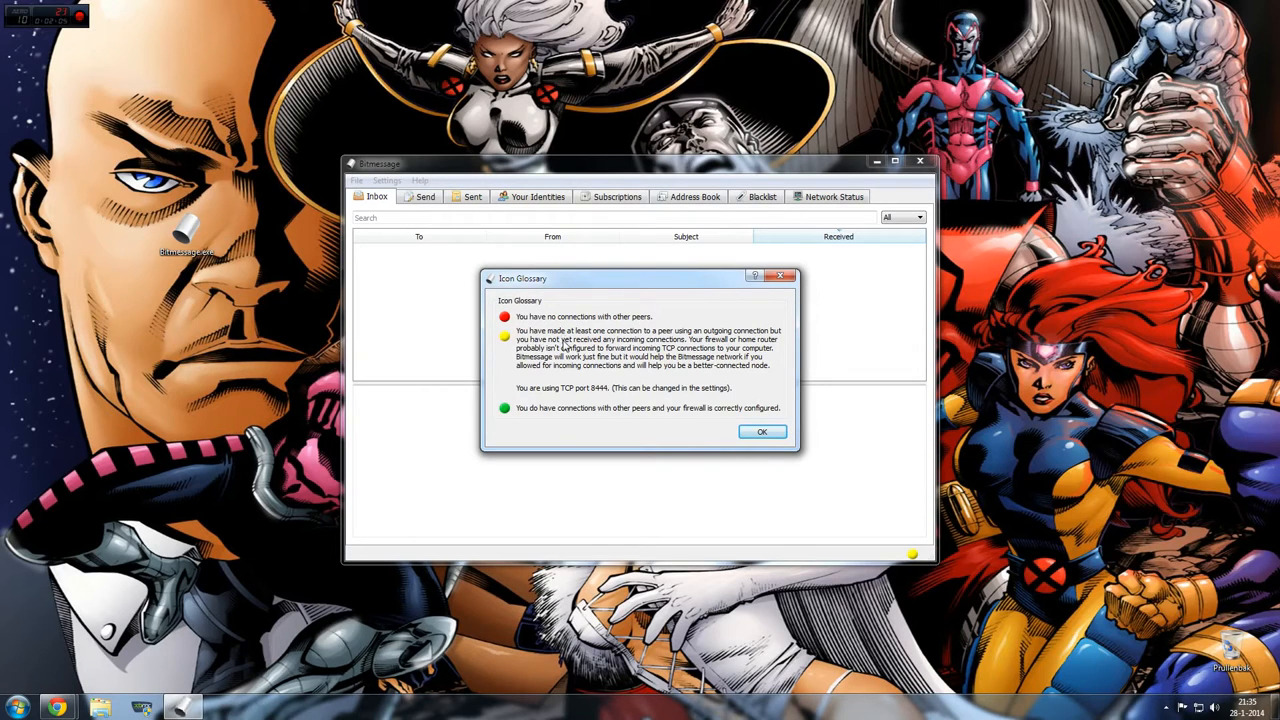
mouse_move(510, 422)
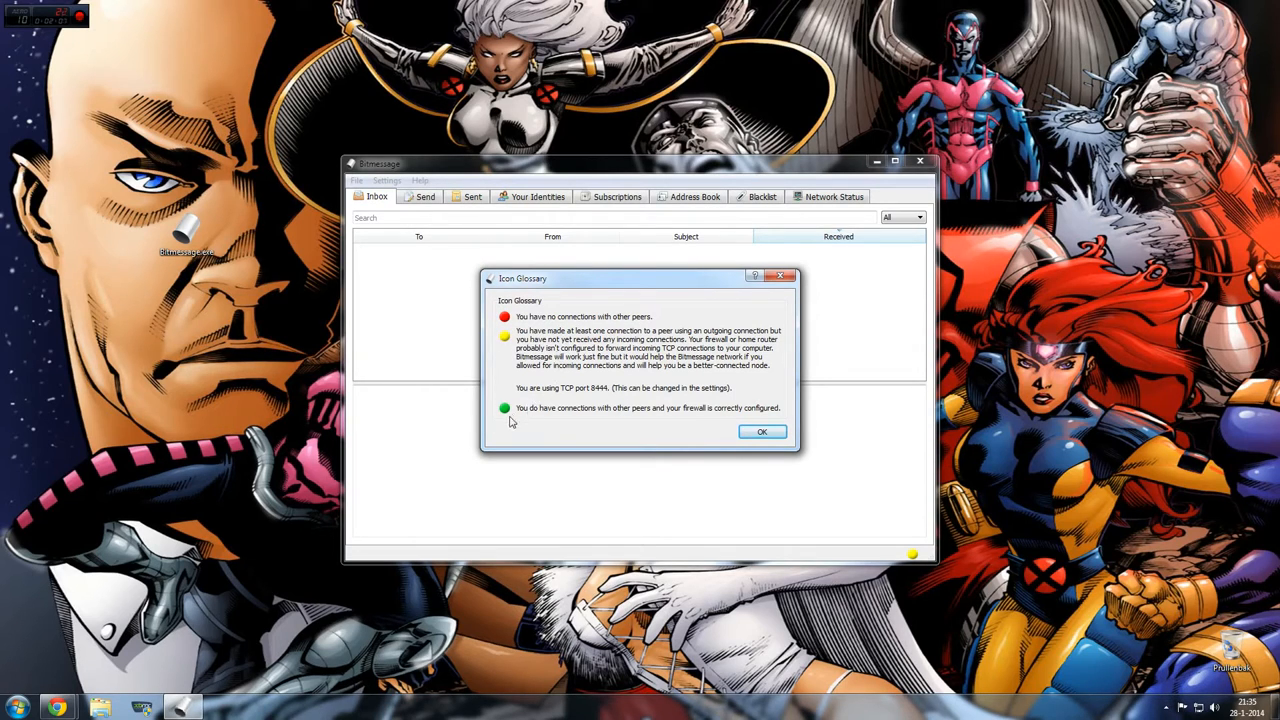
mouse_move(593, 418)
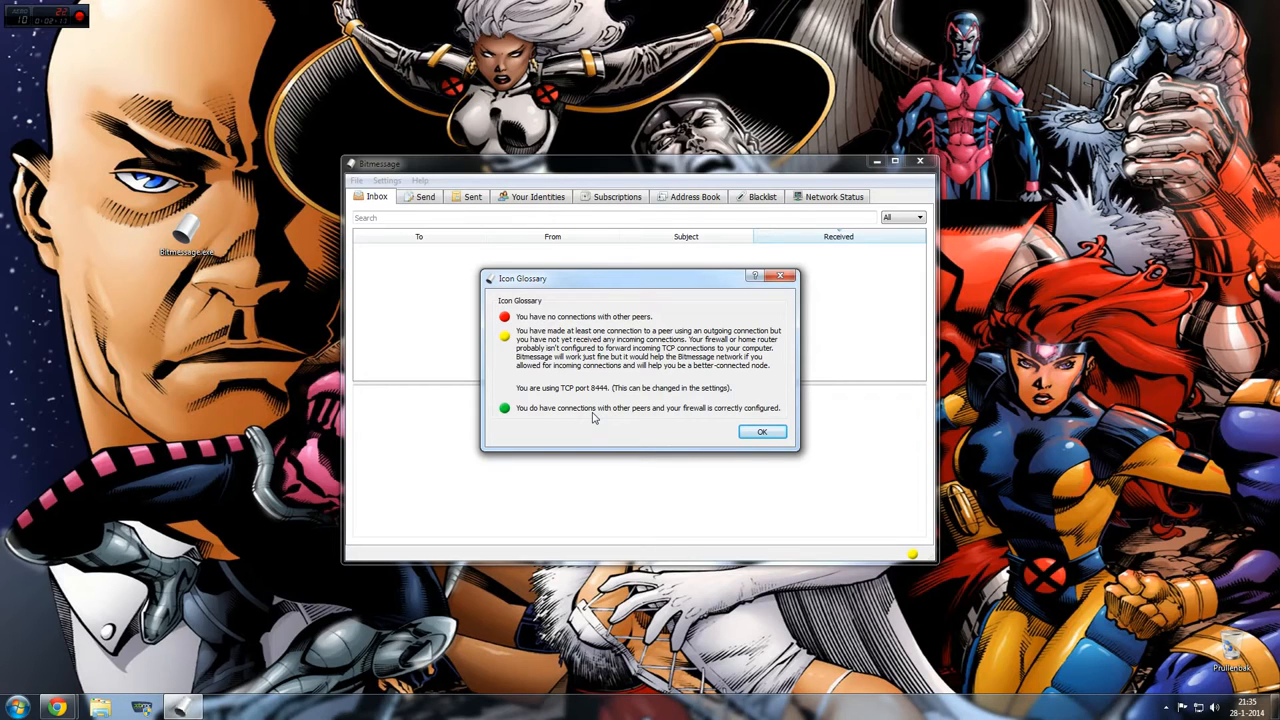
mouse_move(640, 394)
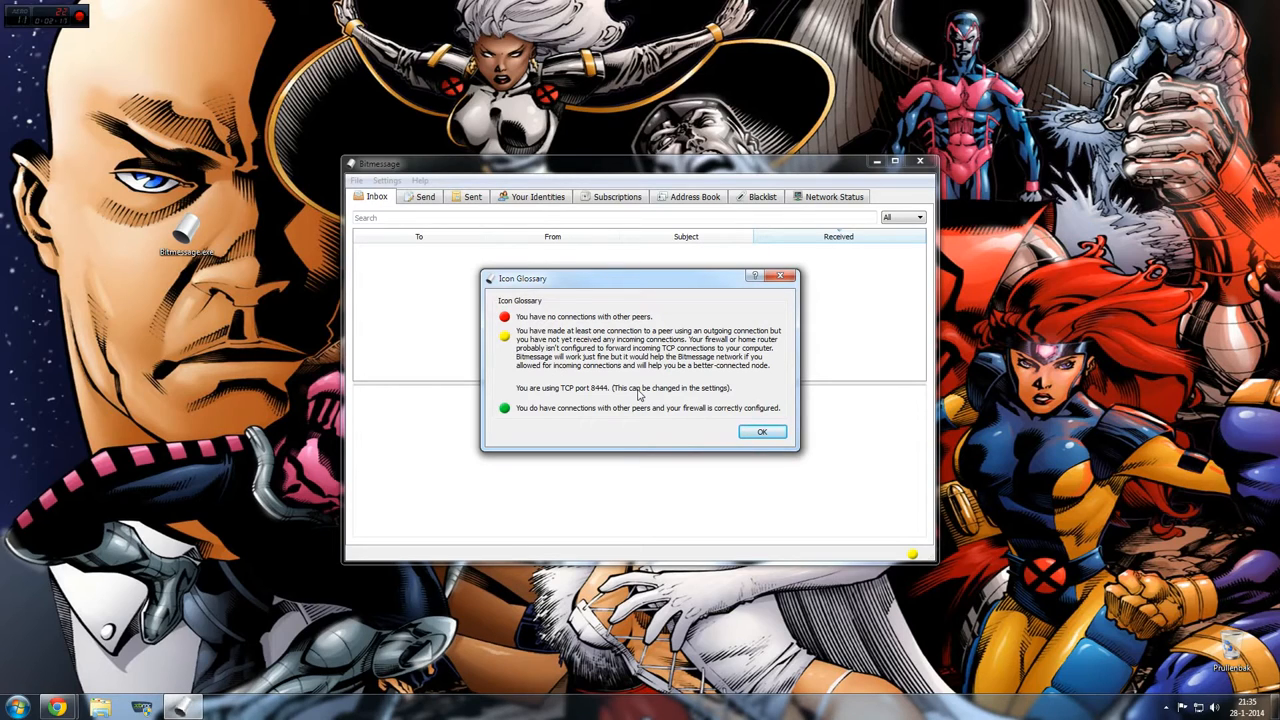
mouse_move(587, 385)
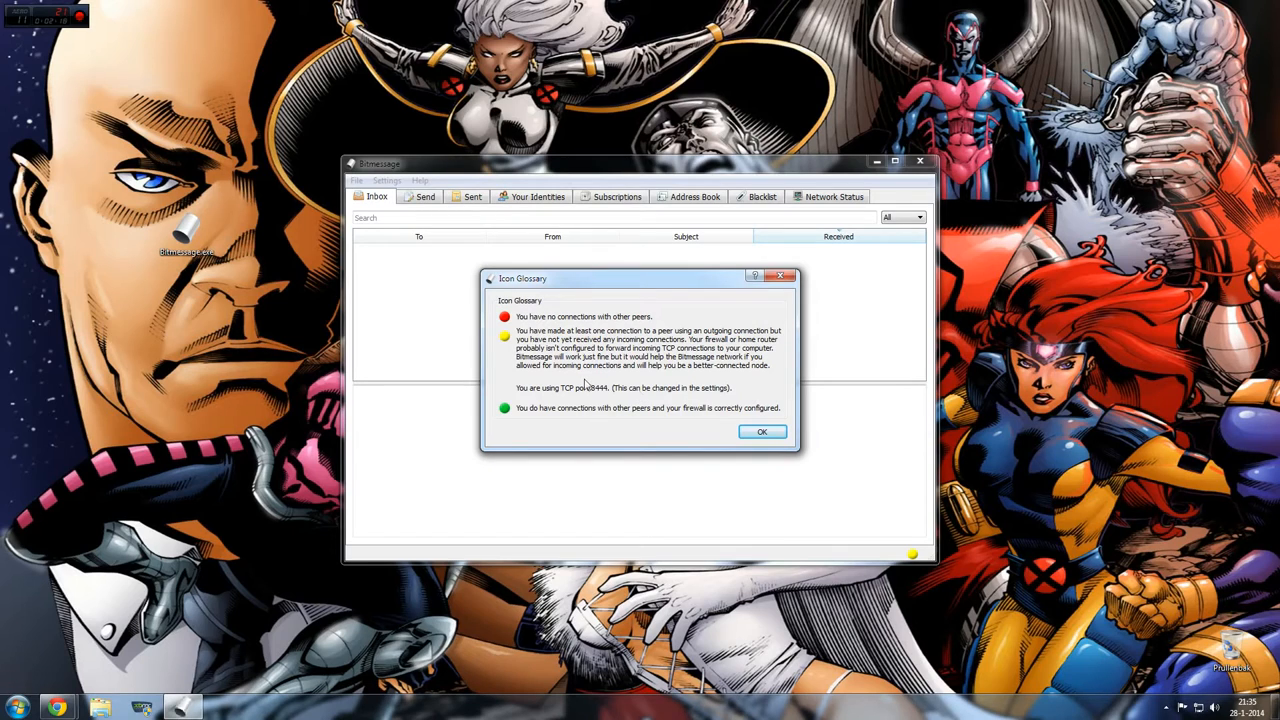
mouse_move(670, 375)
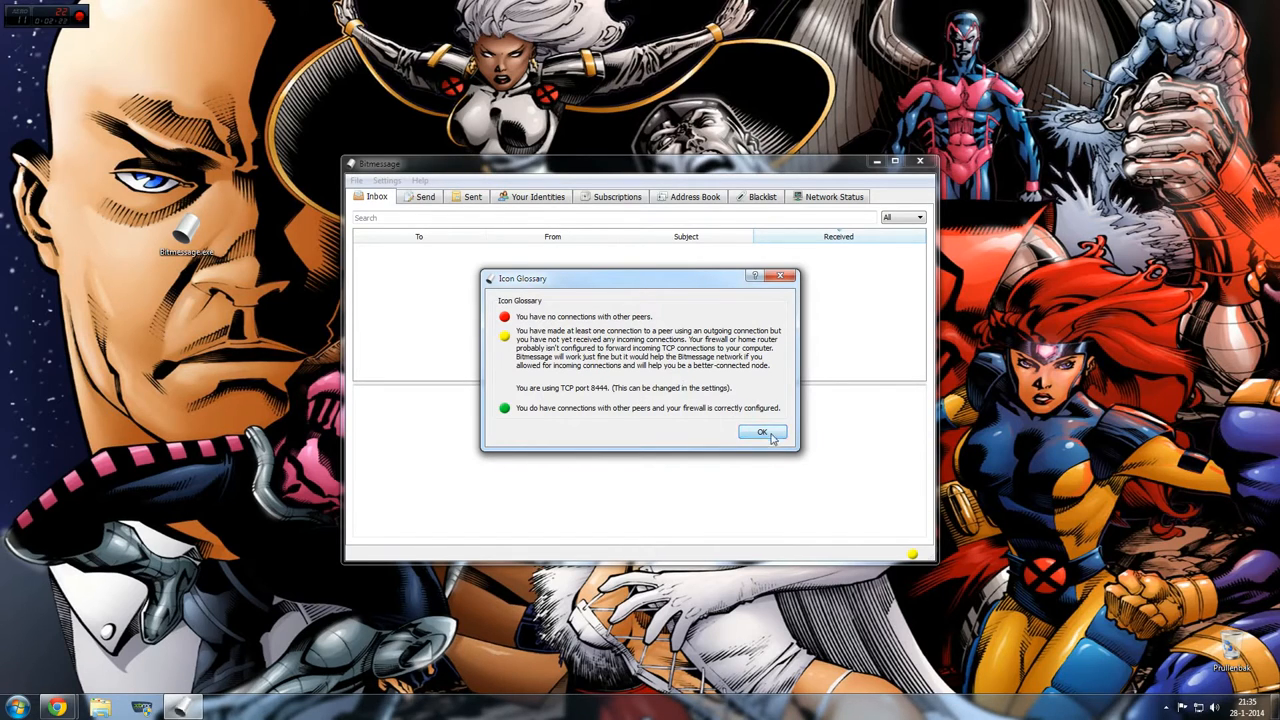
left_click(763, 432)
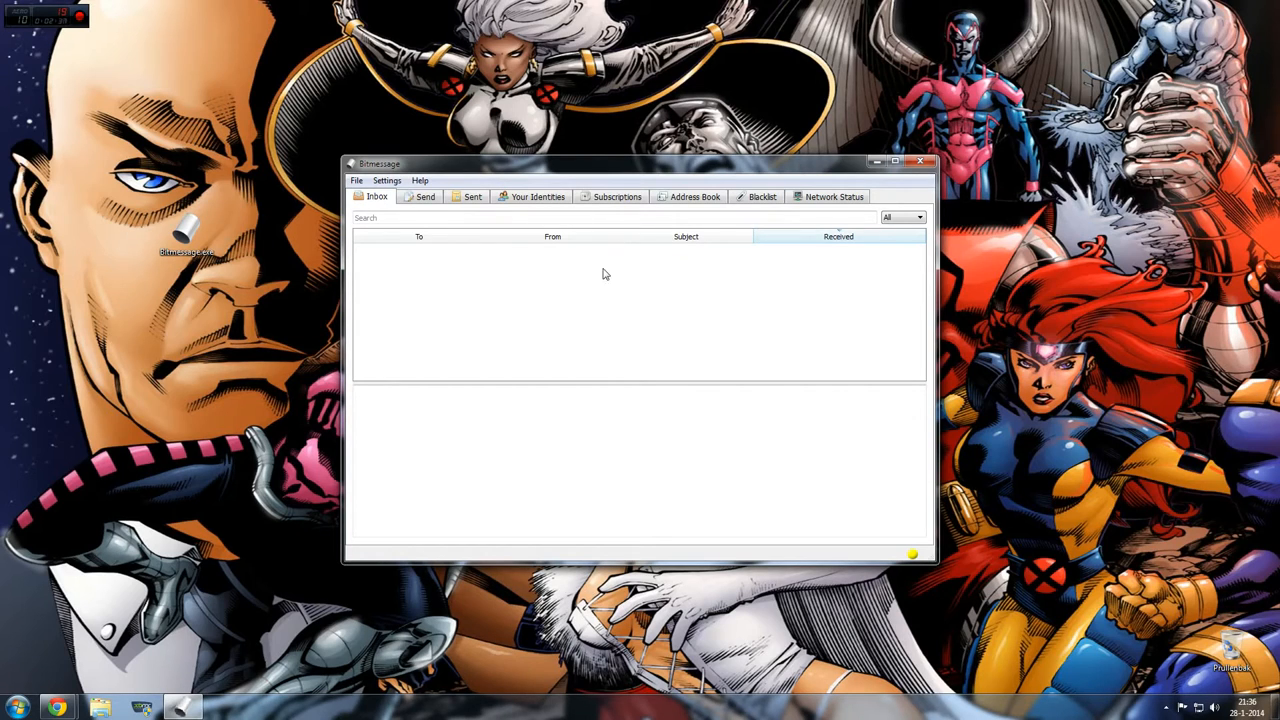
Step: Open the Create new Address dialog from the Your Identities tab
left_click(537, 196)
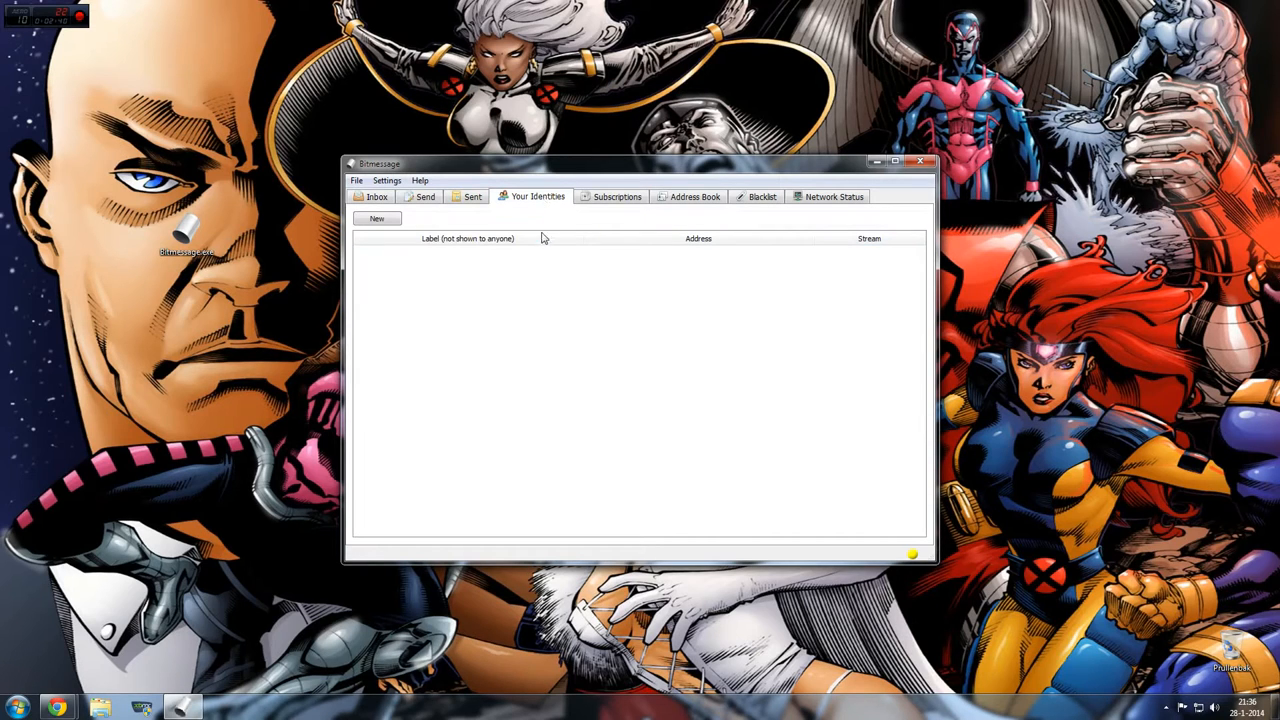
left_click(376, 218)
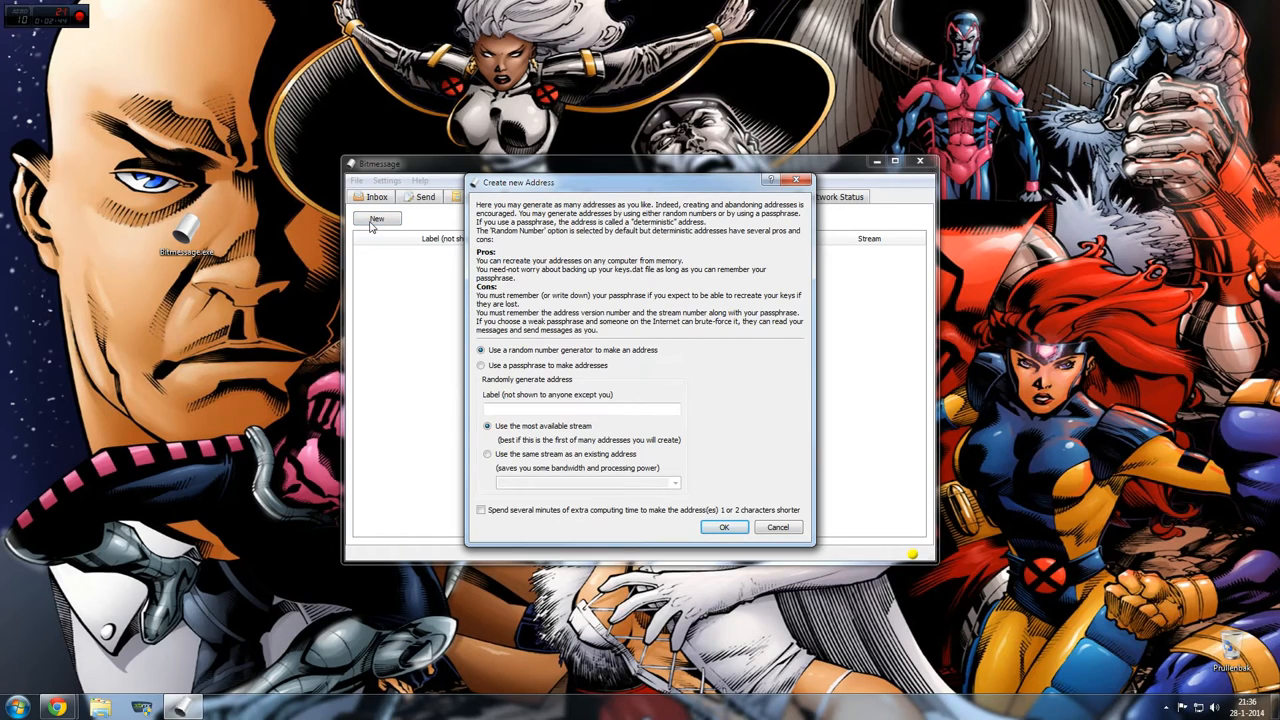
mouse_move(530, 263)
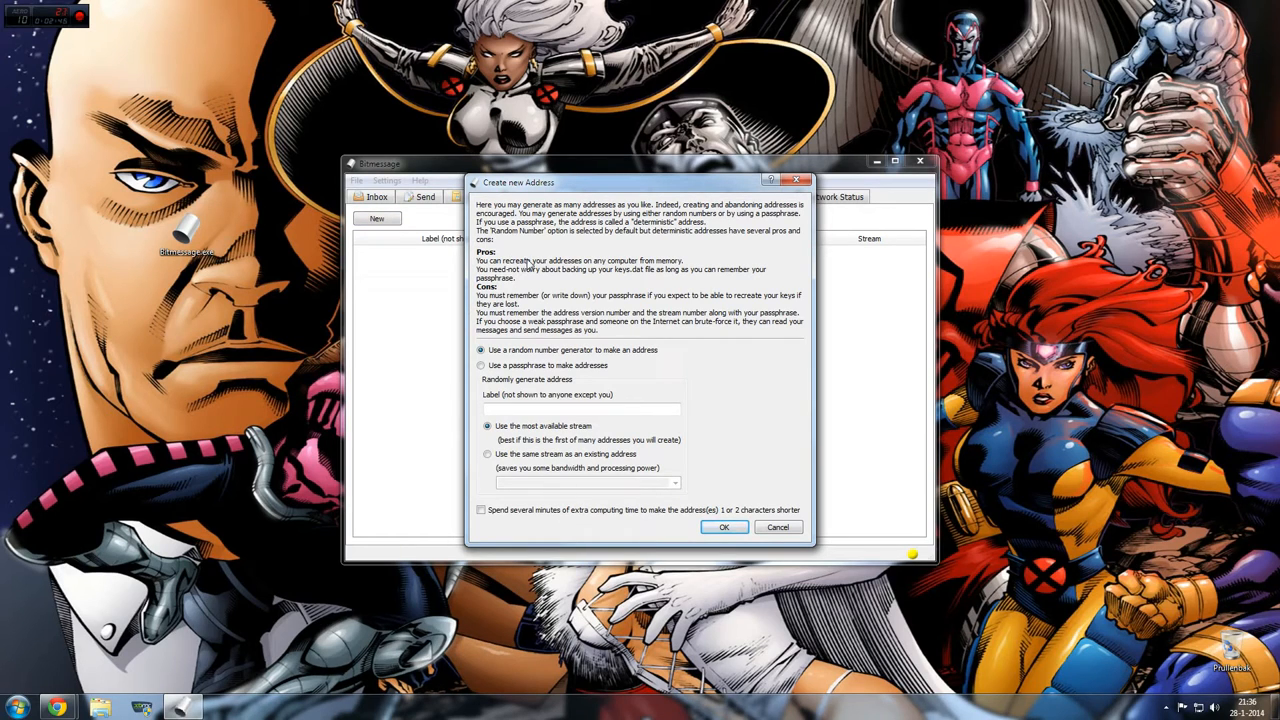
mouse_move(563, 282)
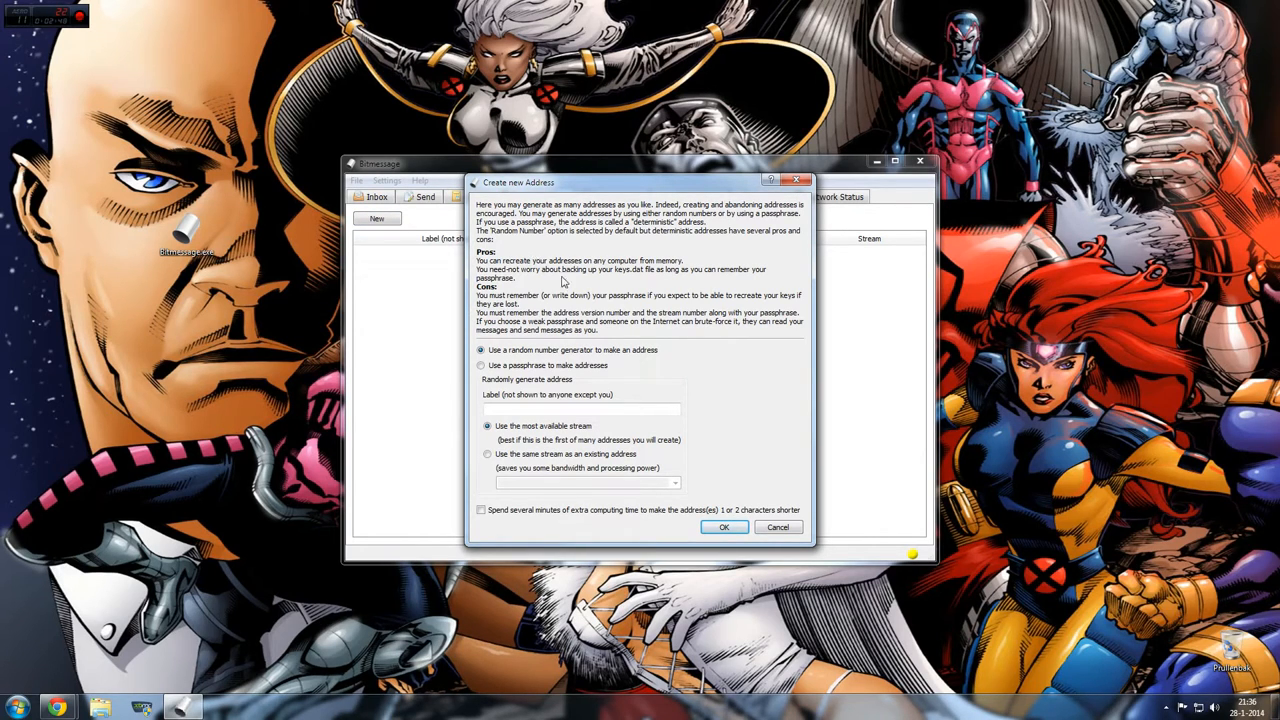
mouse_move(618, 378)
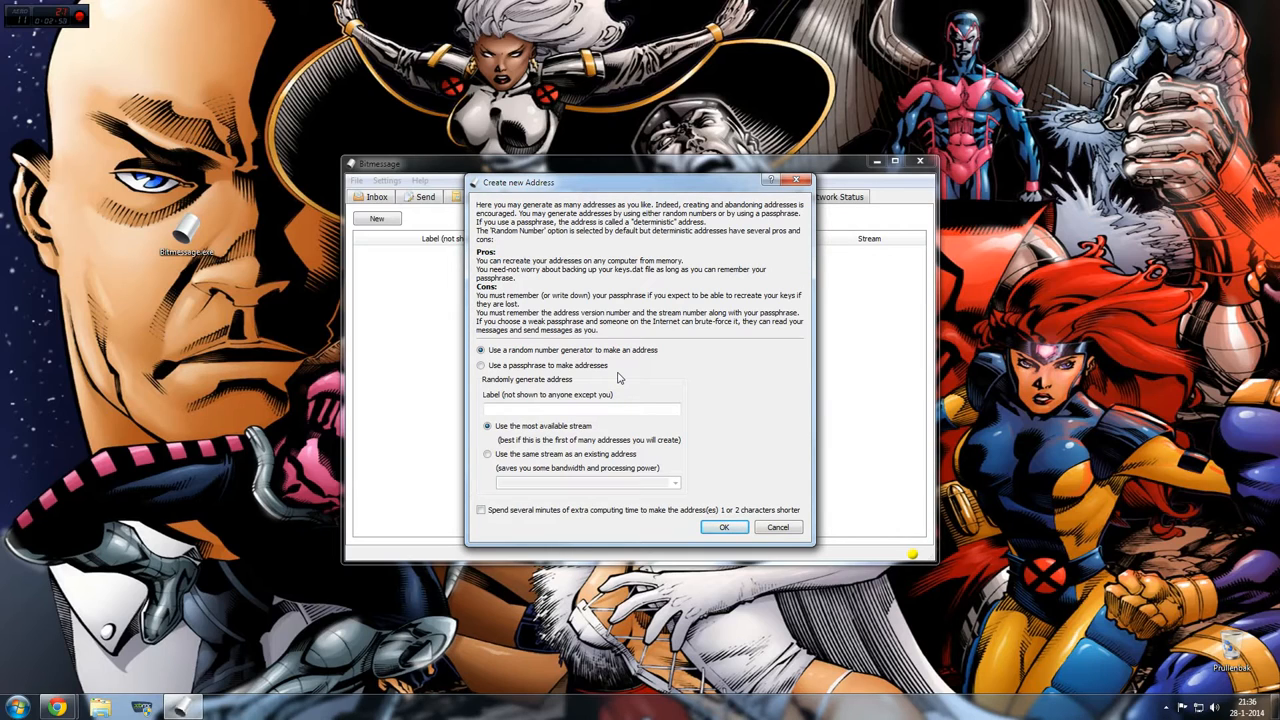
mouse_move(670, 365)
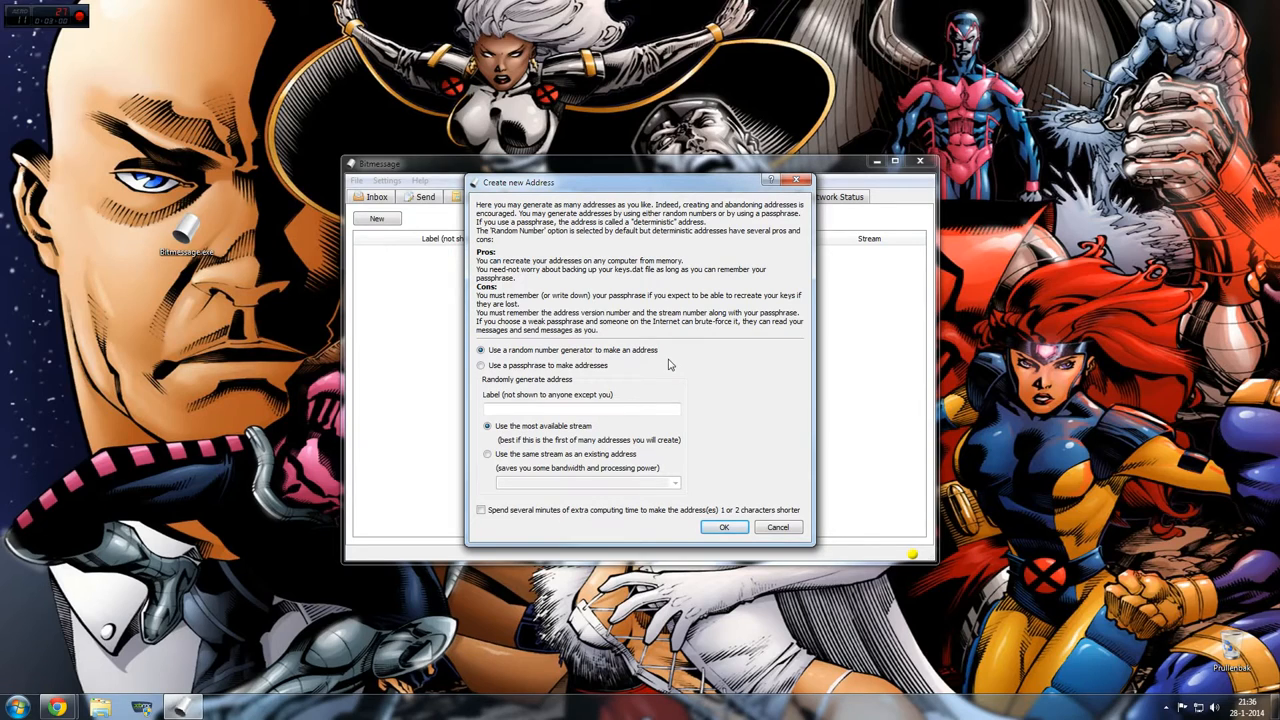
mouse_move(558, 322)
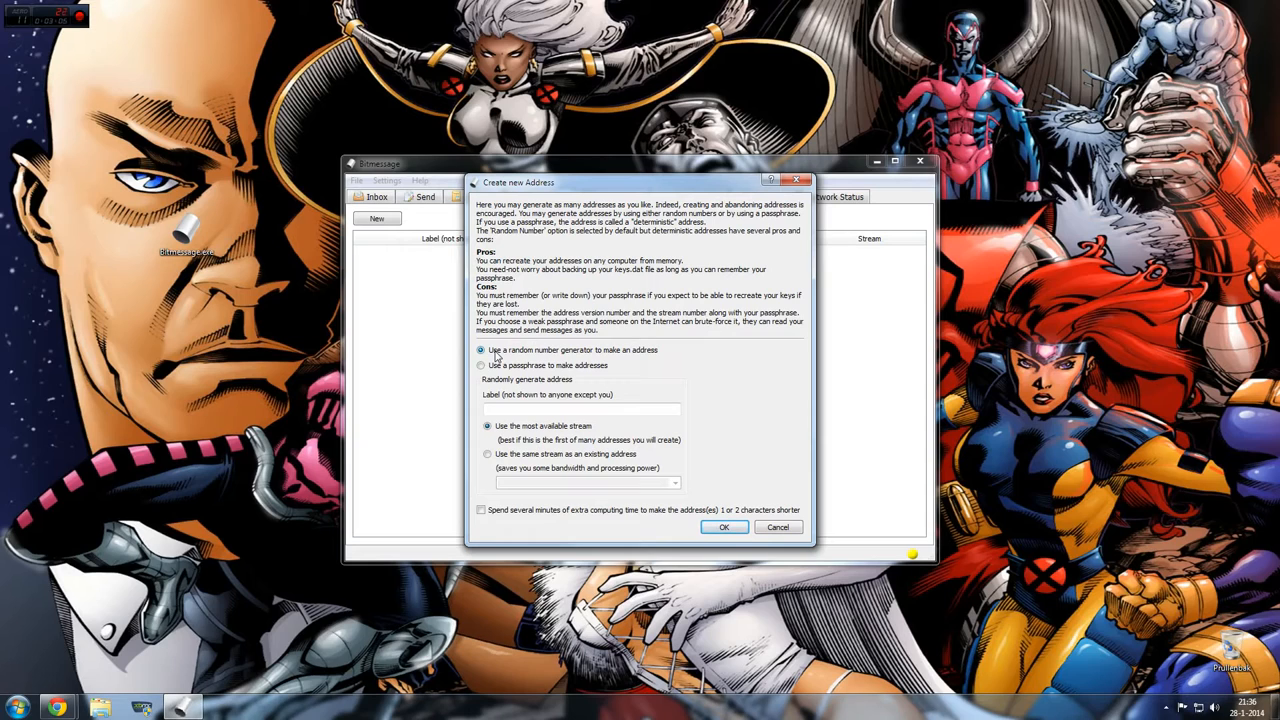
mouse_move(553, 375)
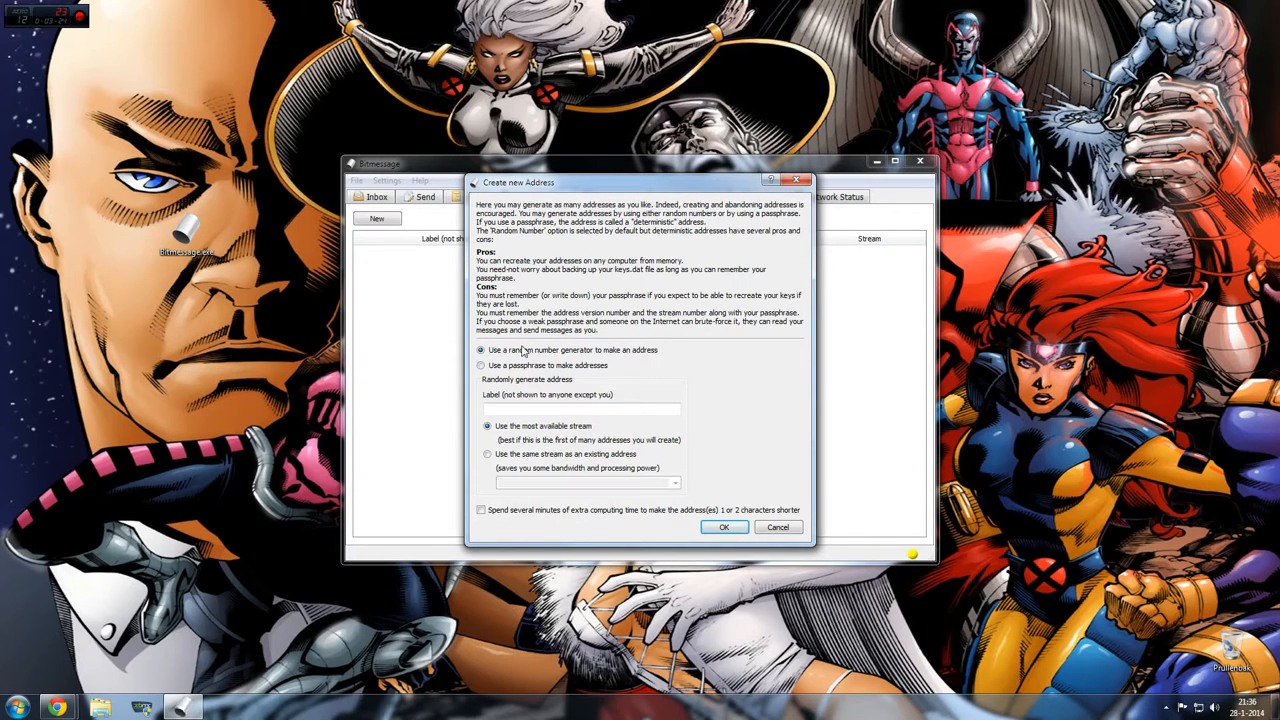
Step: Generate 4 passphrase-based addresses, leaving extra computing for shorter addresses unchecked
left_click(481, 364)
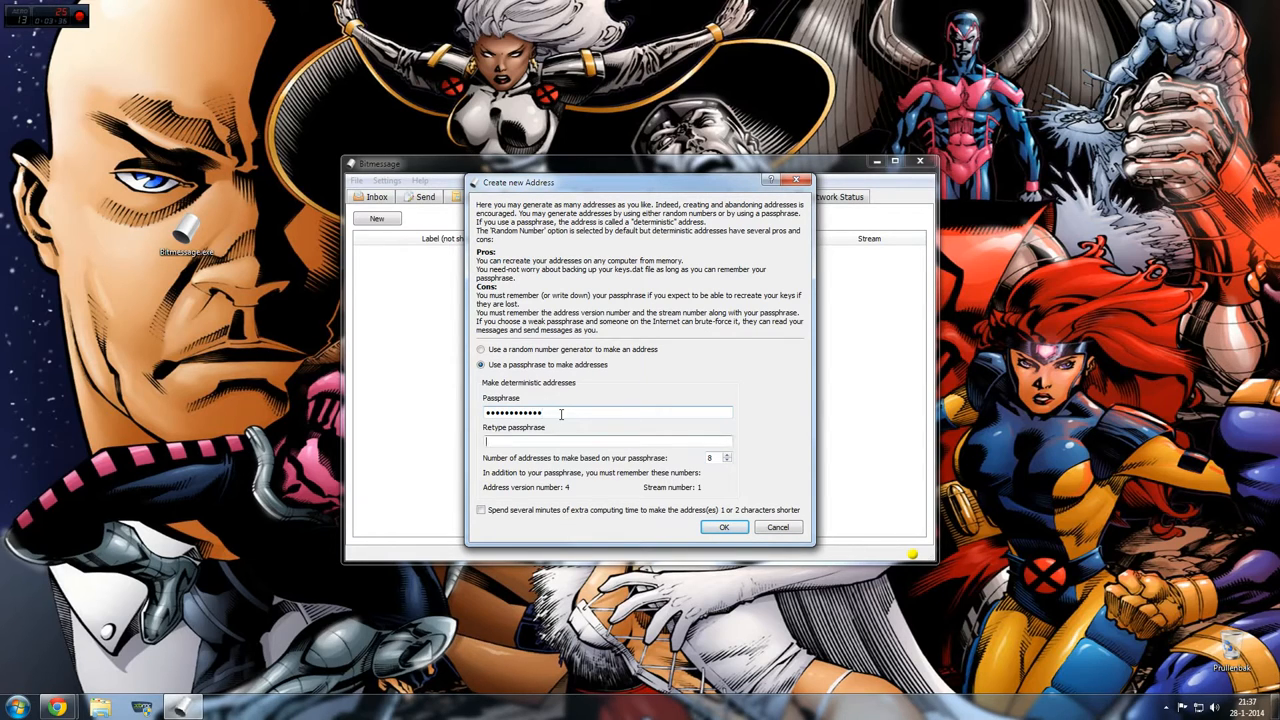
type("••••")
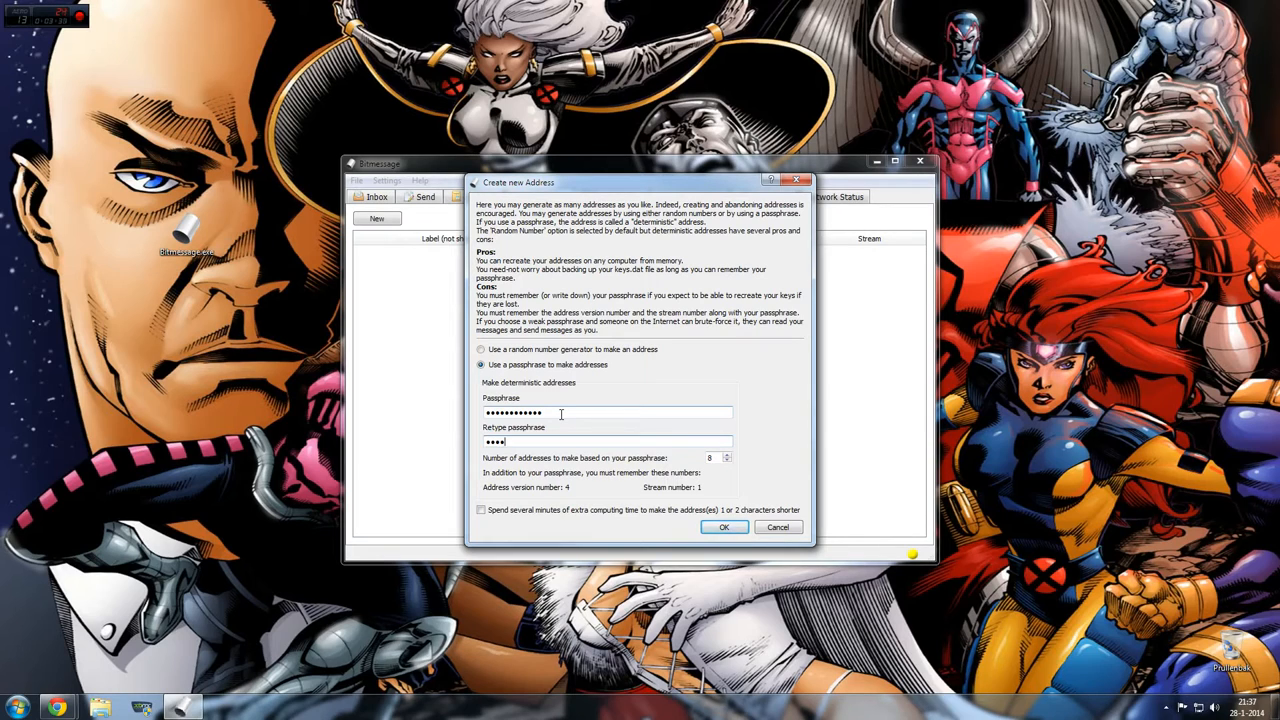
type("••••••••")
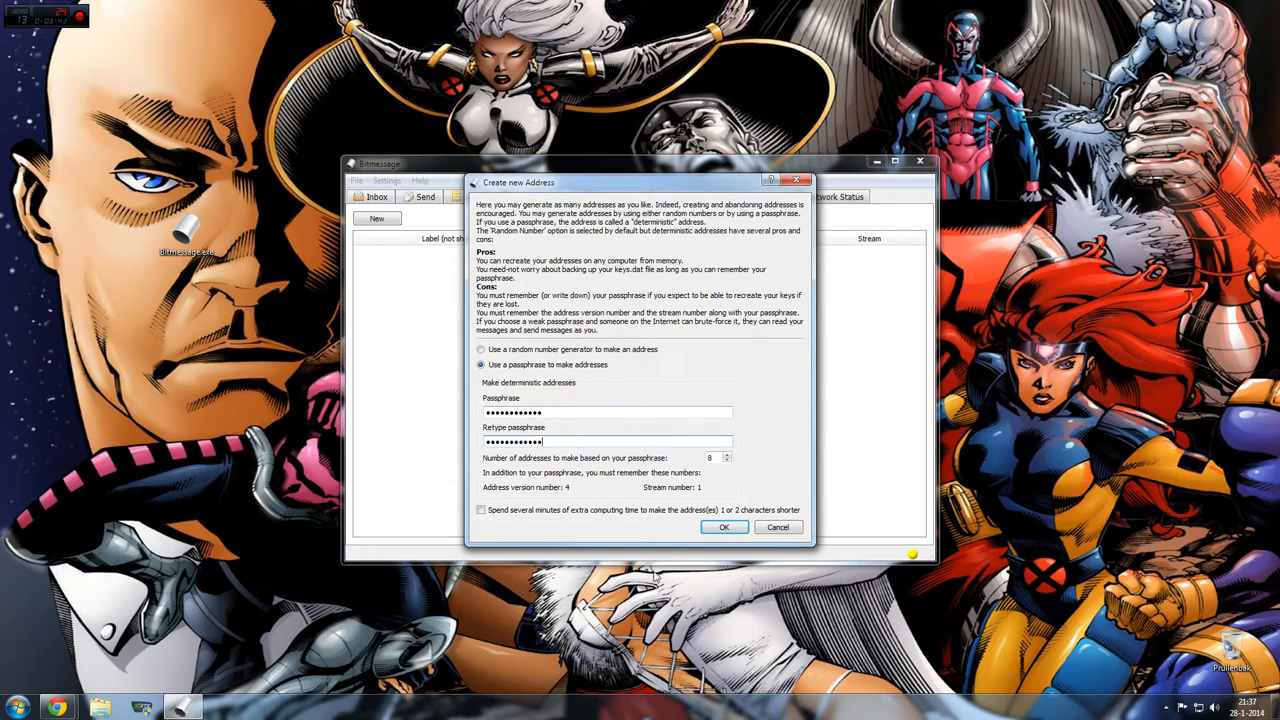
mouse_move(462, 431)
type("4")
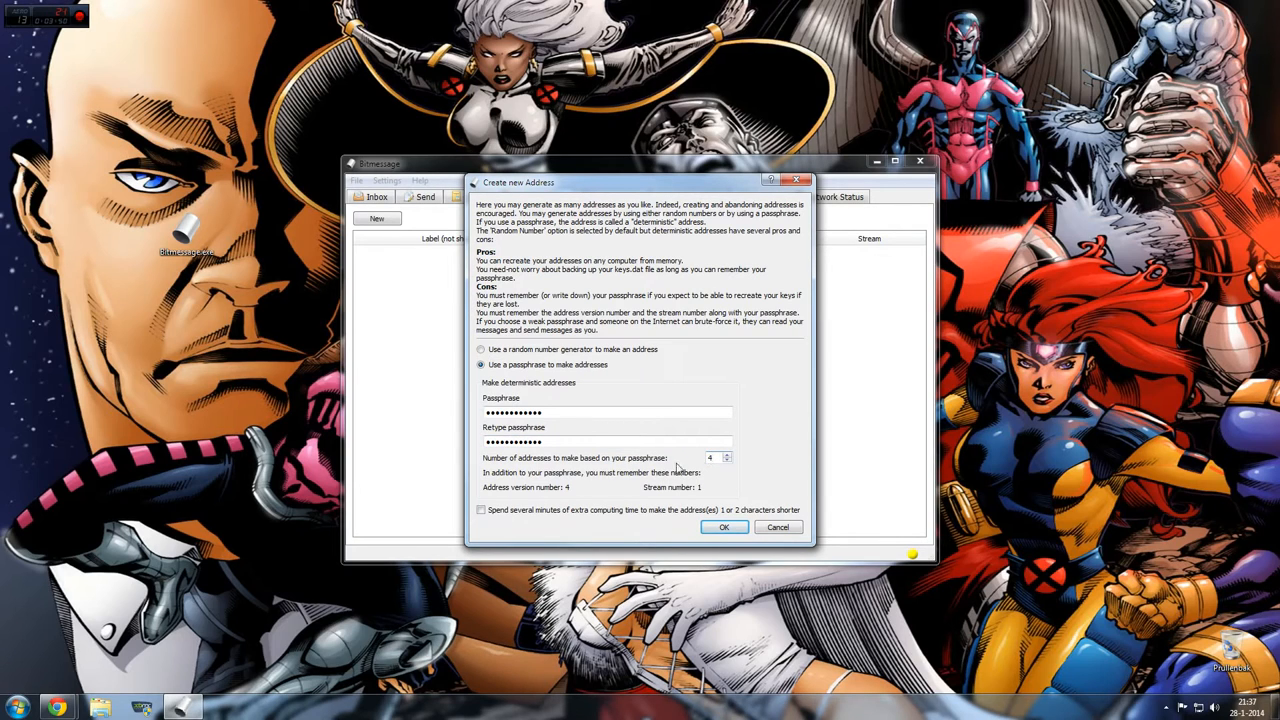
mouse_move(645, 470)
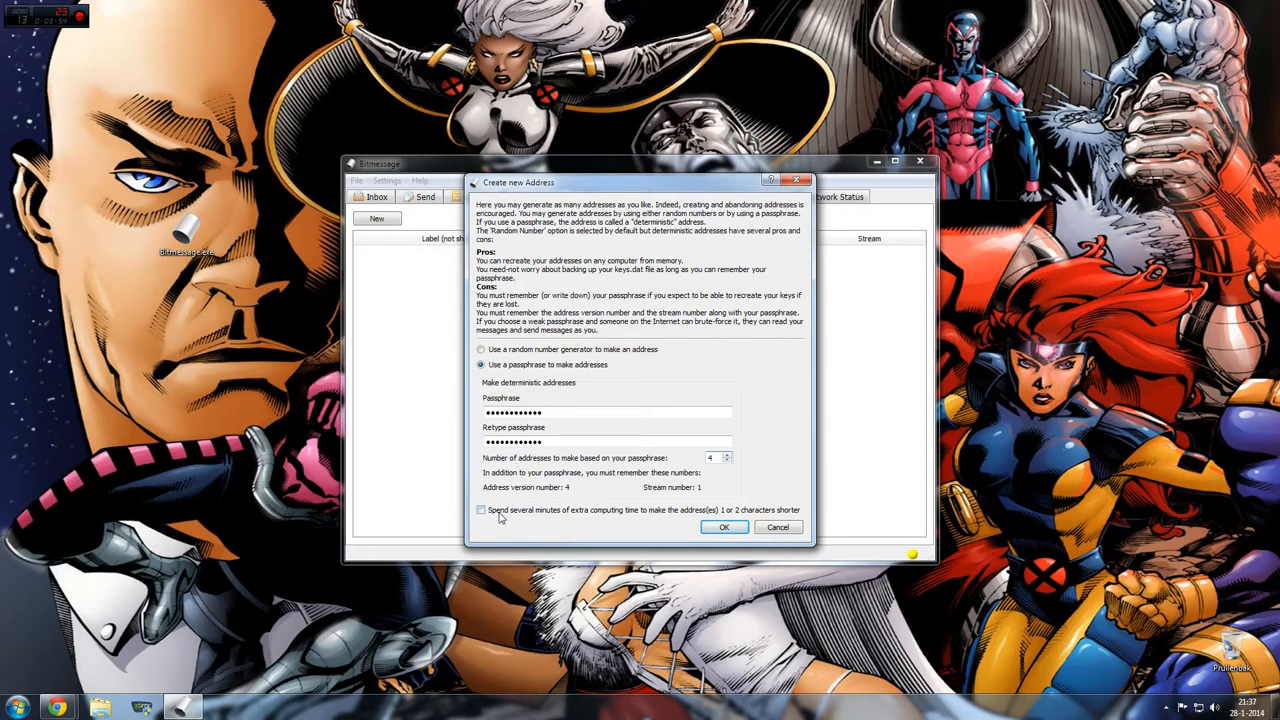
left_click(481, 510)
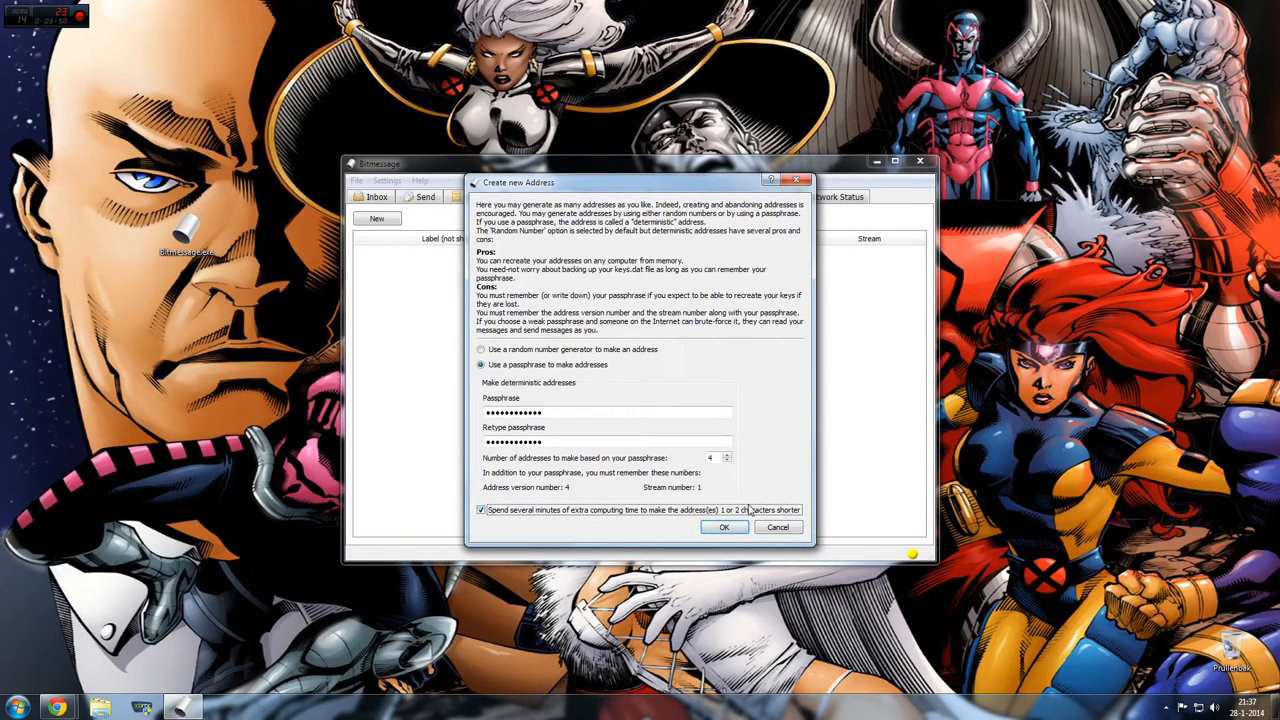
left_click(481, 510)
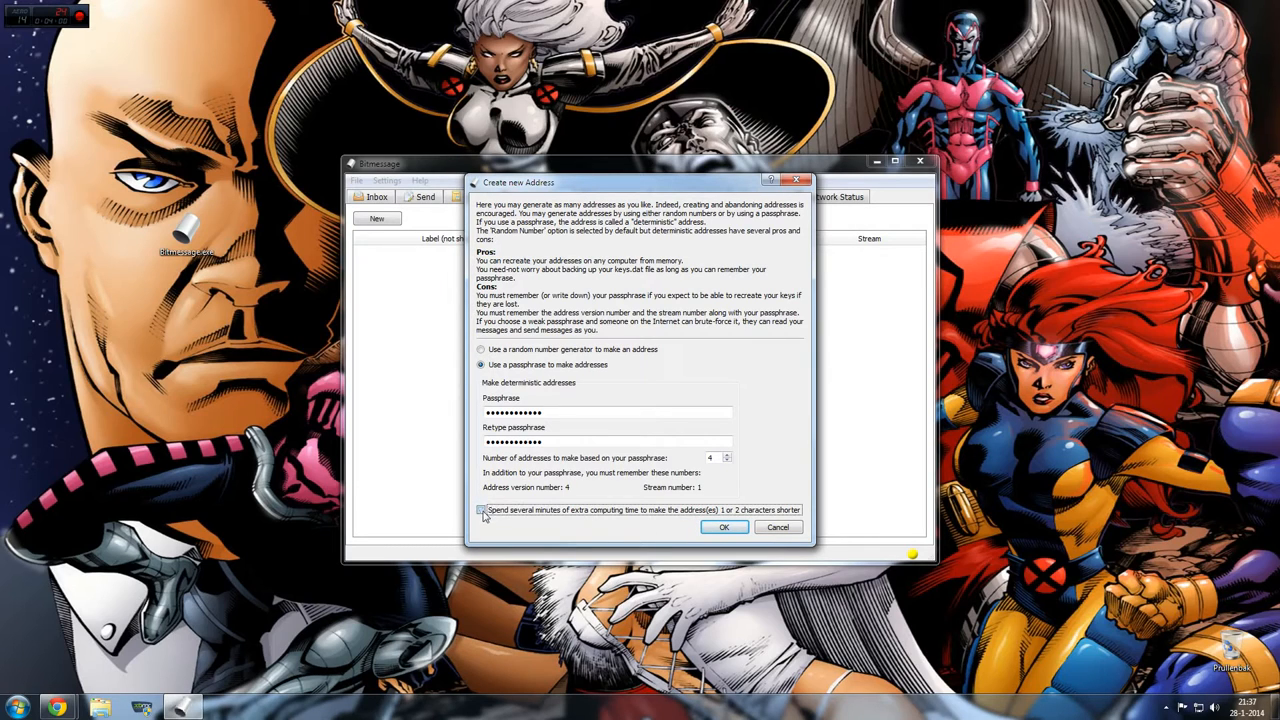
mouse_move(723, 527)
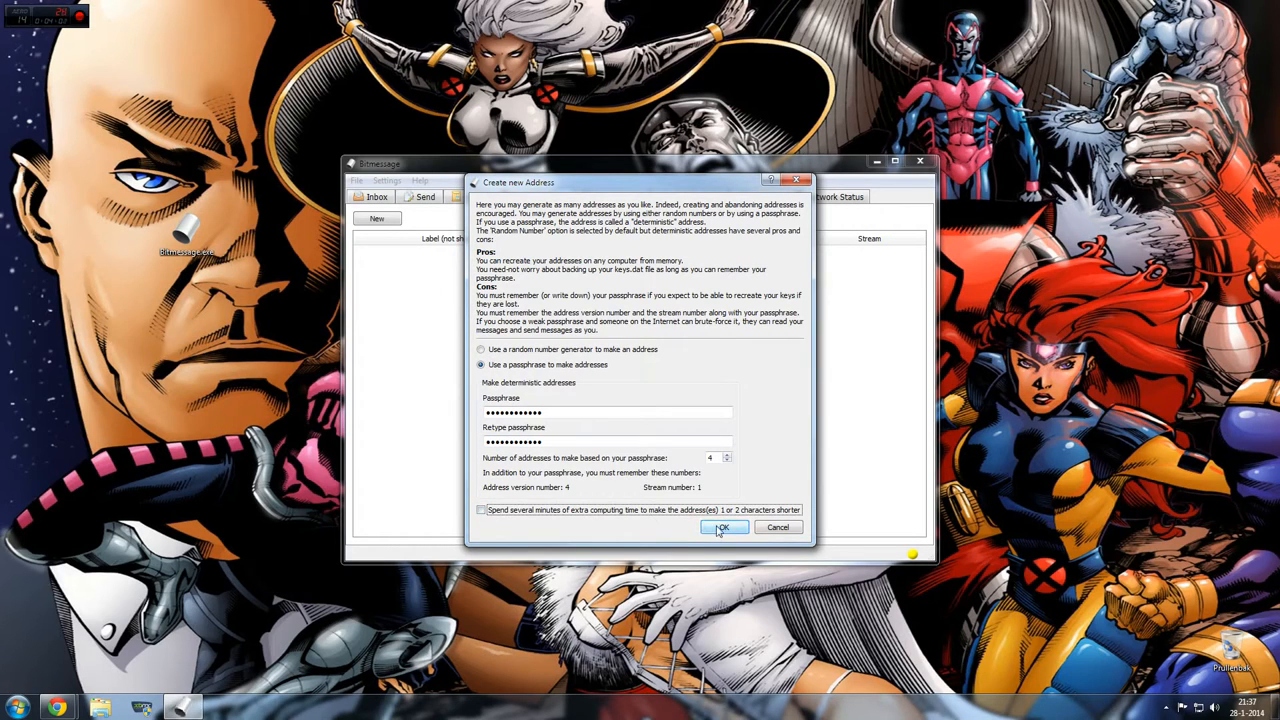
left_click(723, 527)
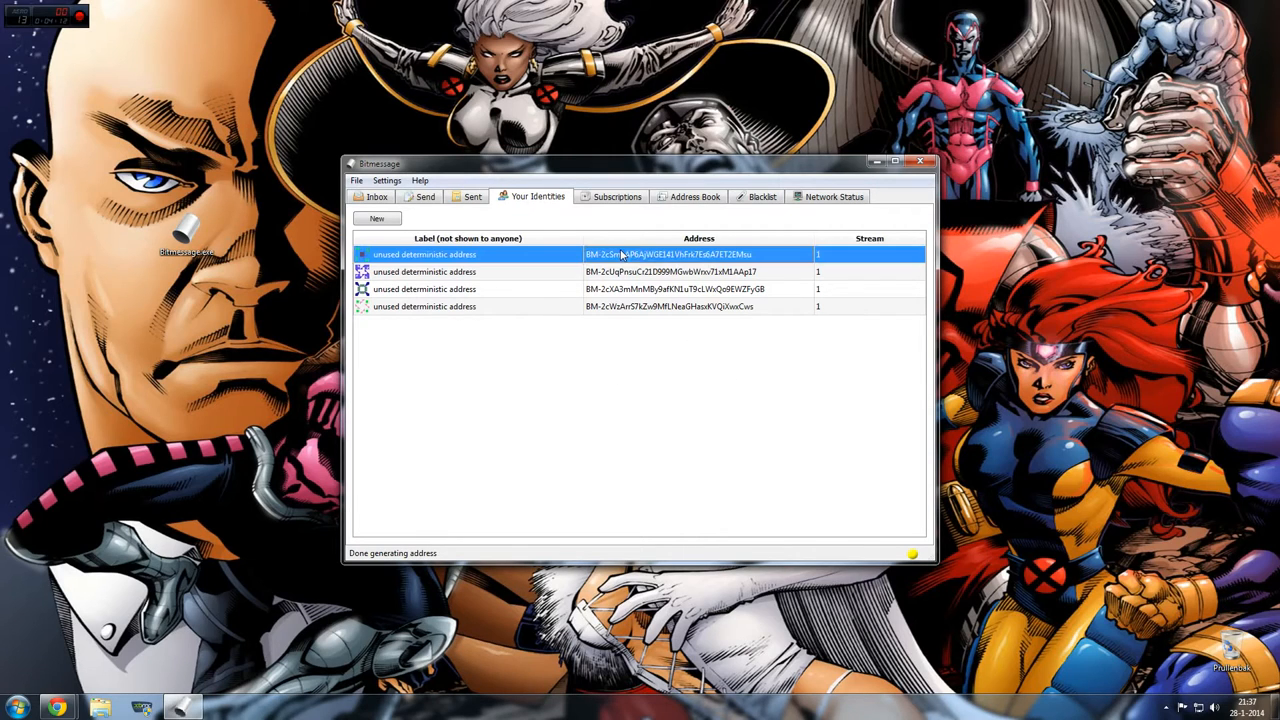
mouse_move(735, 264)
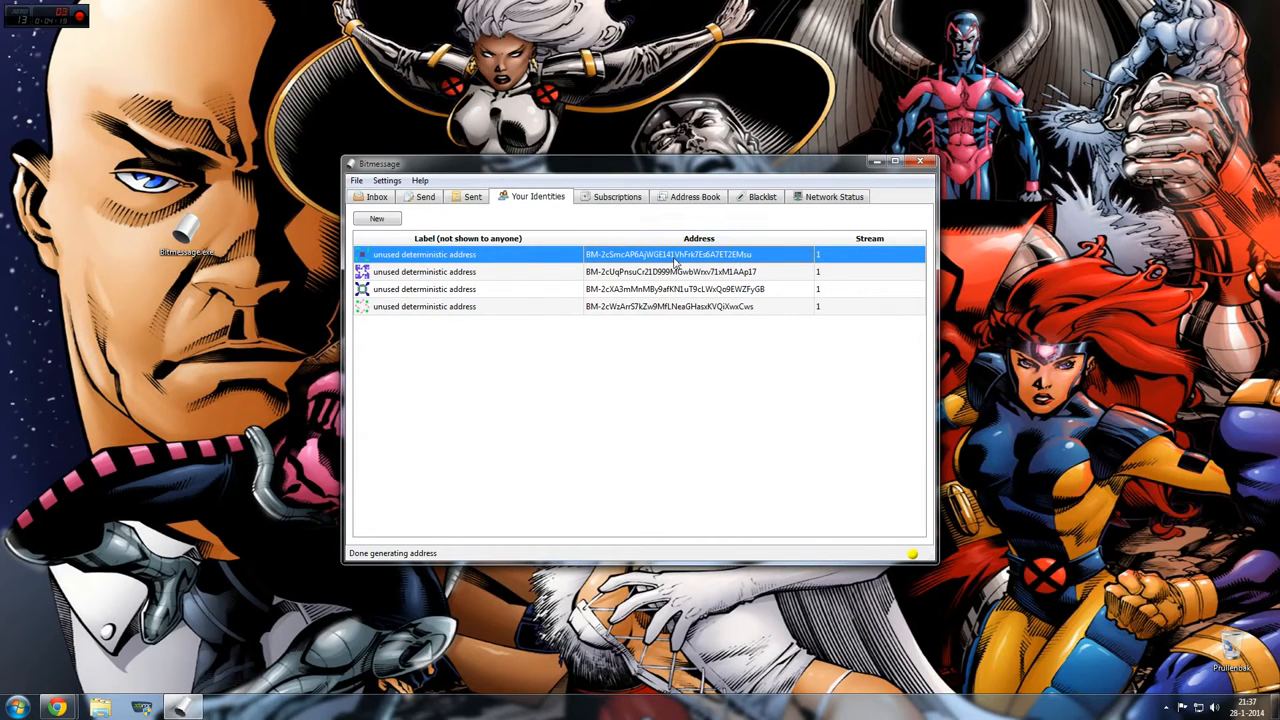
right_click(668, 254)
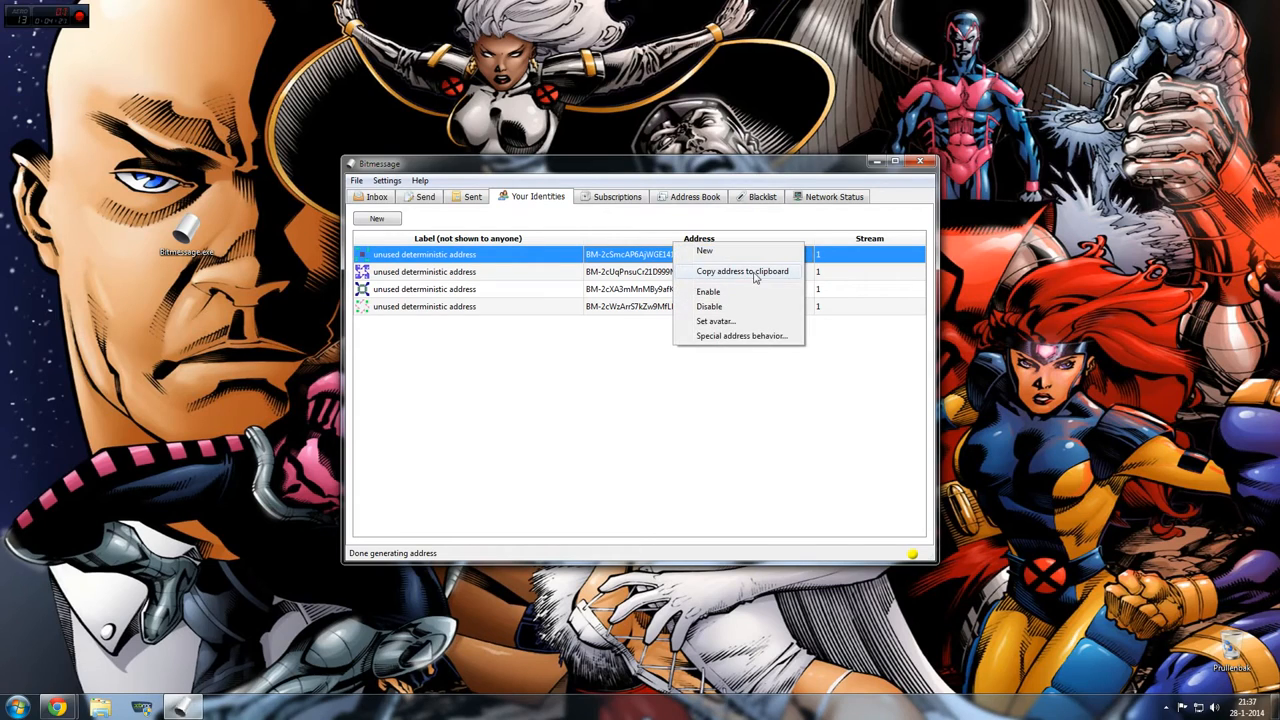
left_click(742, 271)
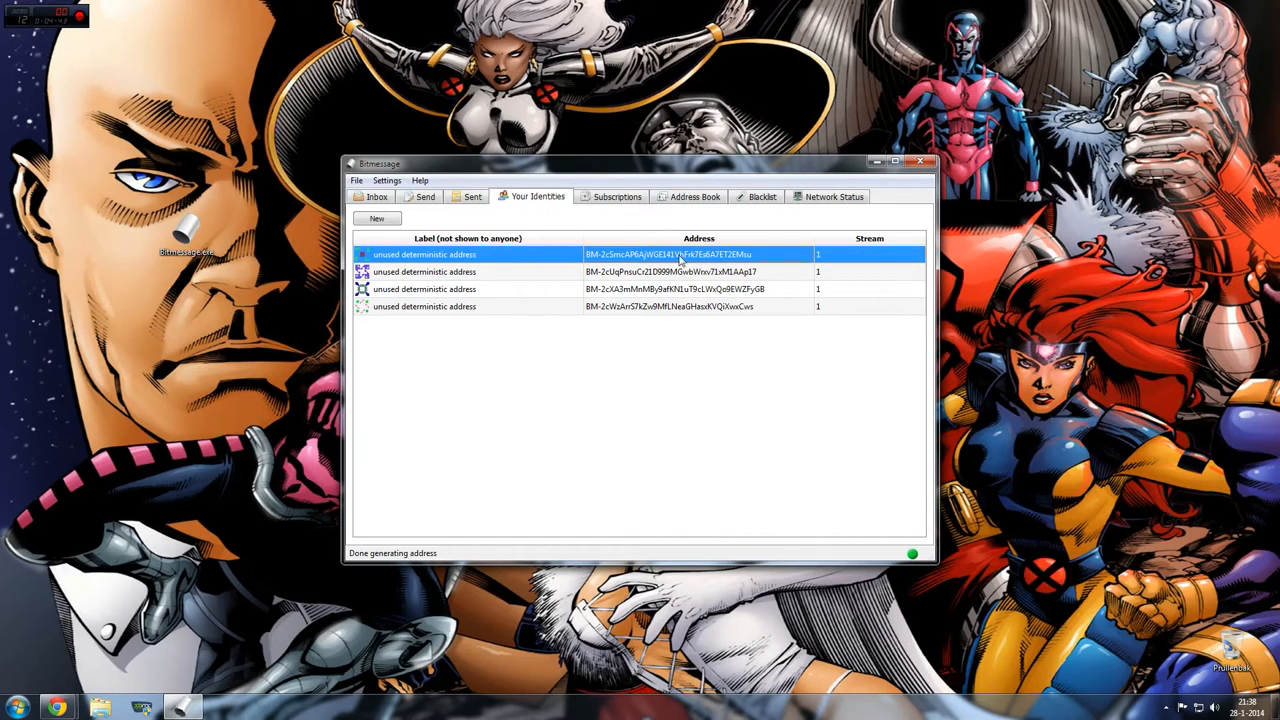
mouse_move(480, 231)
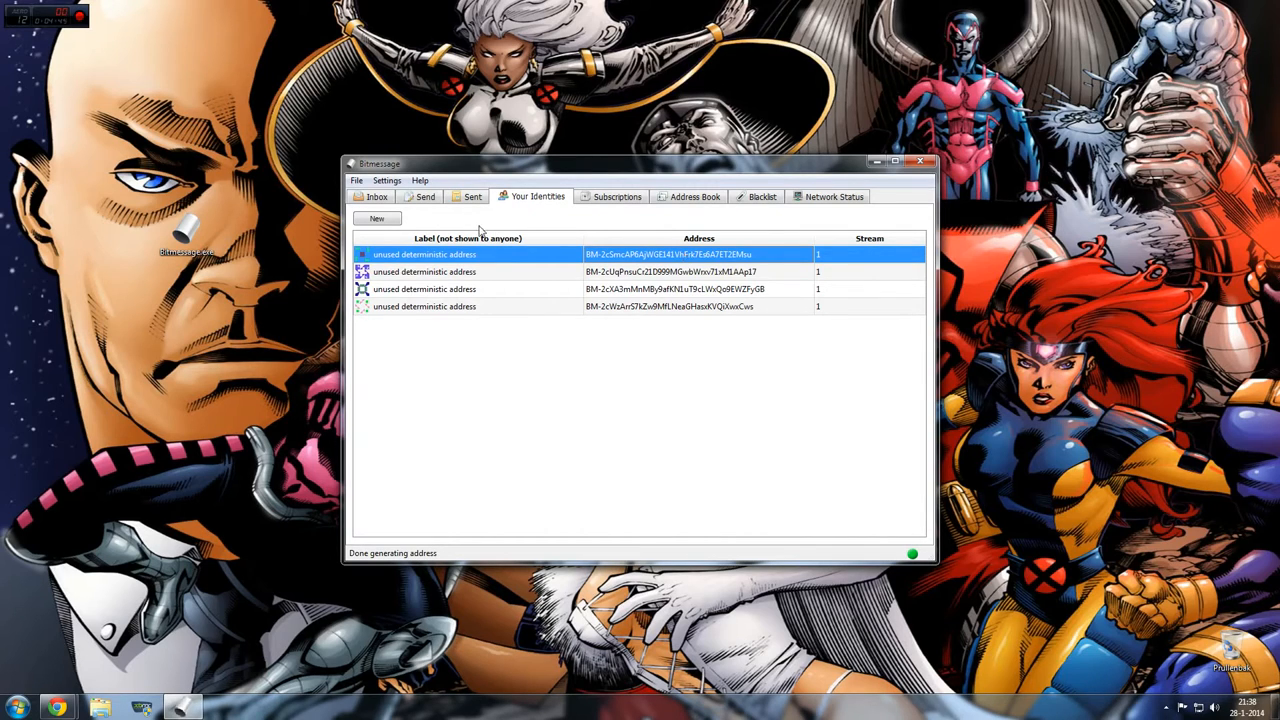
mouse_move(408, 267)
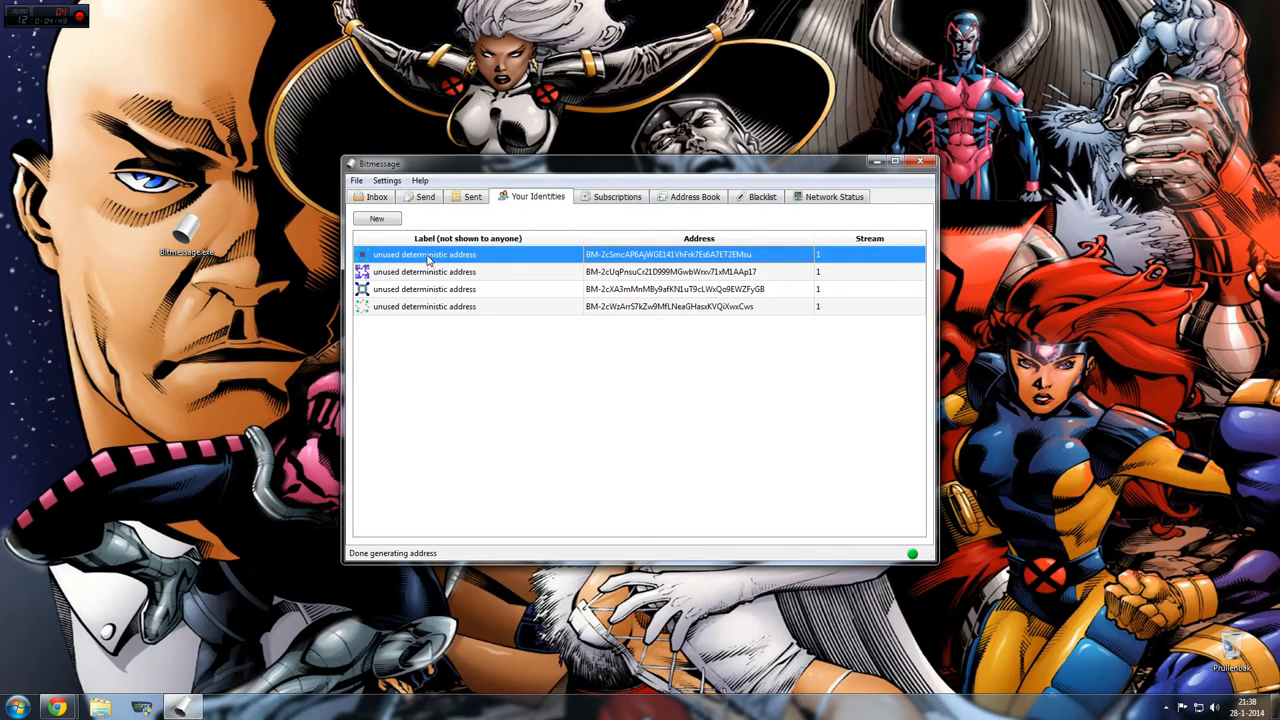
Step: Label the first two addresses 'Main address' and 'Spam address'
double_click(424, 254)
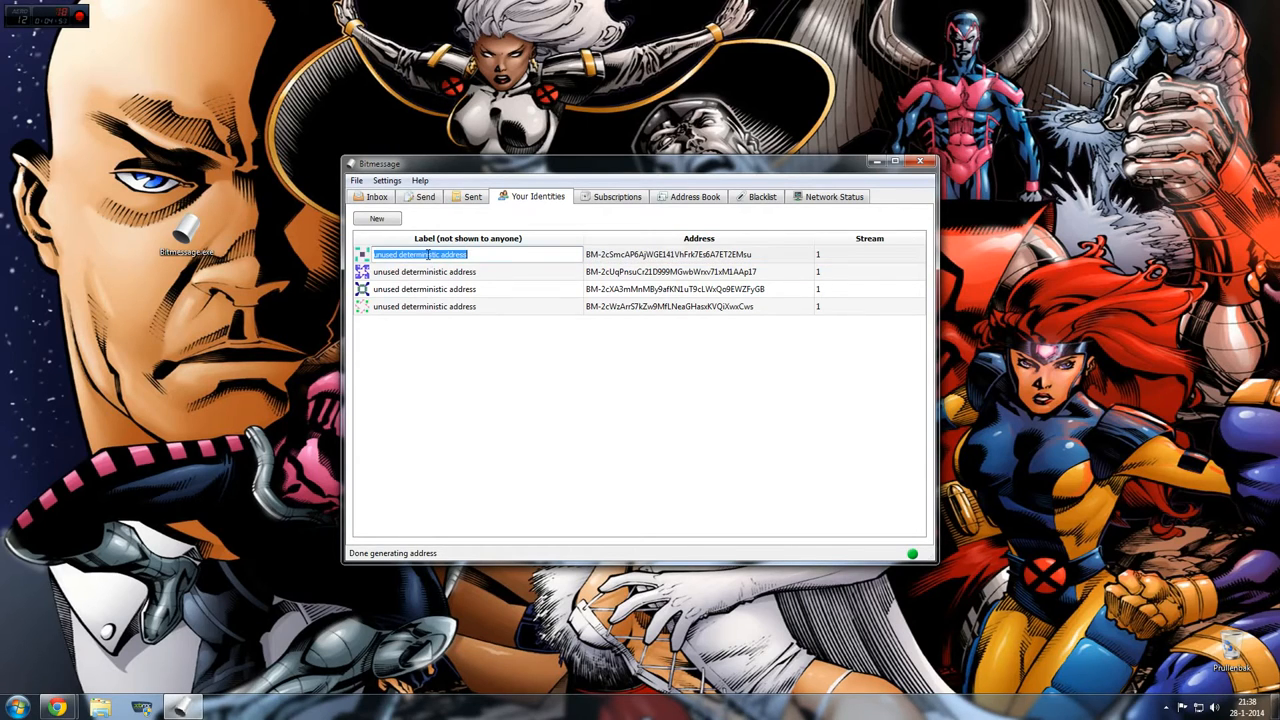
type("Mail")
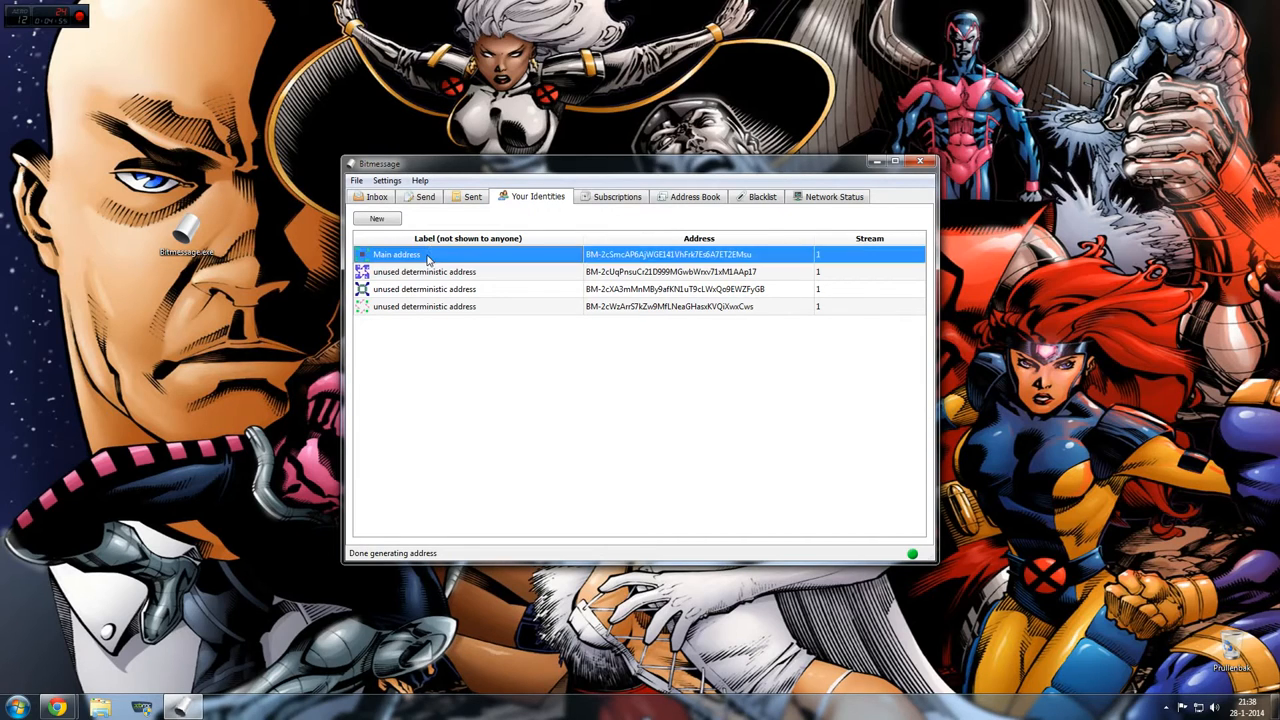
left_click(424, 271)
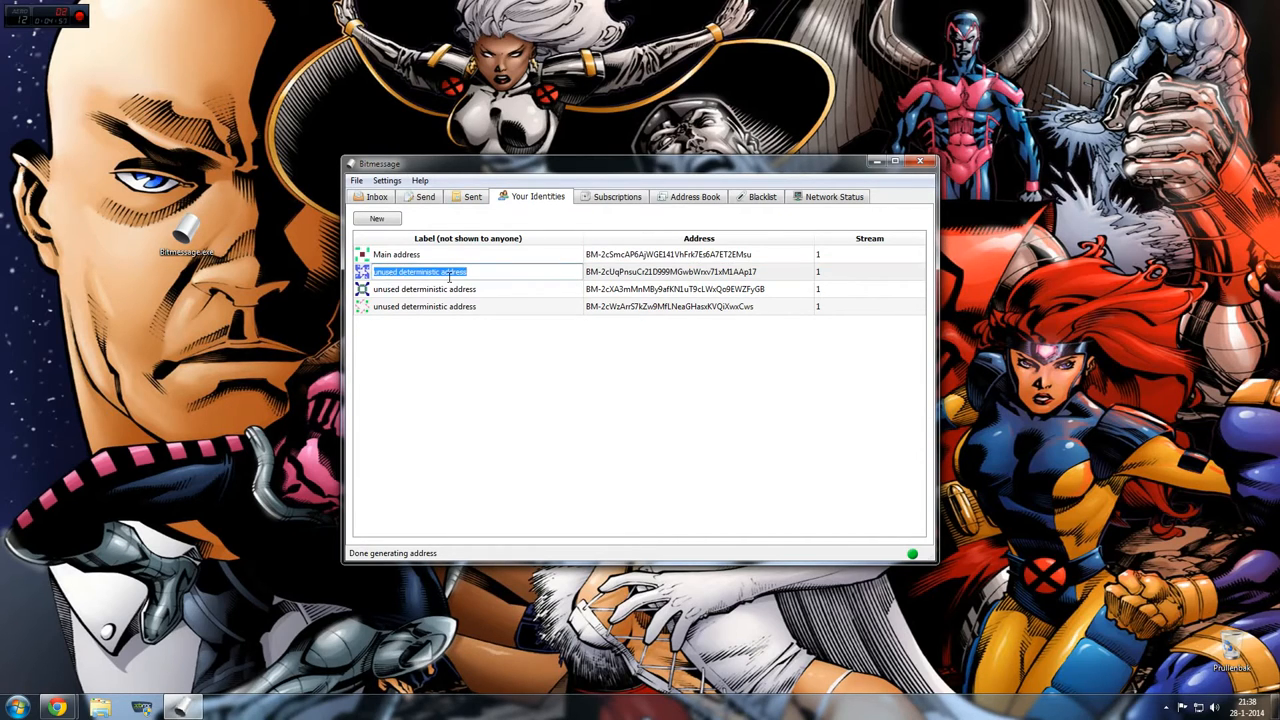
type("Spam address")
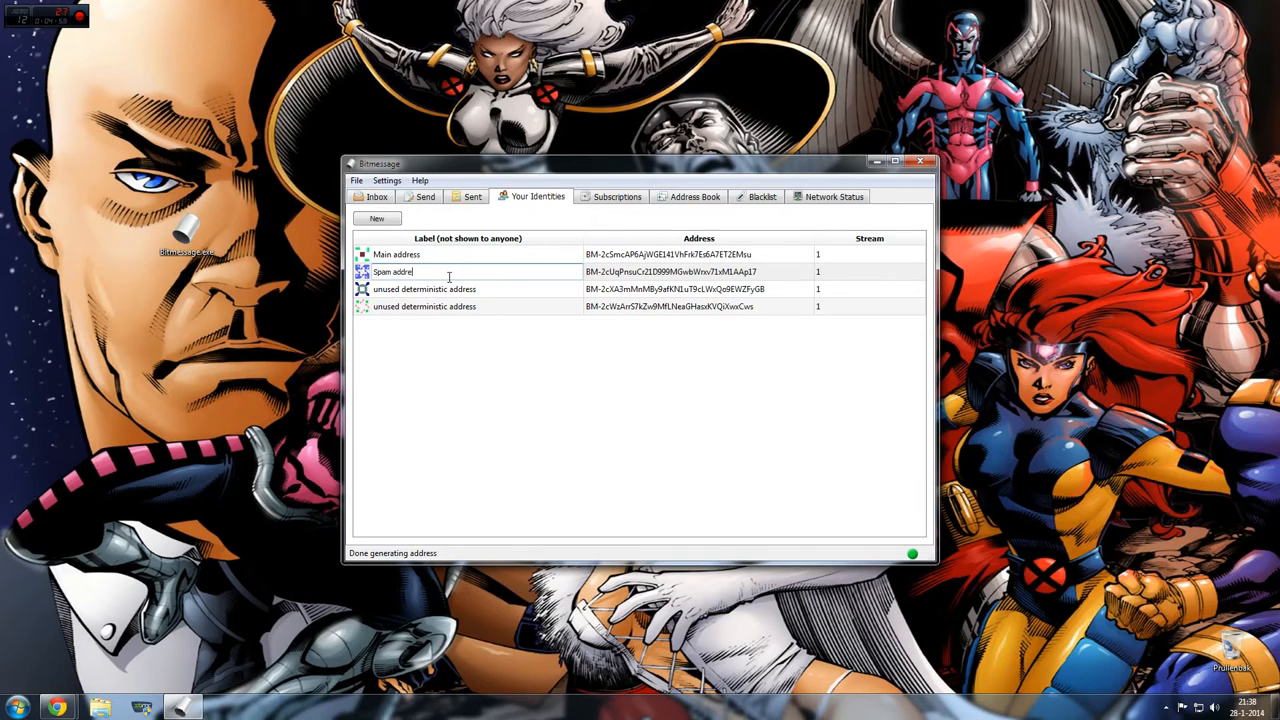
Step: Label the third and fourth addresses 'Business address' and 'adult website address'
double_click(424, 289)
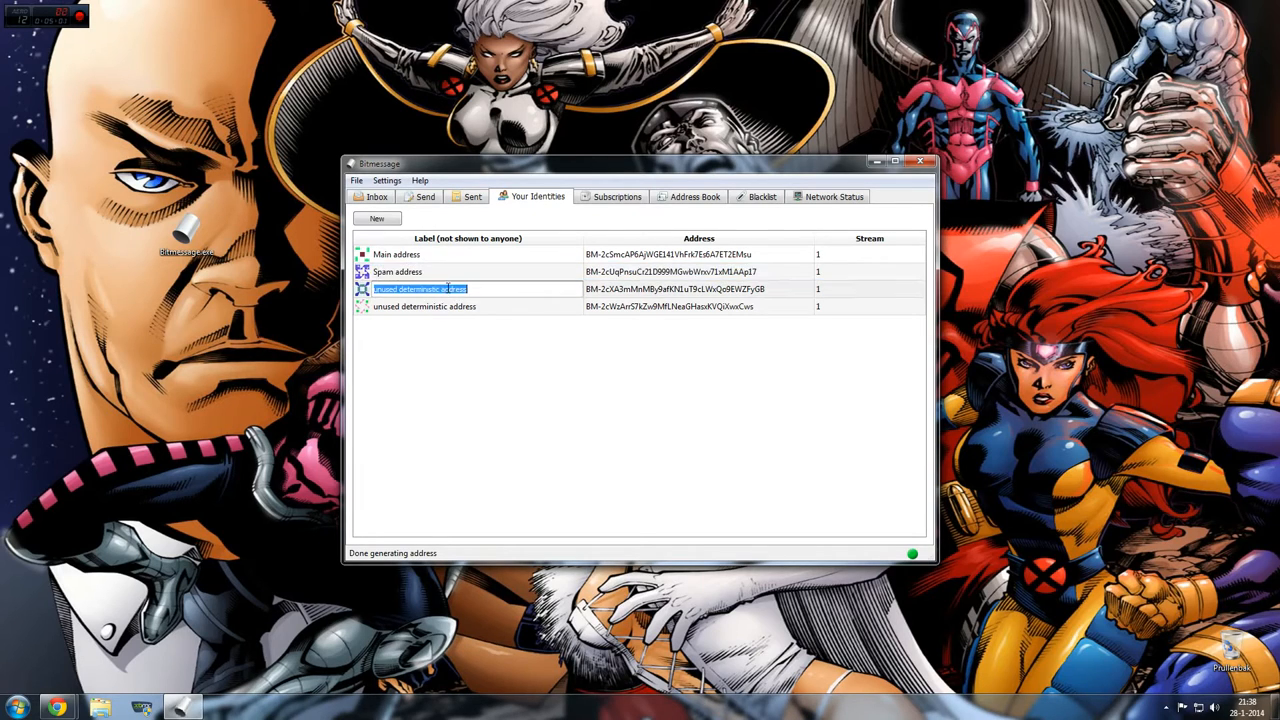
type("Bug")
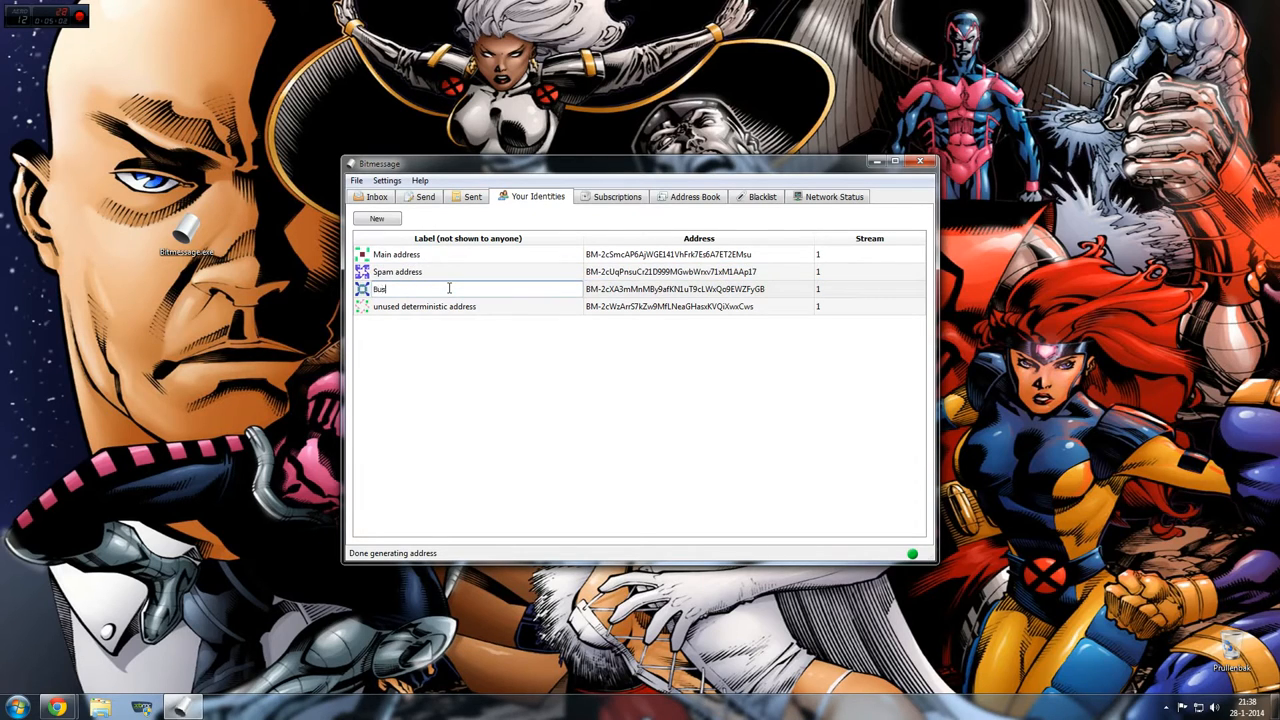
type("ness address")
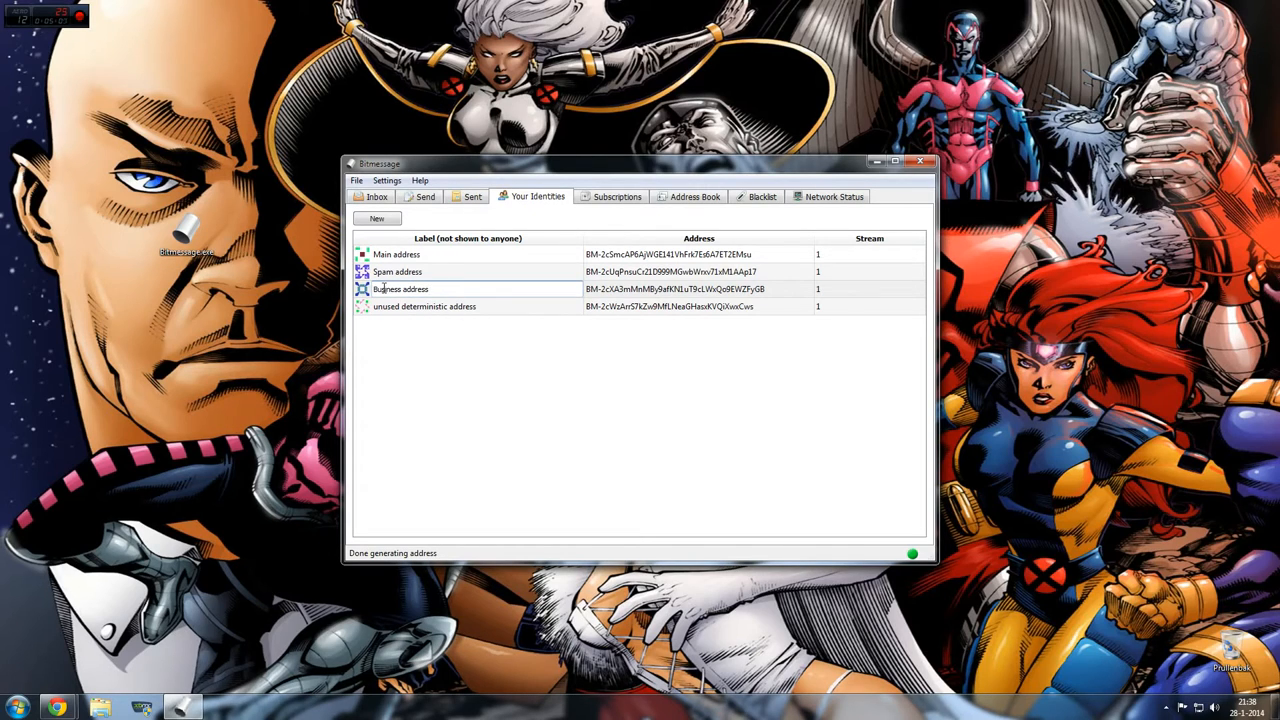
left_click(450, 289)
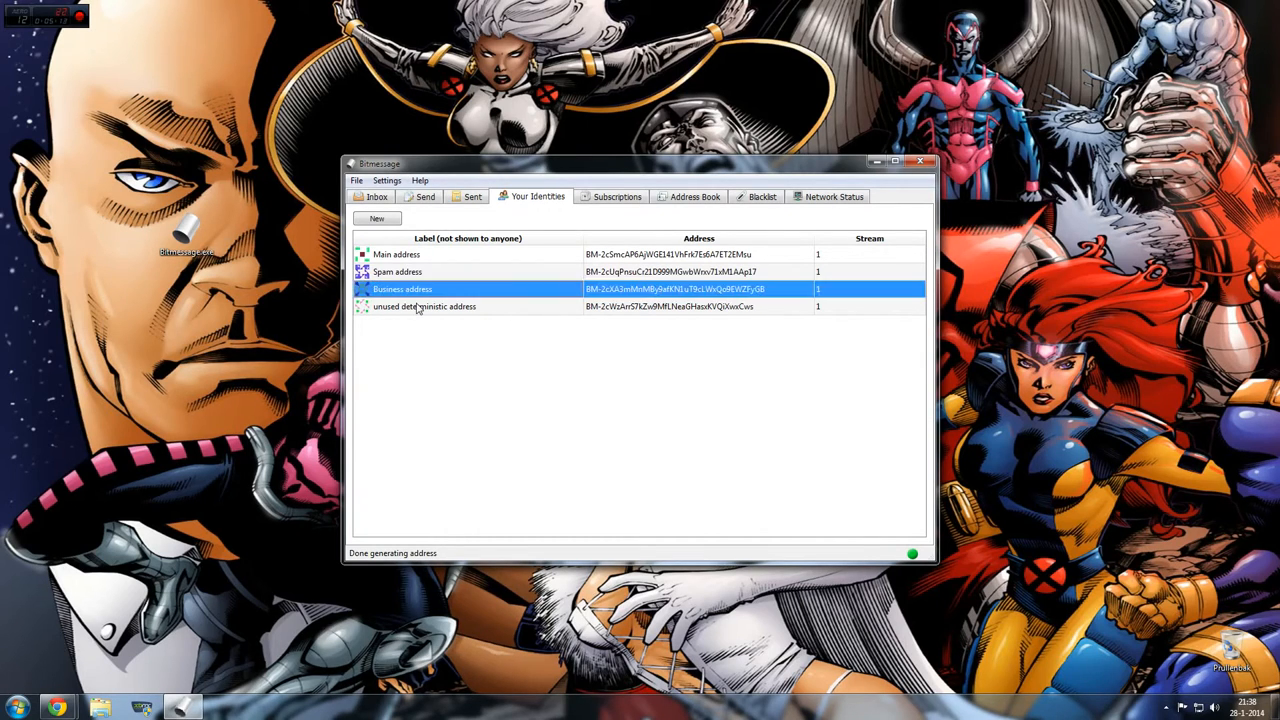
mouse_move(483, 311)
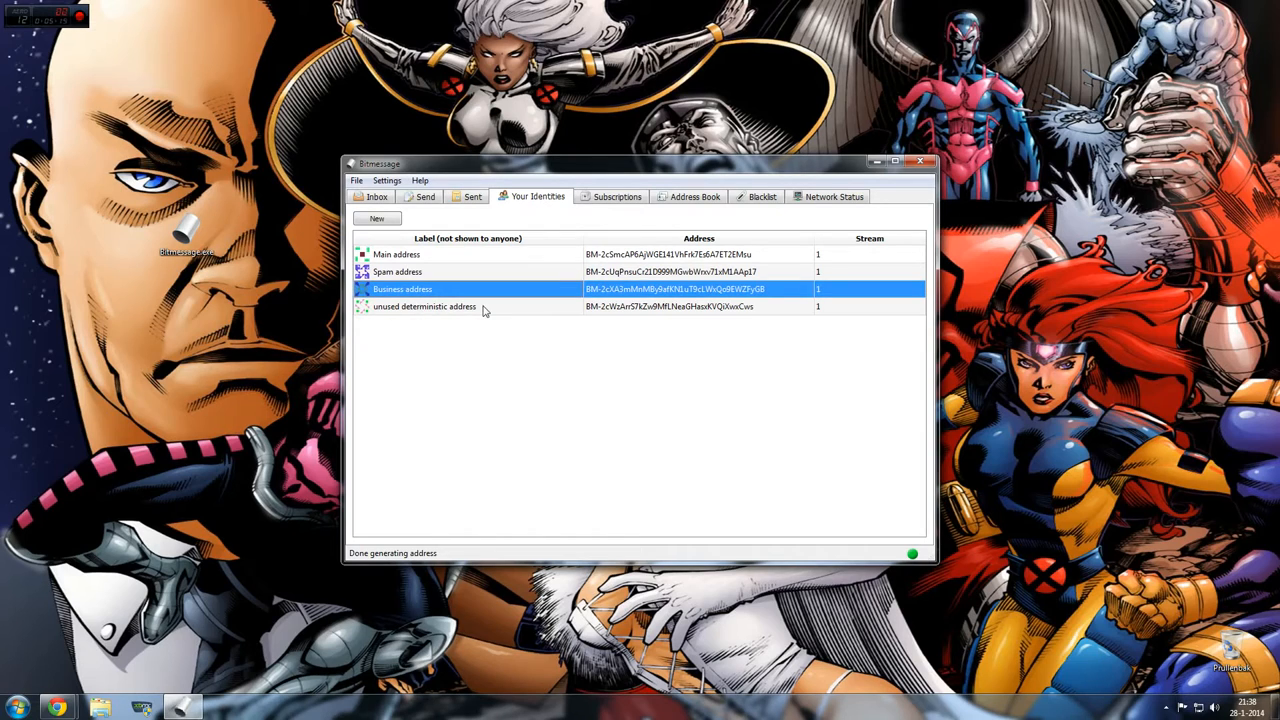
double_click(424, 306)
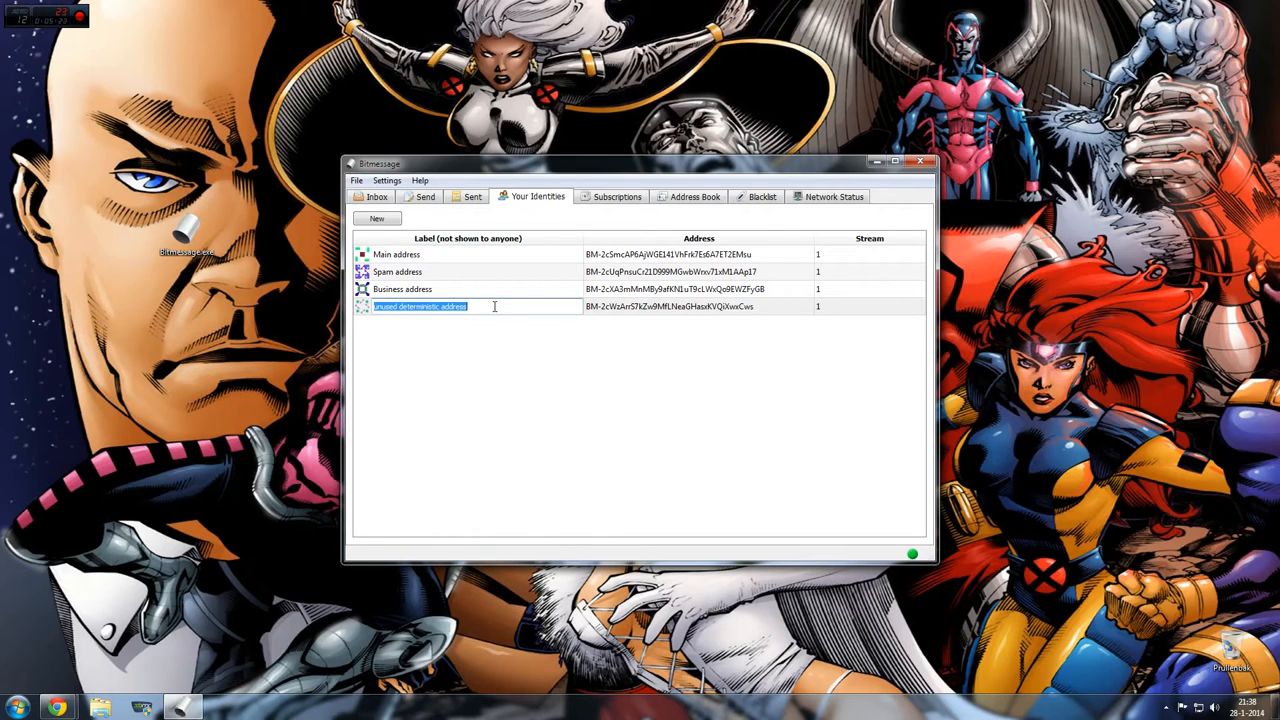
type("adult w")
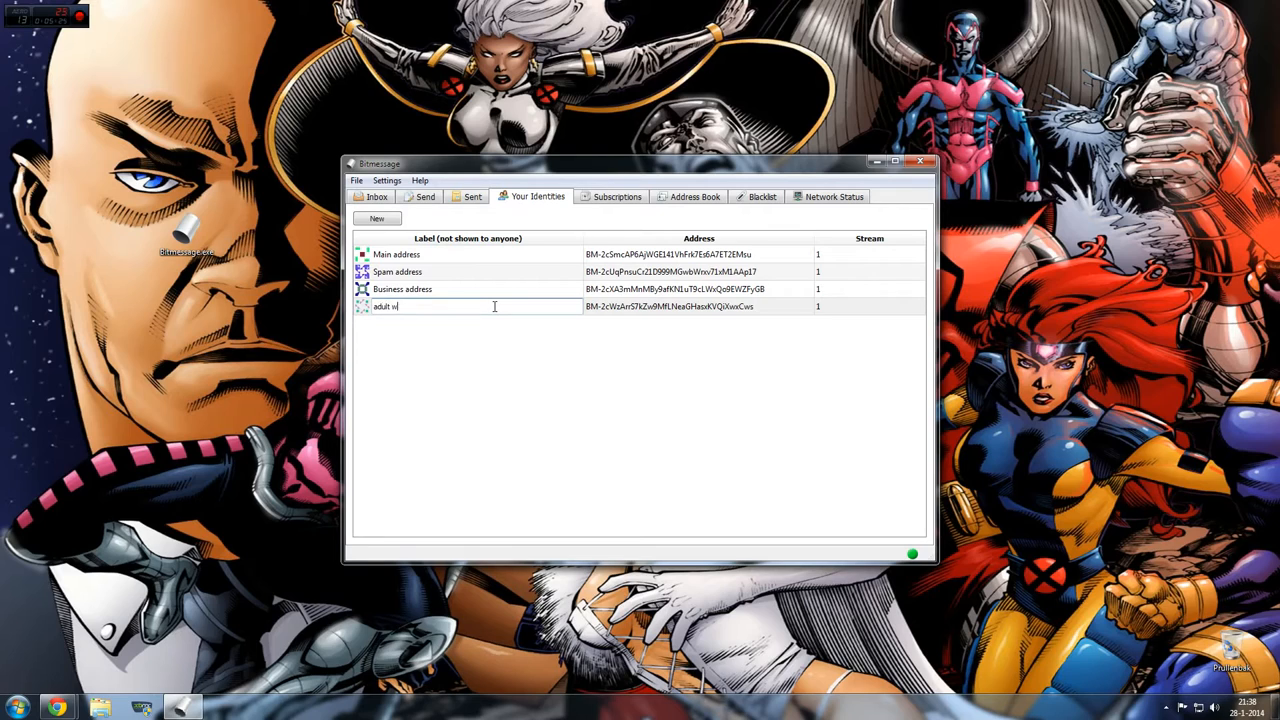
type("ebsite address")
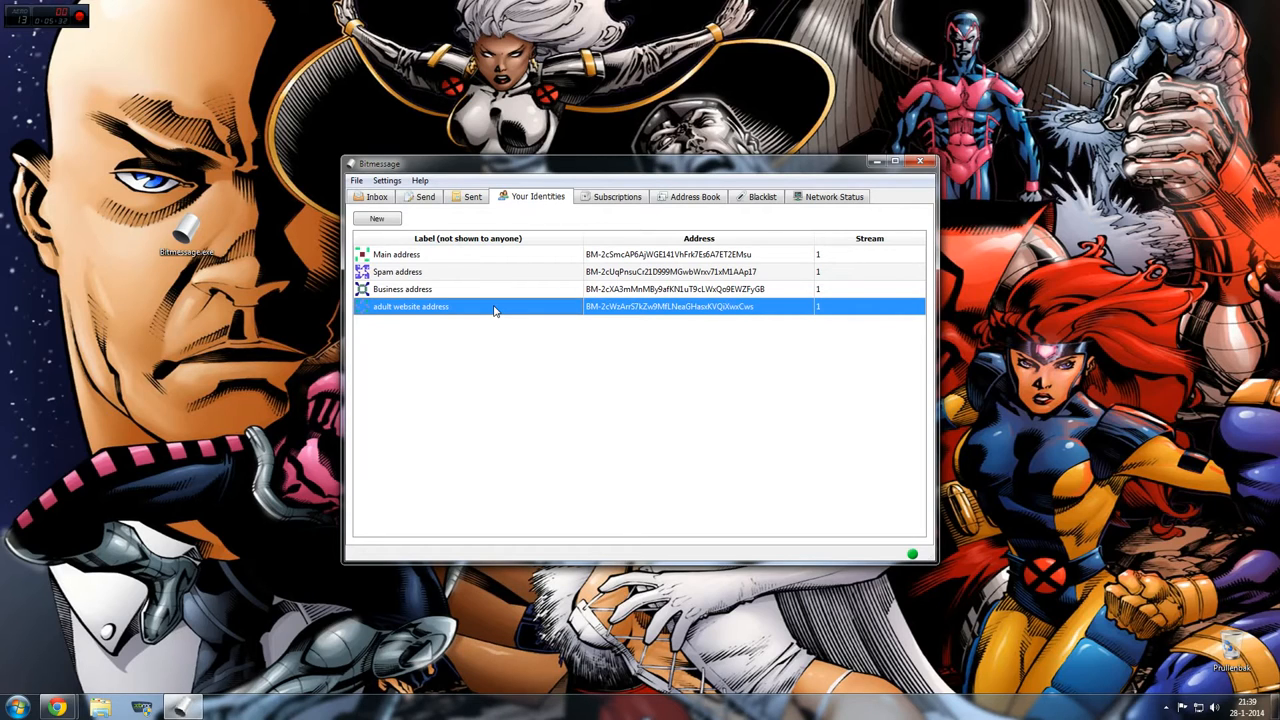
mouse_move(892, 490)
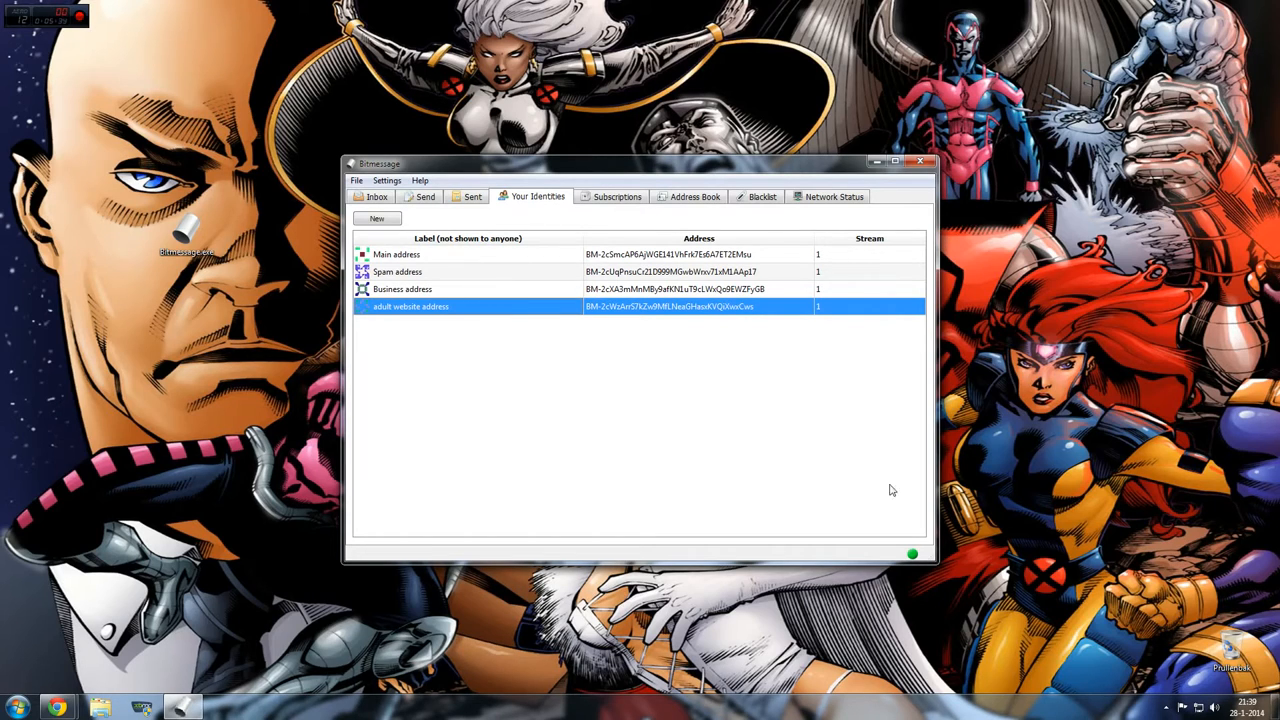
left_click(911, 554)
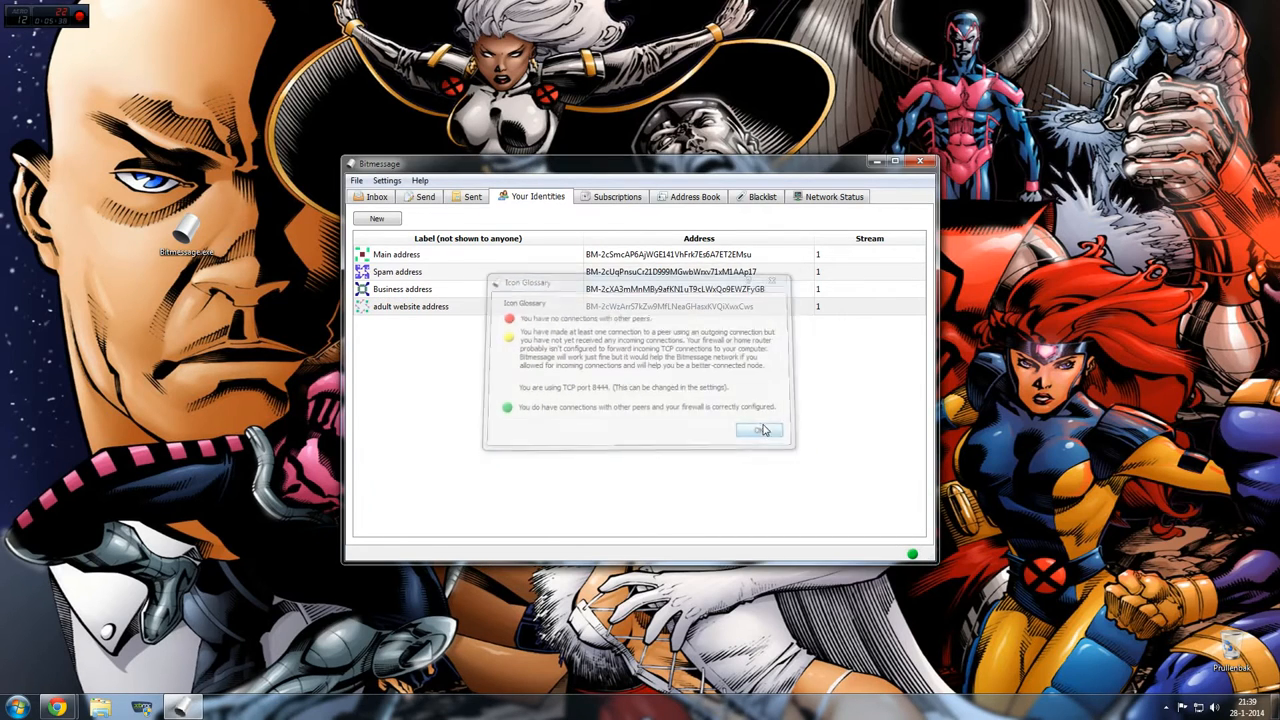
left_click(760, 430)
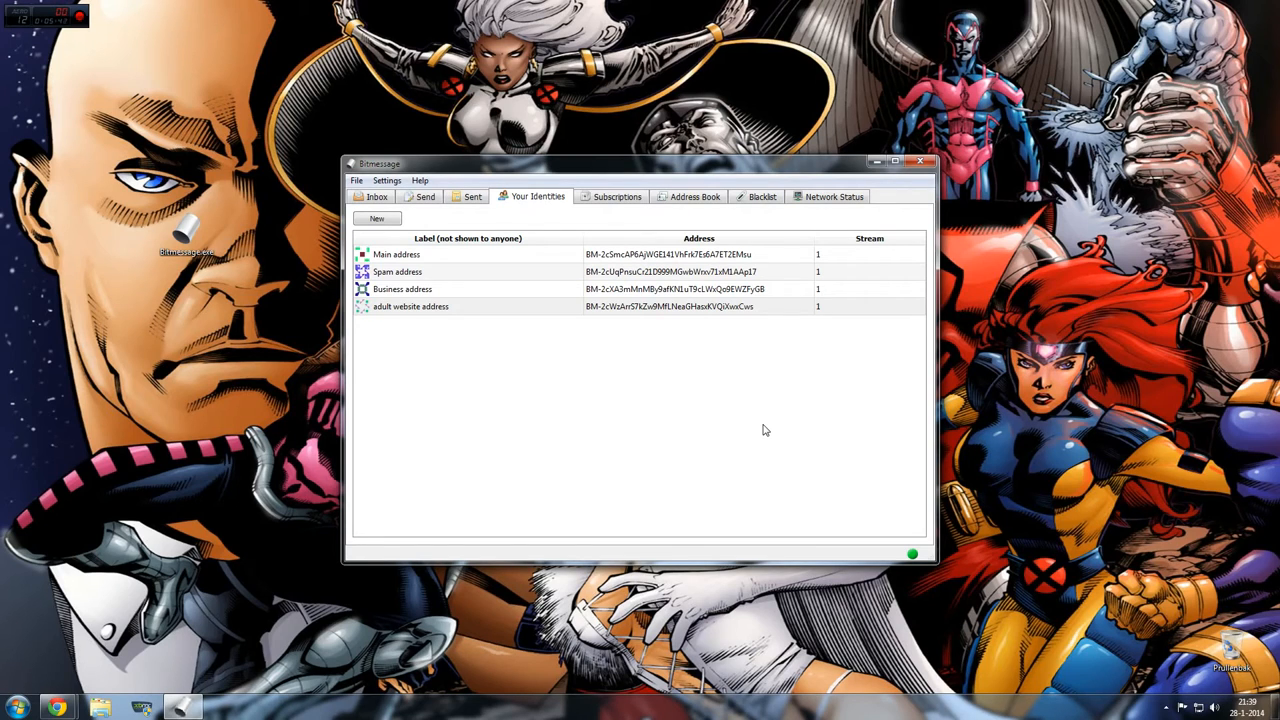
mouse_move(478, 243)
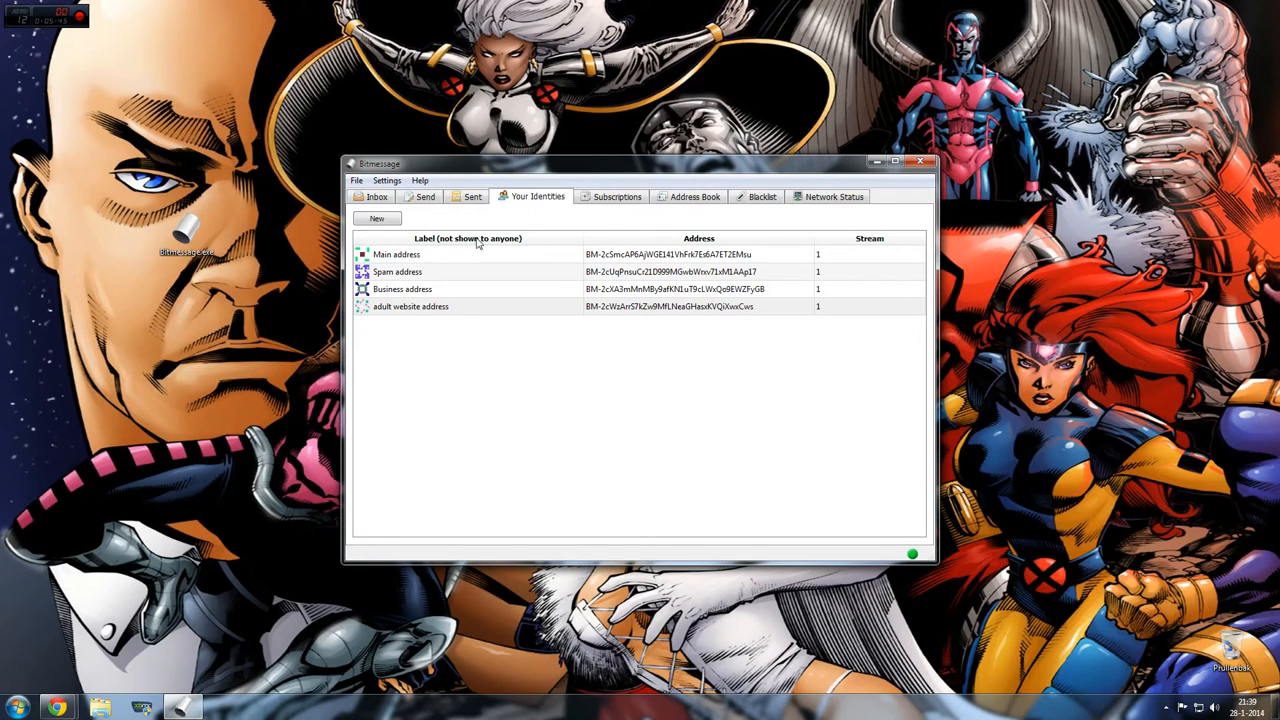
mouse_move(673, 374)
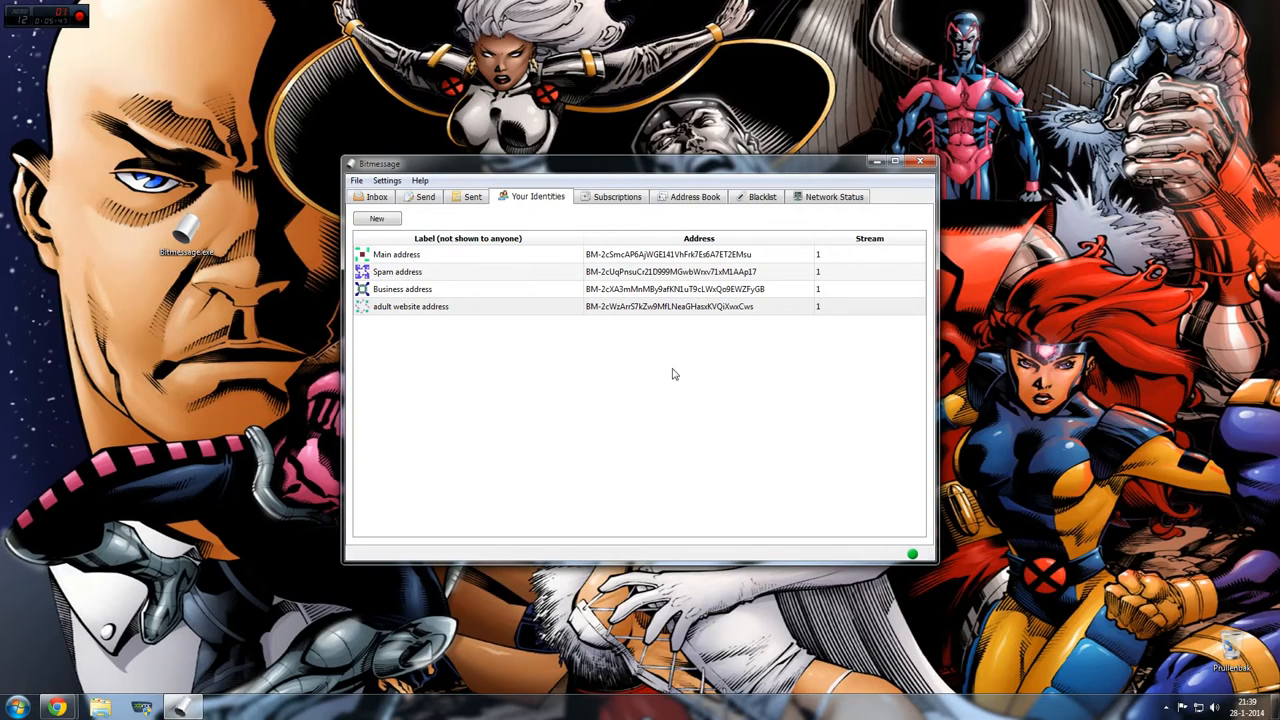
mouse_move(690, 263)
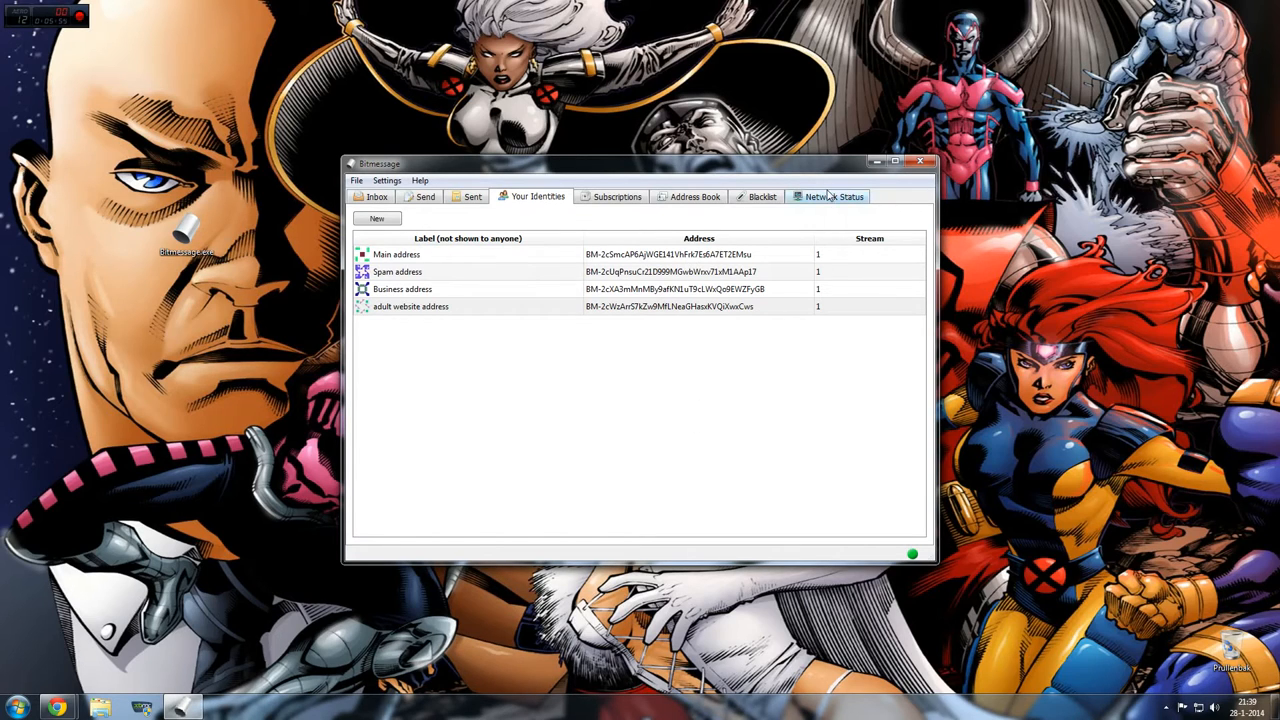
Step: View Network Status with nine connections and processed message and key counts
left_click(834, 196)
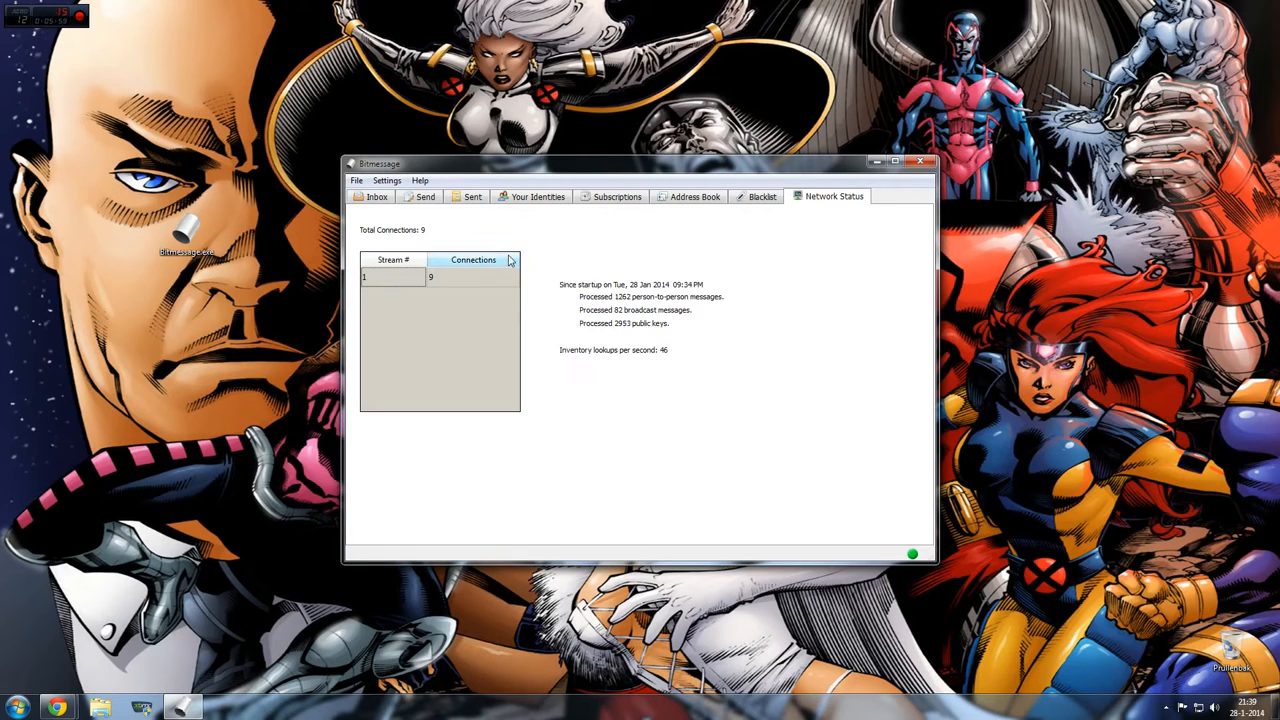
mouse_move(455, 310)
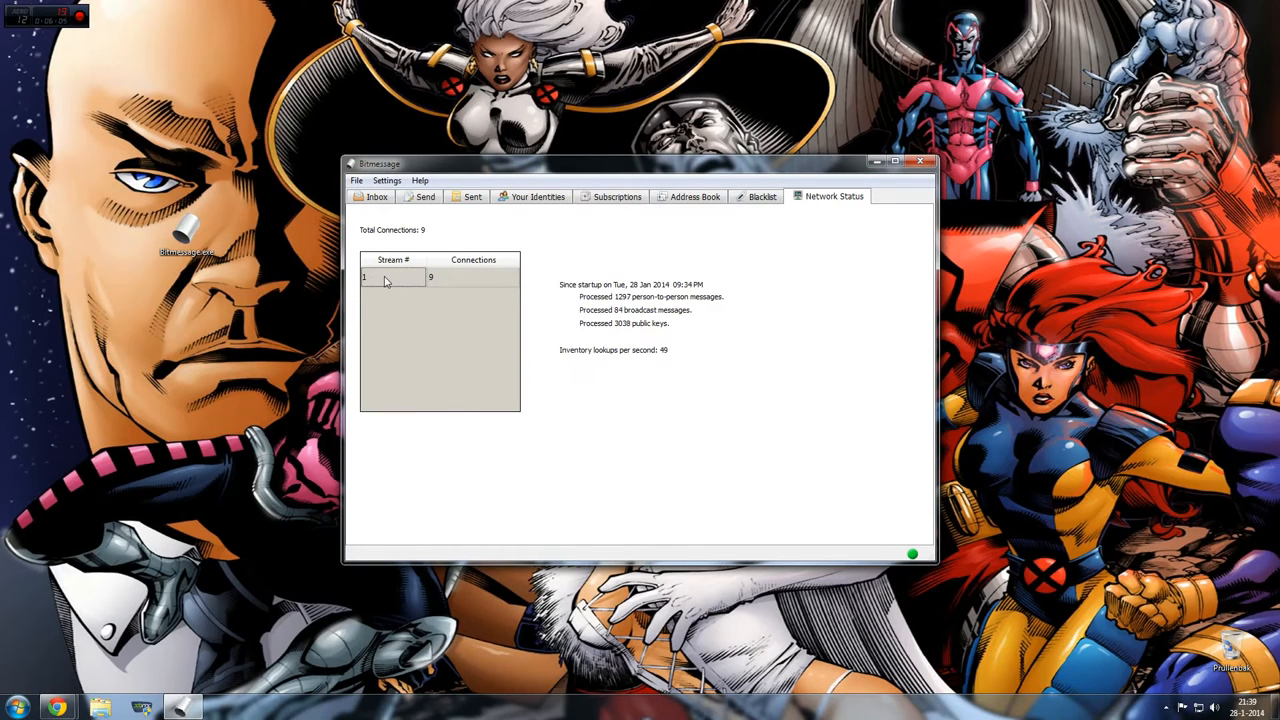
mouse_move(473, 368)
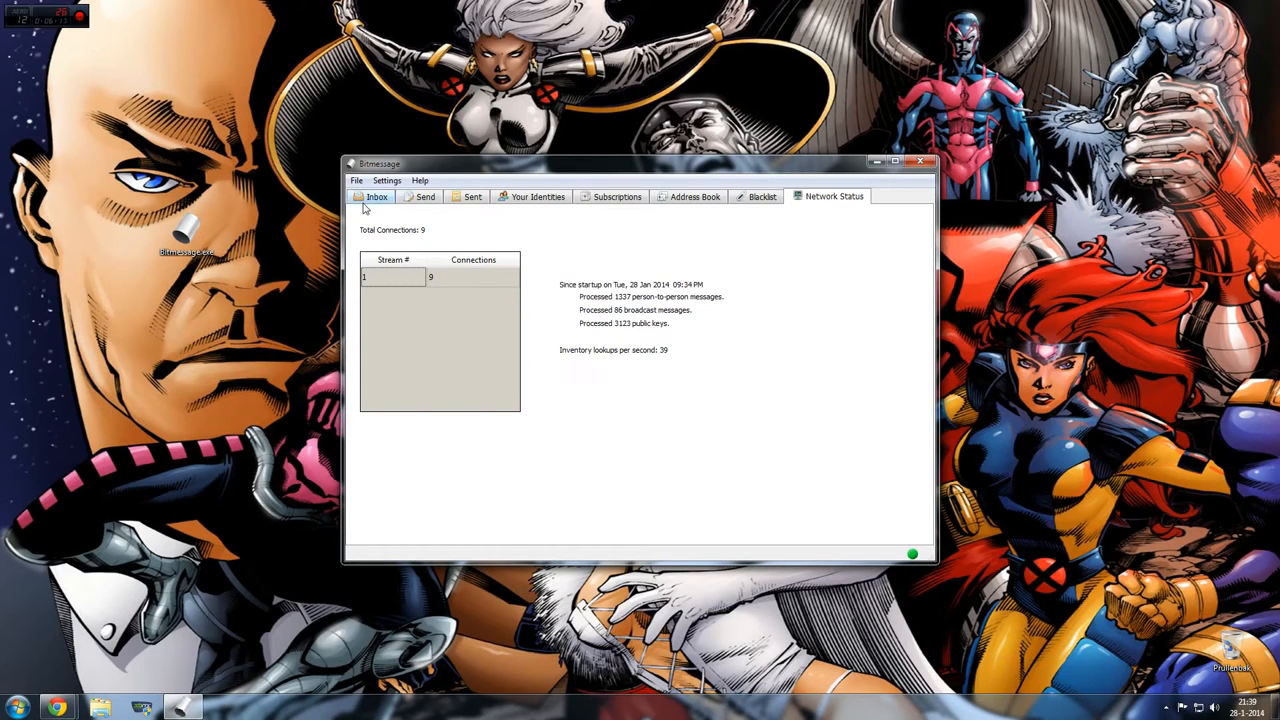
Step: Set the sender to Main address and paste the recipient address
left_click(425, 196)
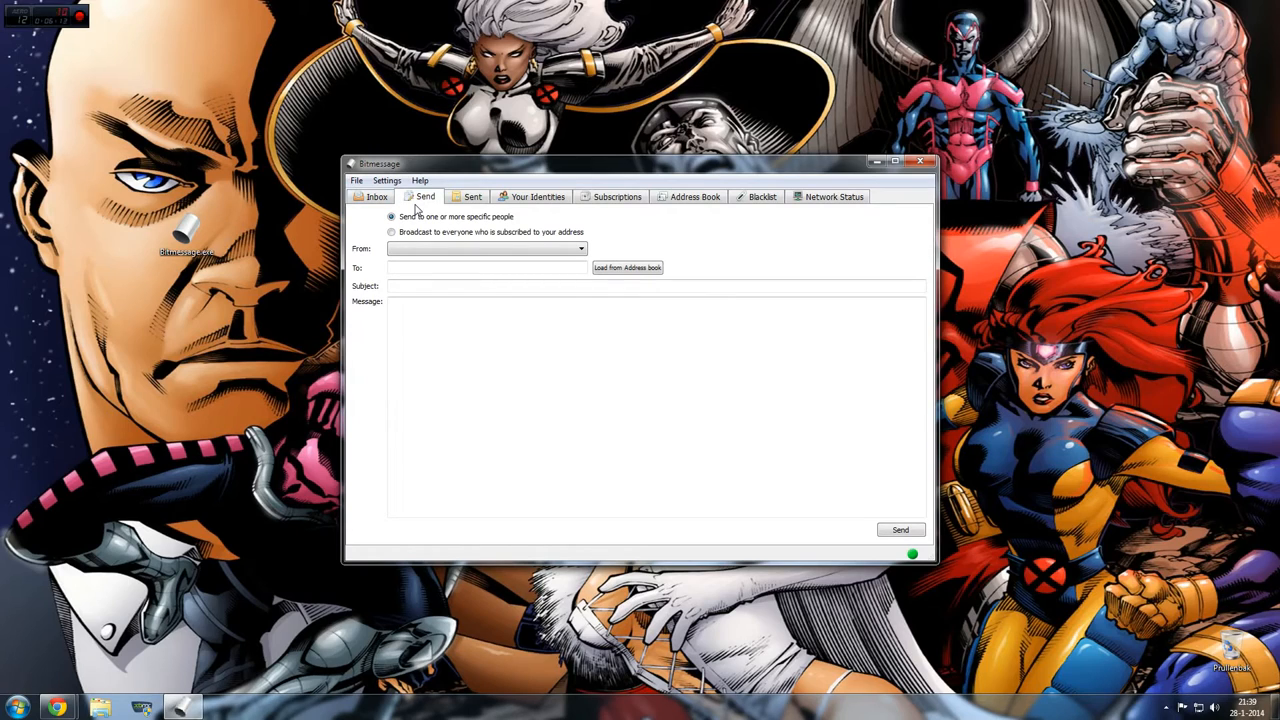
mouse_move(435, 232)
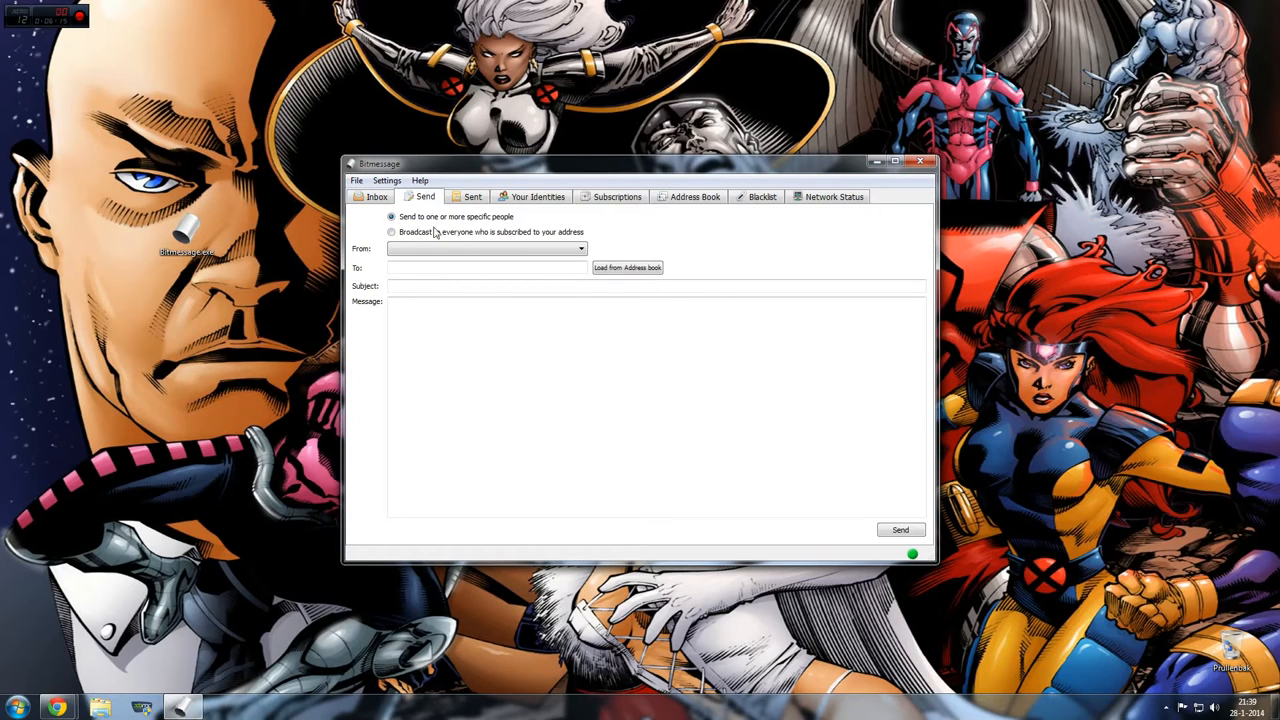
left_click(580, 248)
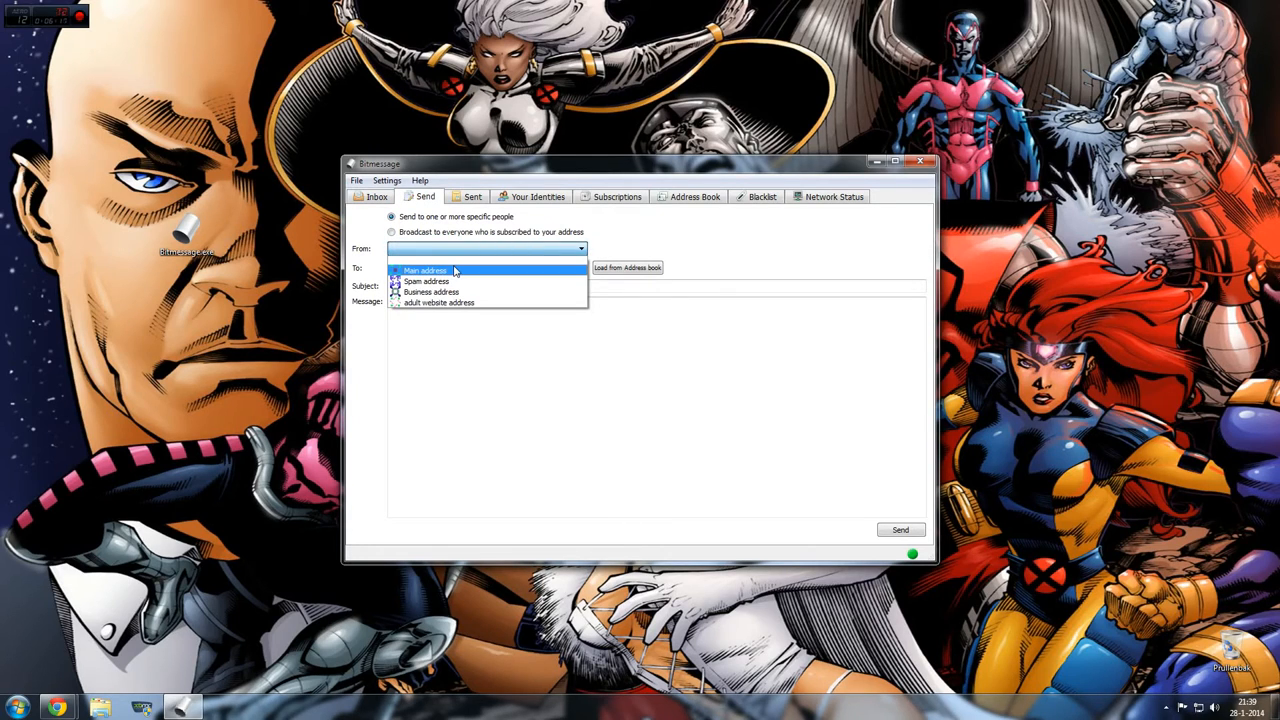
left_click(425, 270)
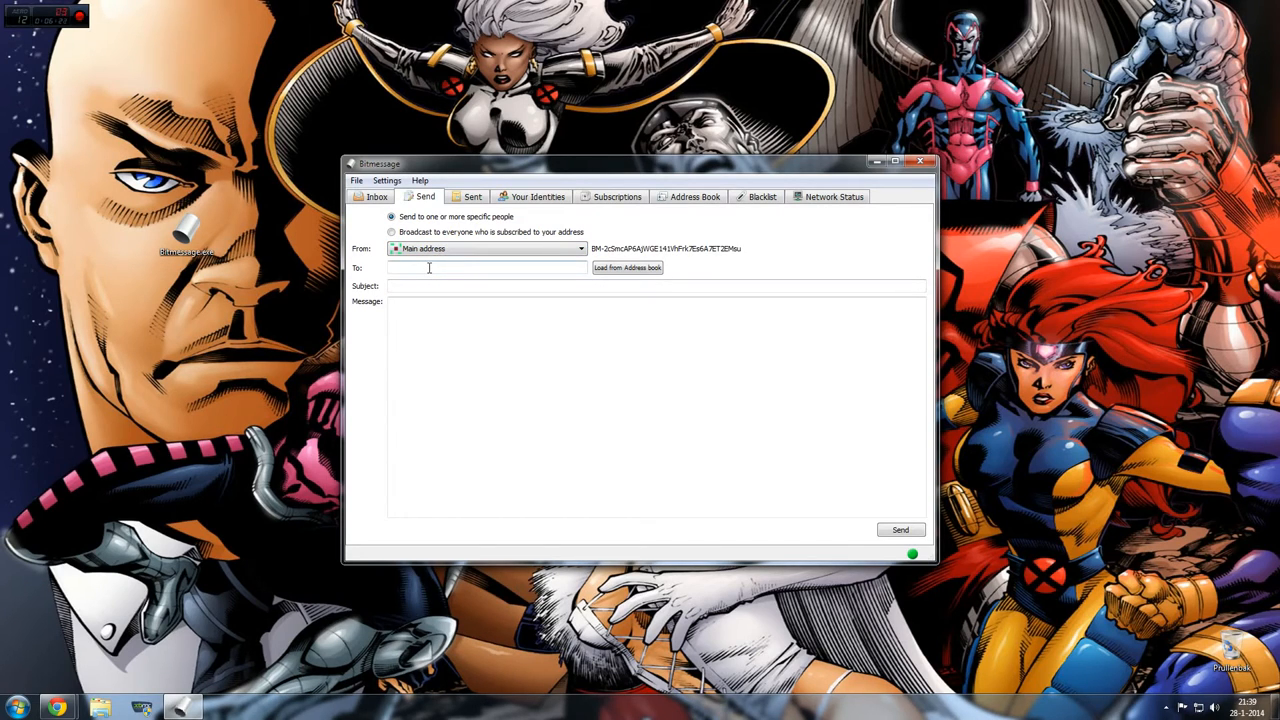
left_click(487, 268)
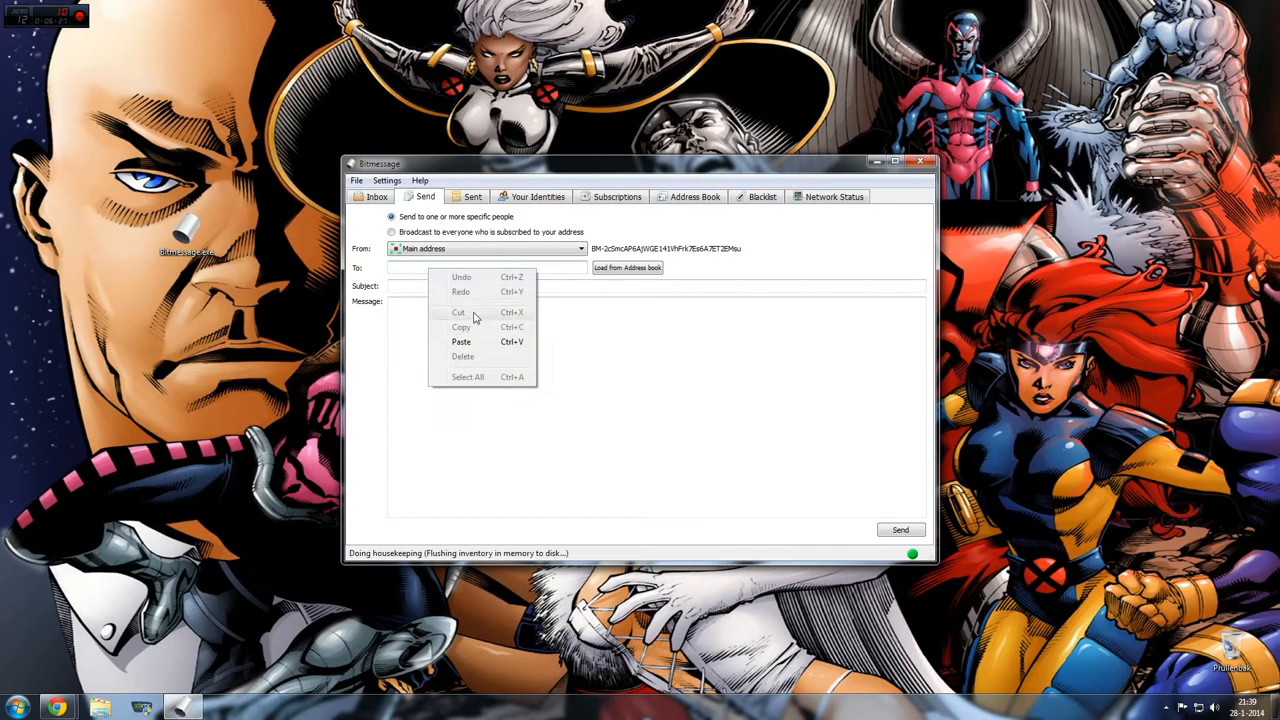
left_click(461, 341)
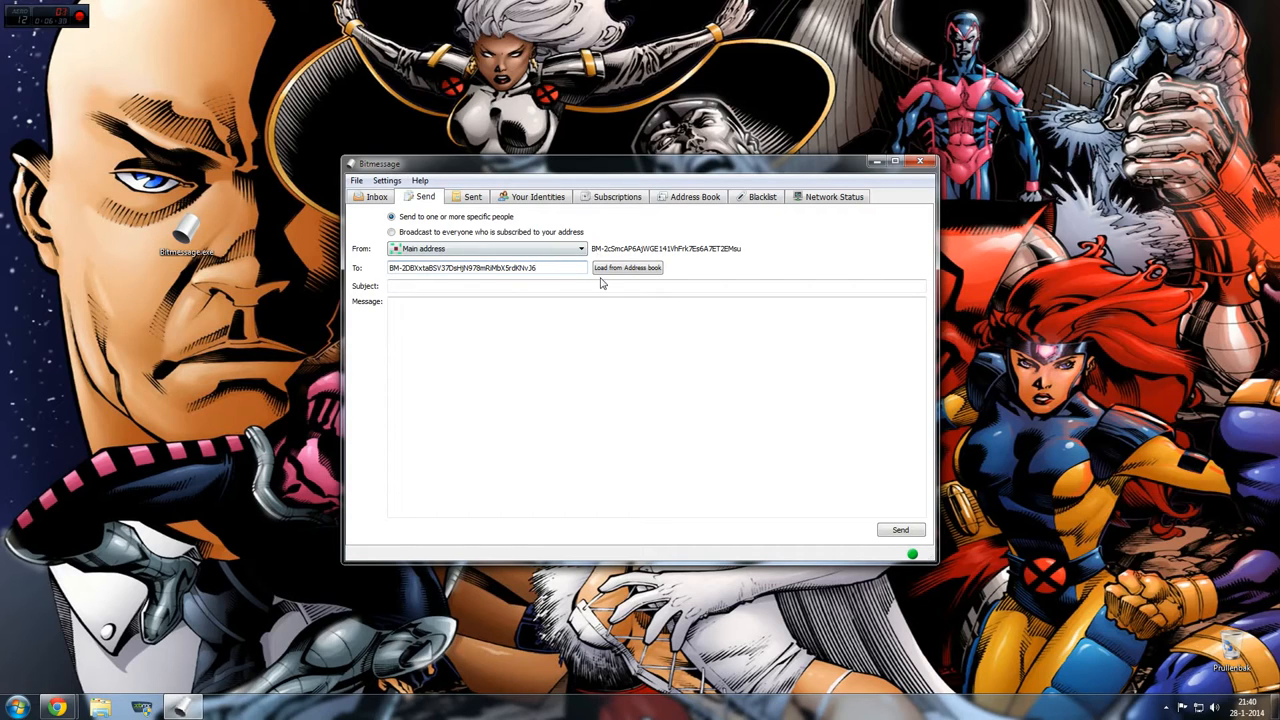
Step: Enter subject 'Testing out Bitmessage!' and begin the message body
left_click(655, 286)
type("Testing")
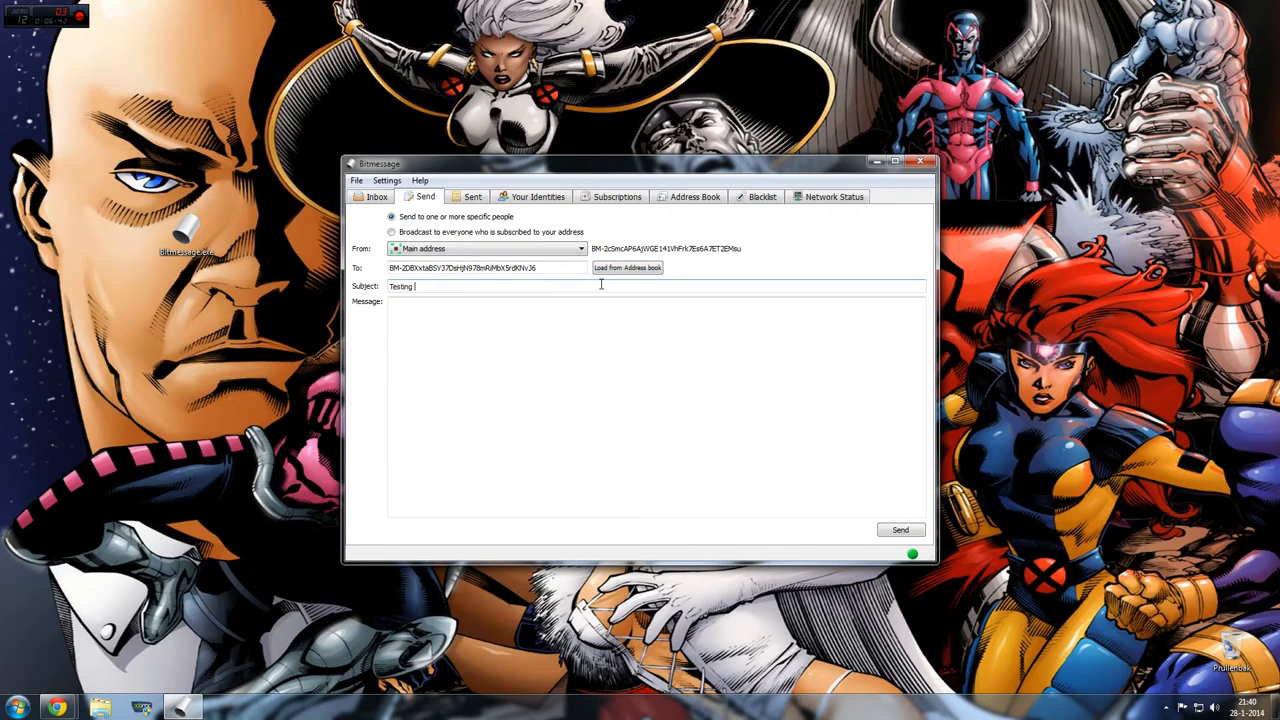
type("out Bitmessa")
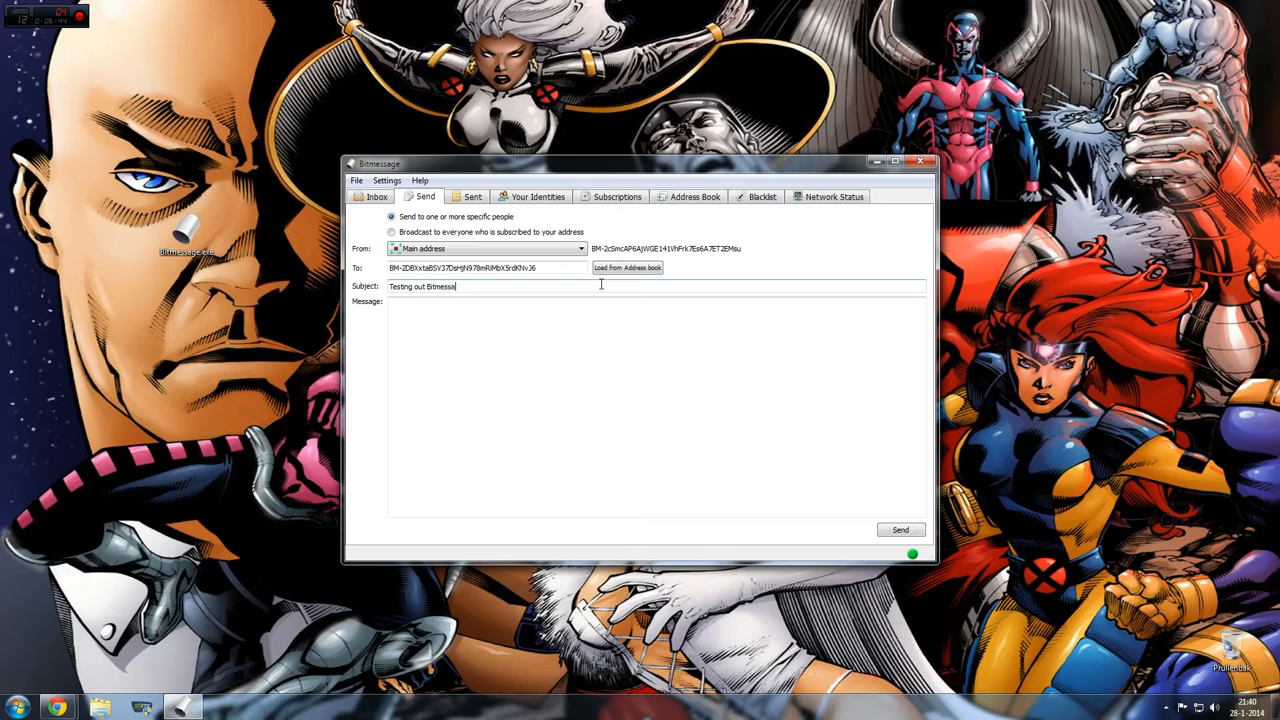
type("Hey i")
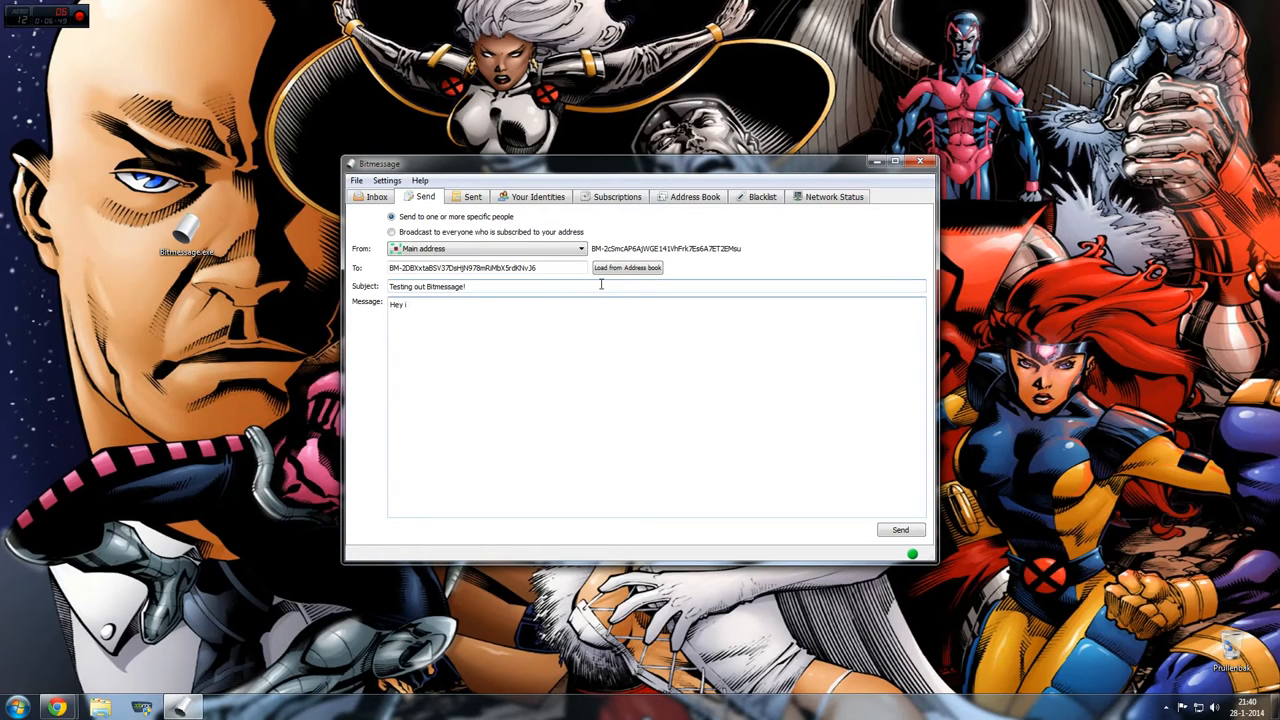
Step: Finish the body 'Hey i'm testing!' and send the message
type("'m testing!")
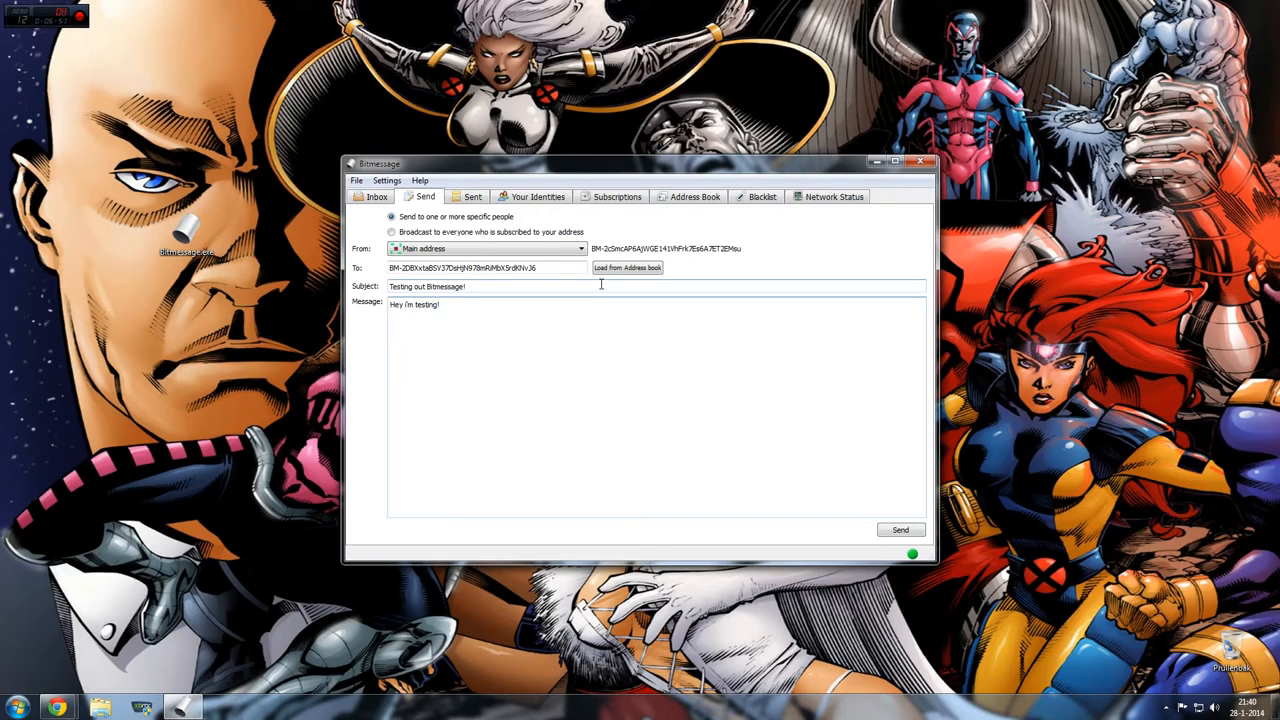
left_click(899, 530)
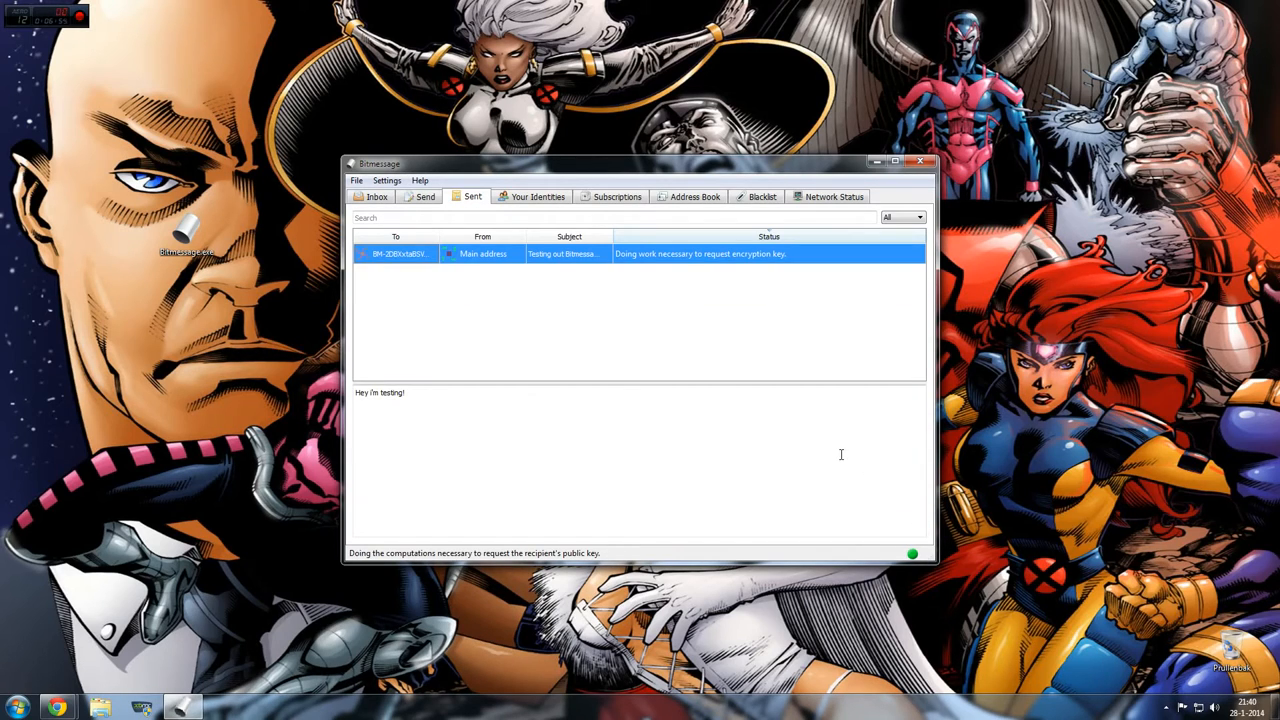
mouse_move(632, 258)
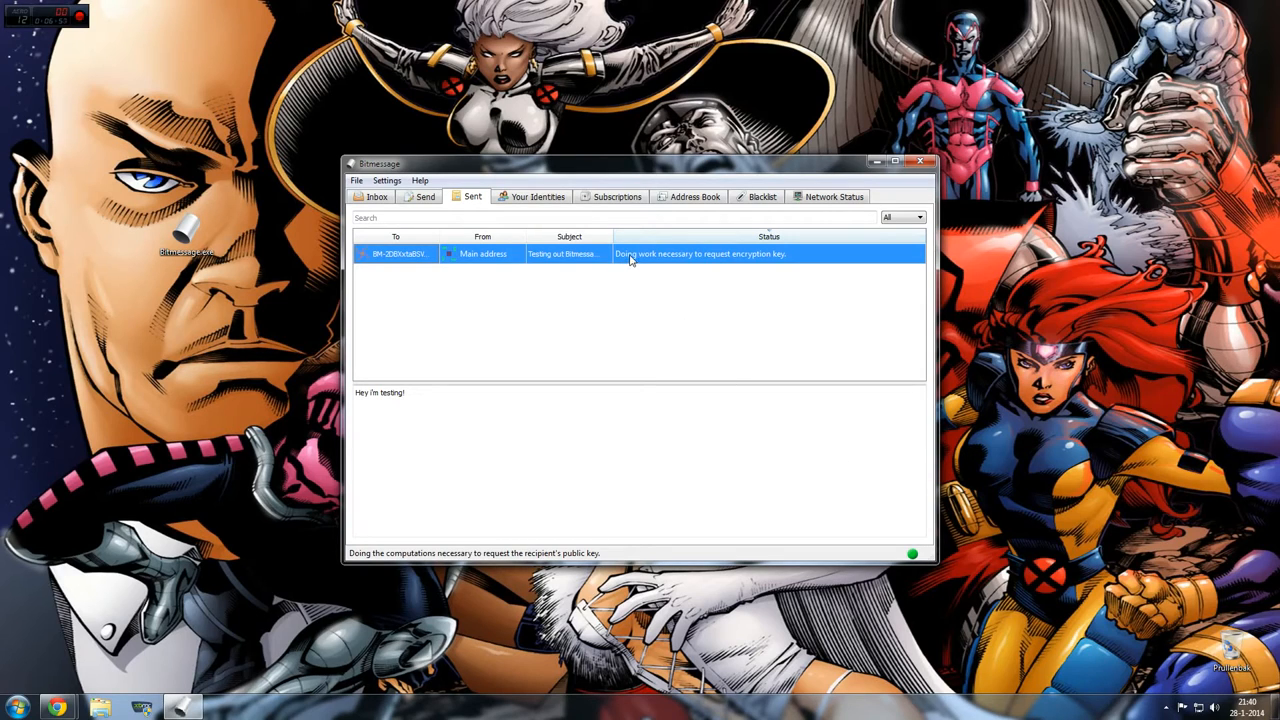
mouse_move(785, 268)
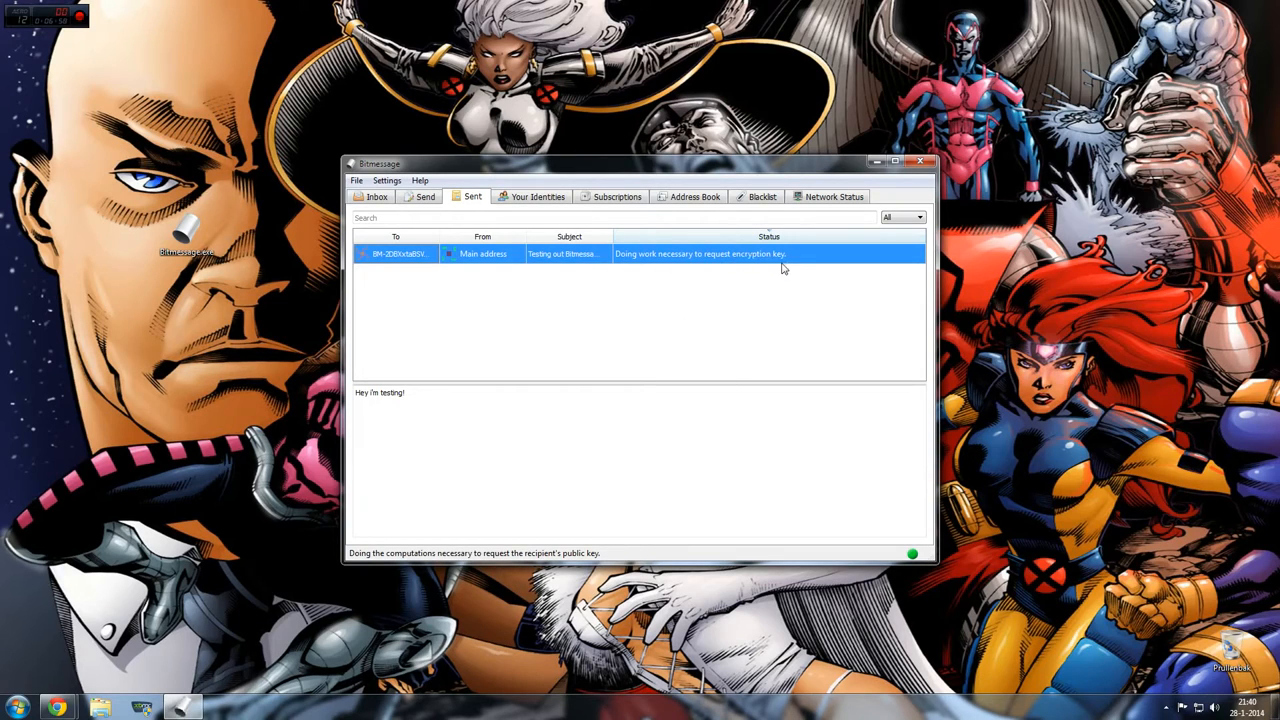
mouse_move(783, 304)
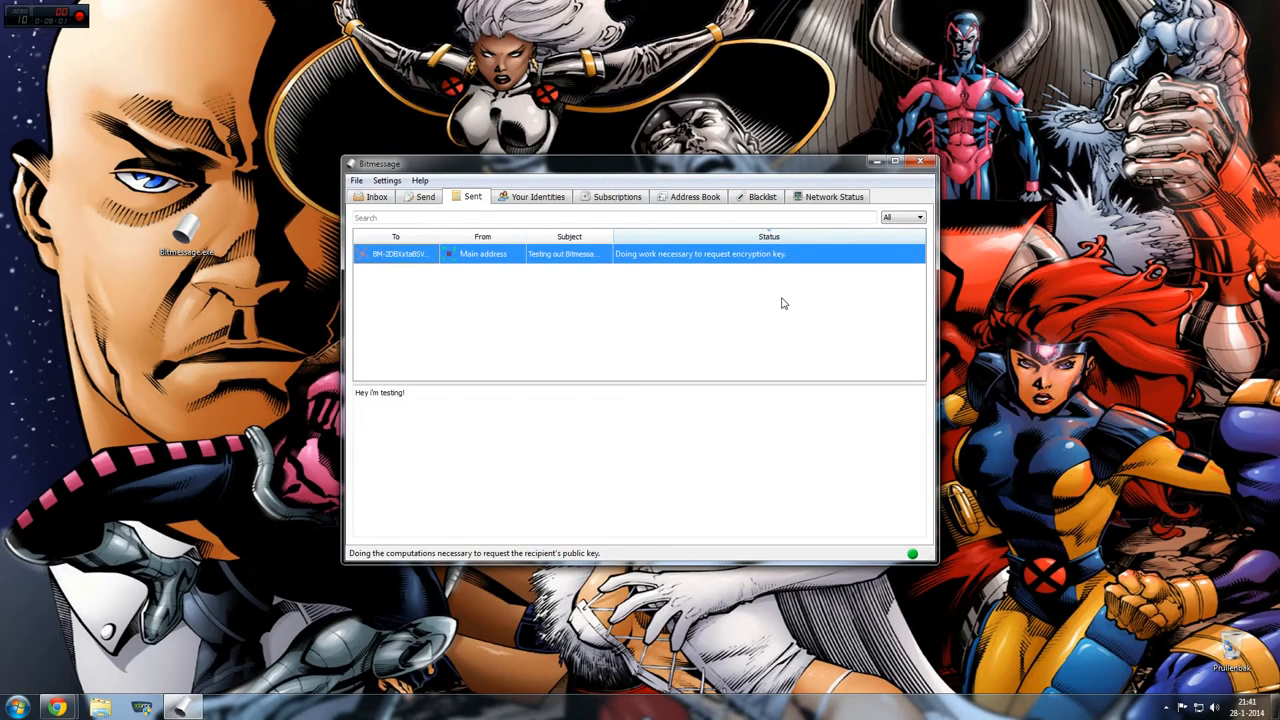
mouse_move(596, 264)
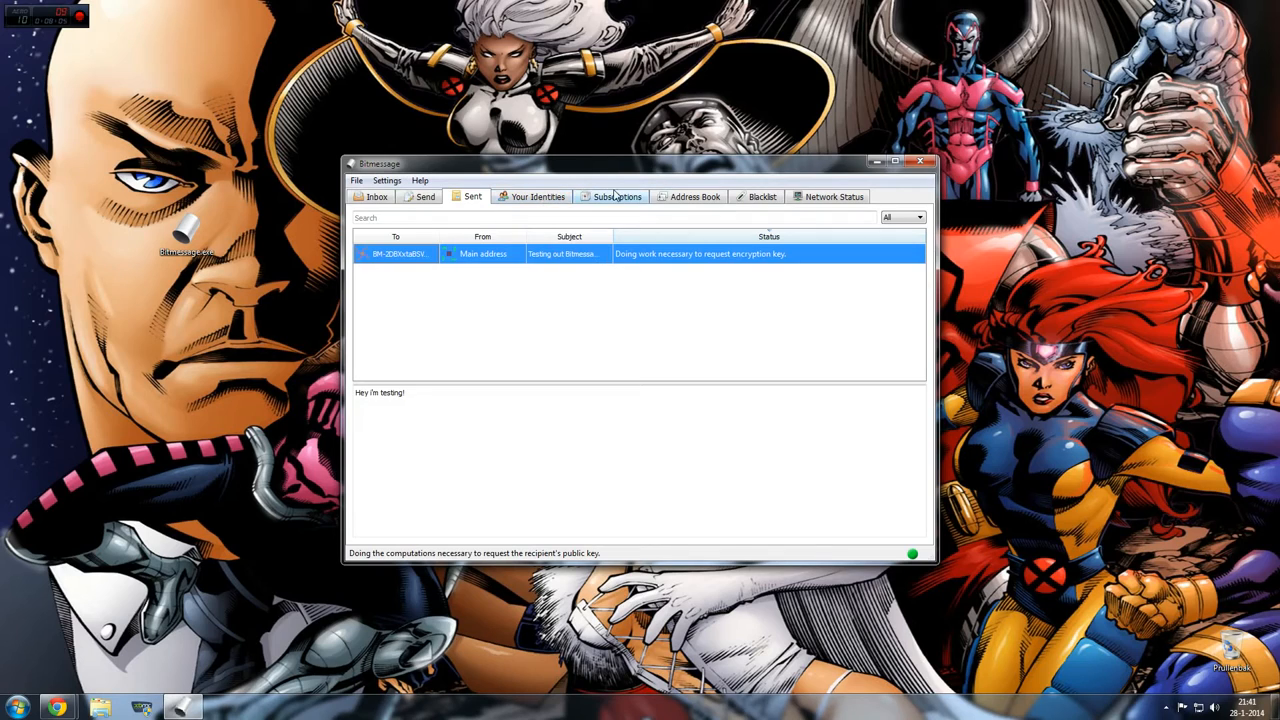
Step: Show the Subscriptions list with the Bitmessage new releases/announcements feed
left_click(617, 196)
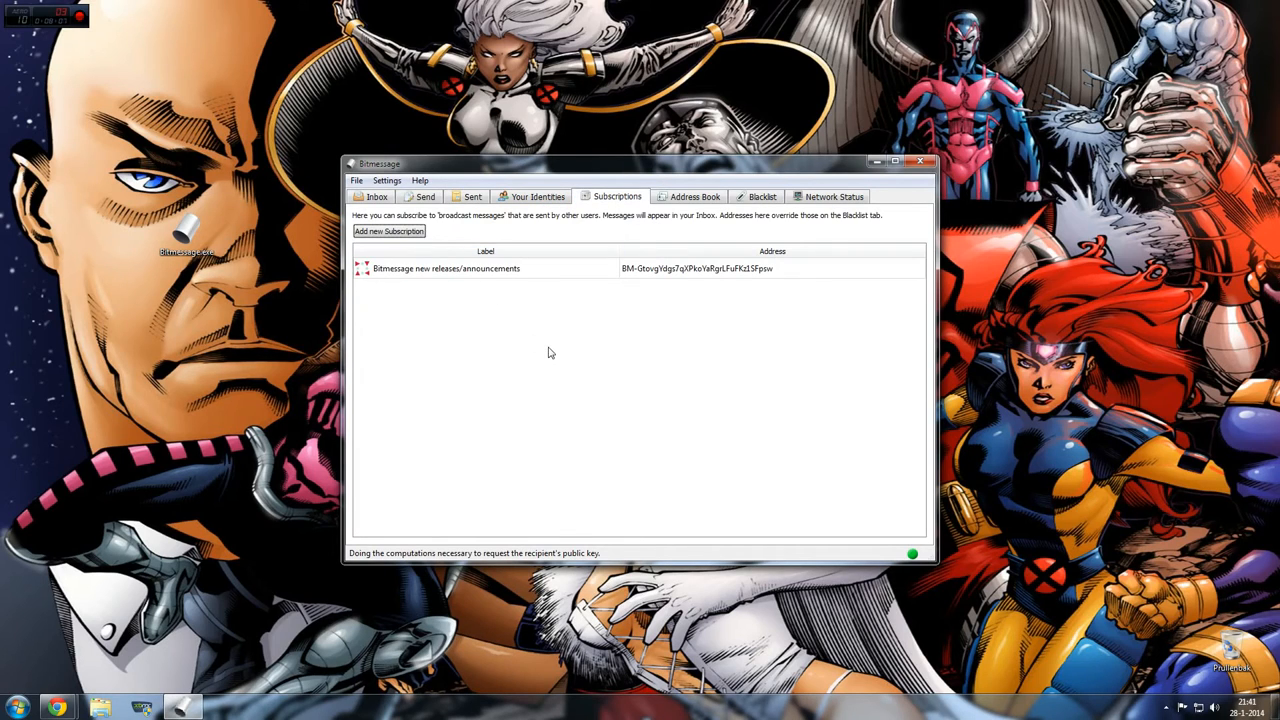
mouse_move(376, 286)
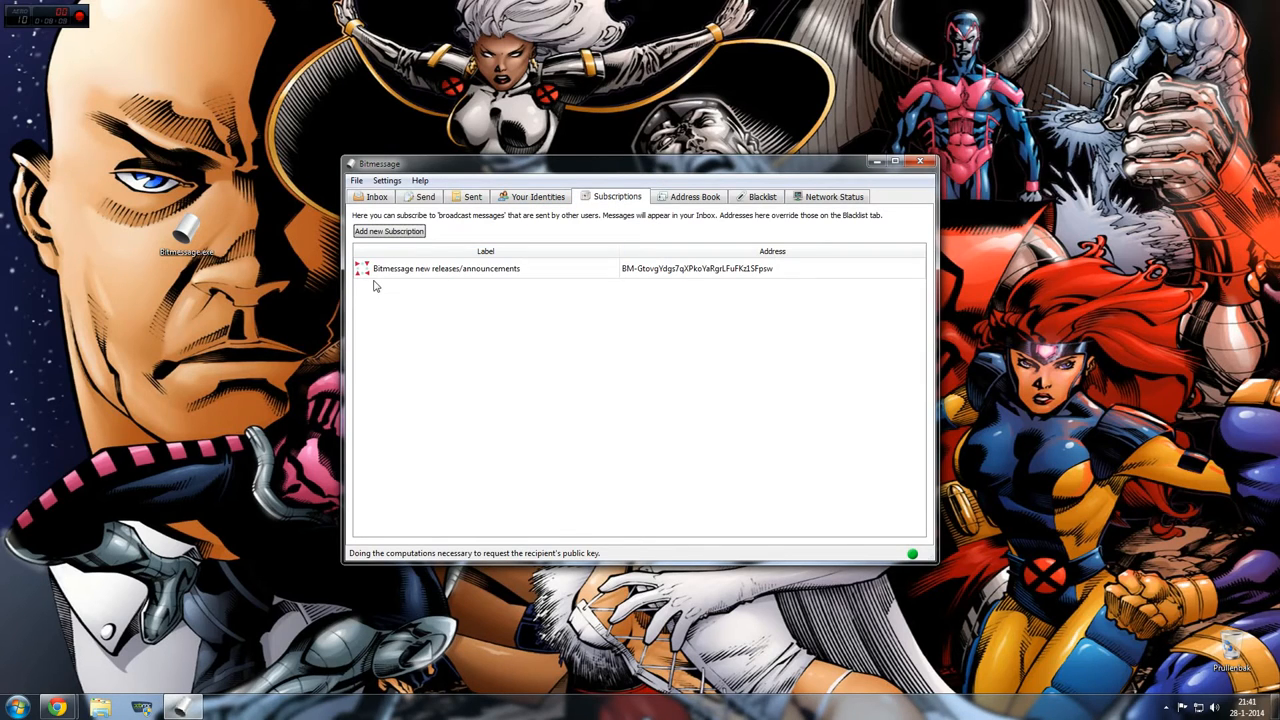
mouse_move(444, 277)
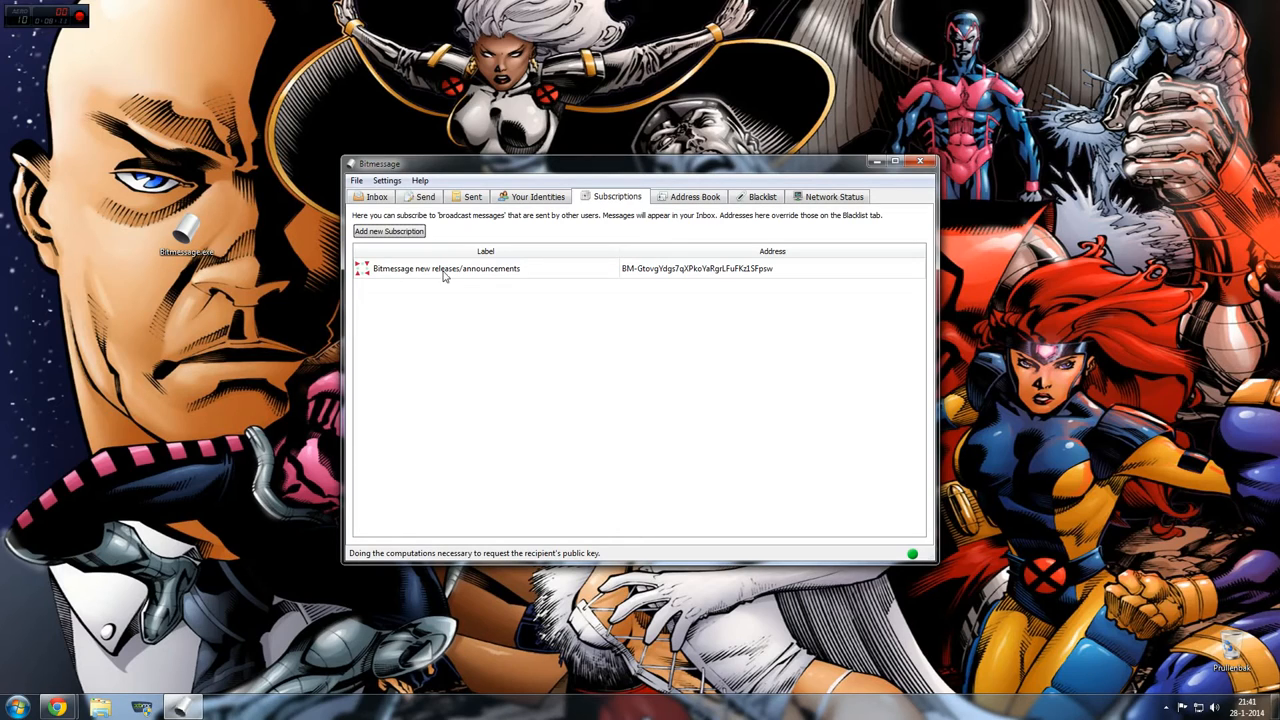
mouse_move(528, 280)
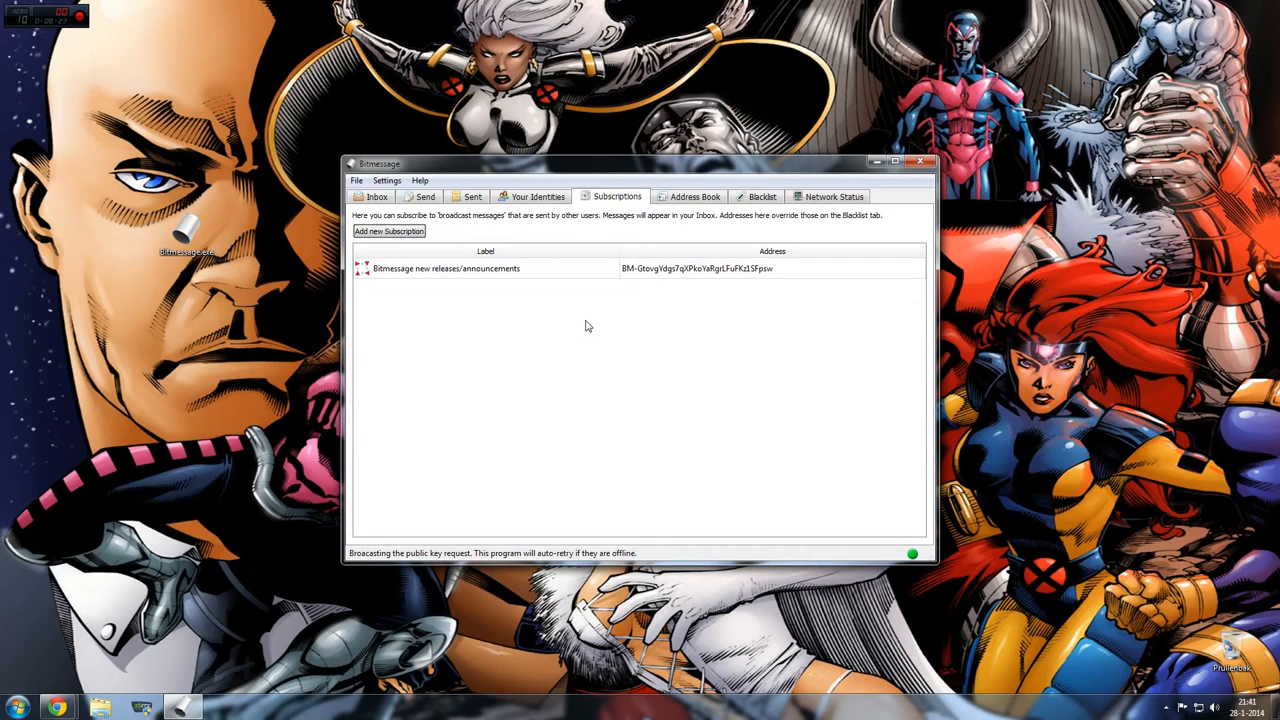
mouse_move(656, 346)
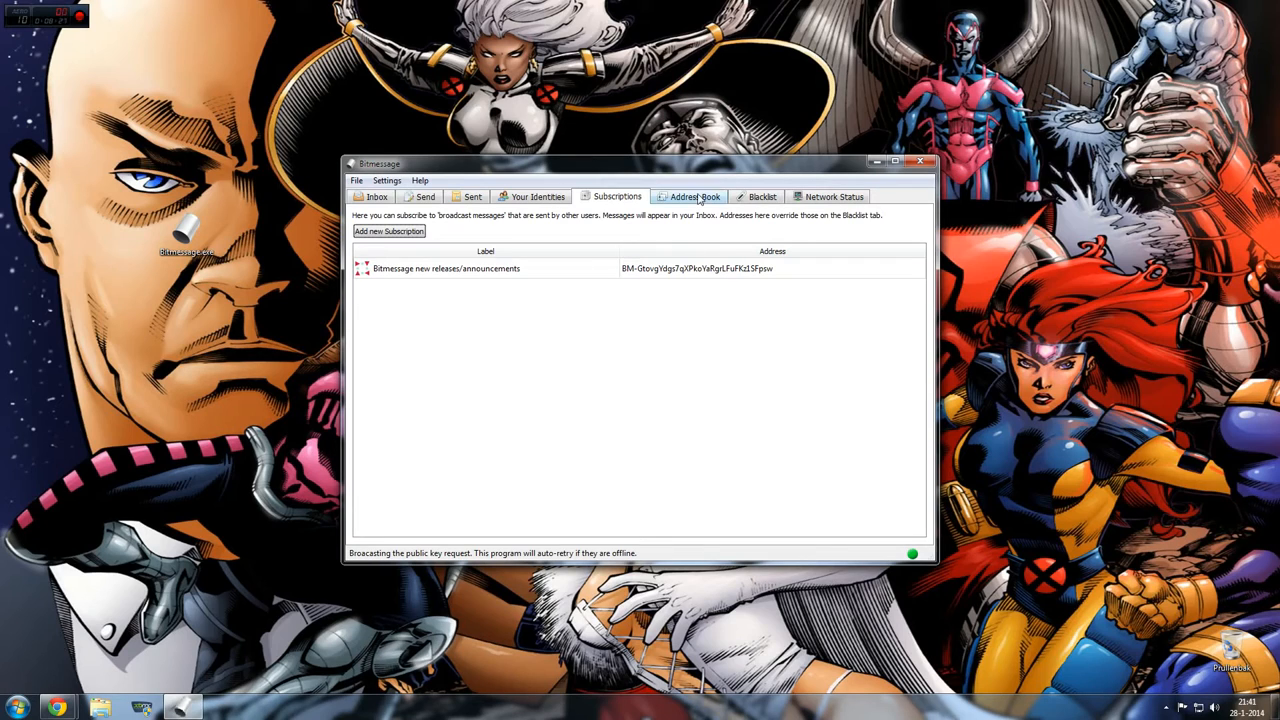
Step: Add the pasted server address to the address book, labelled 'Test message server'
left_click(694, 196)
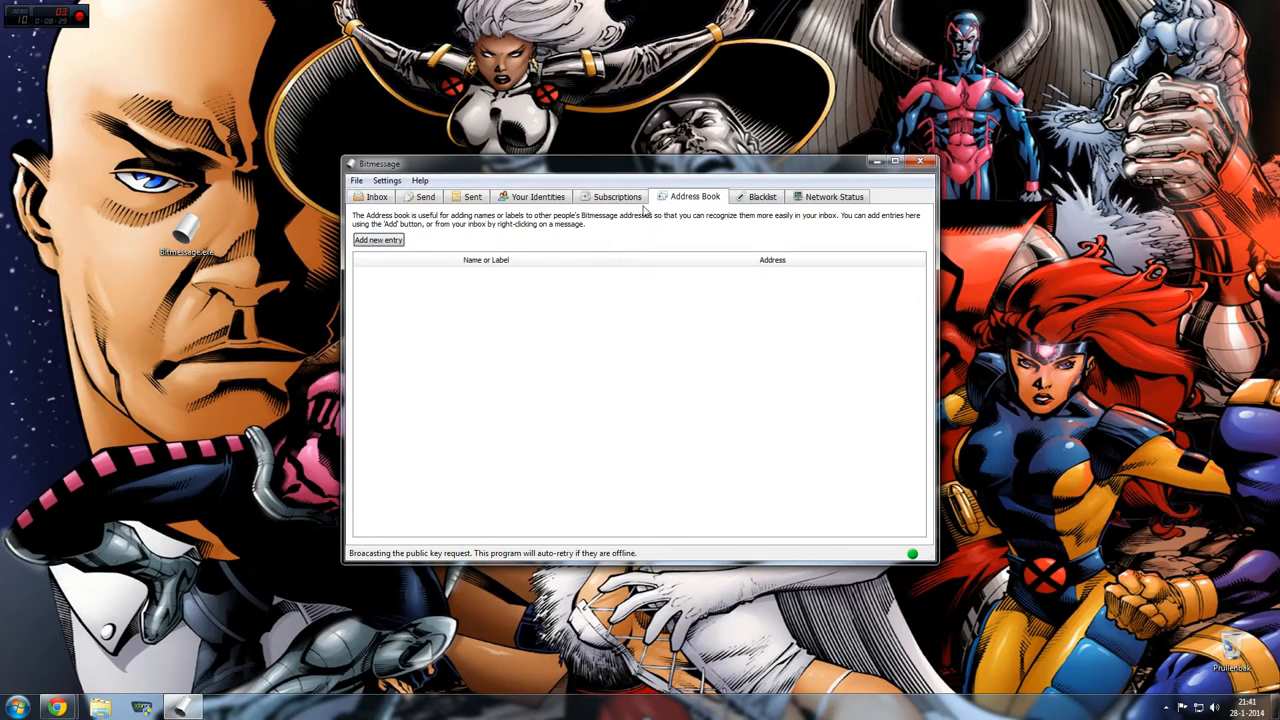
left_click(378, 240)
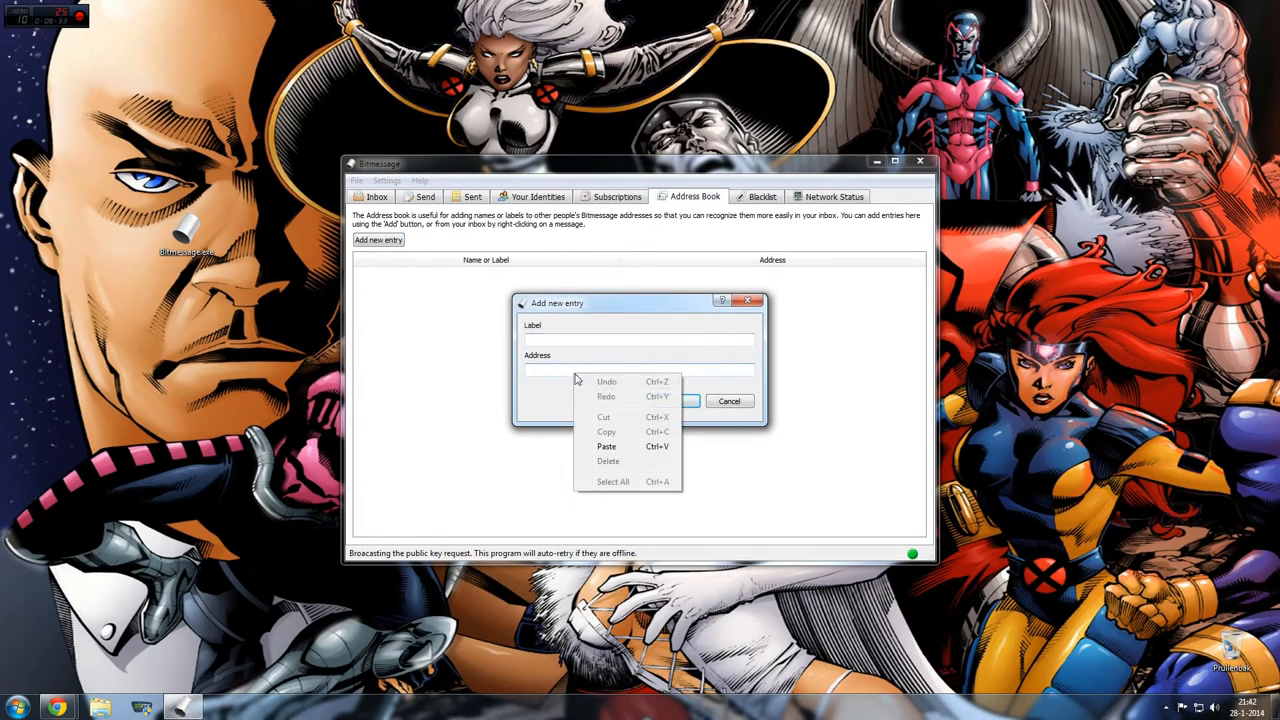
left_click(606, 446)
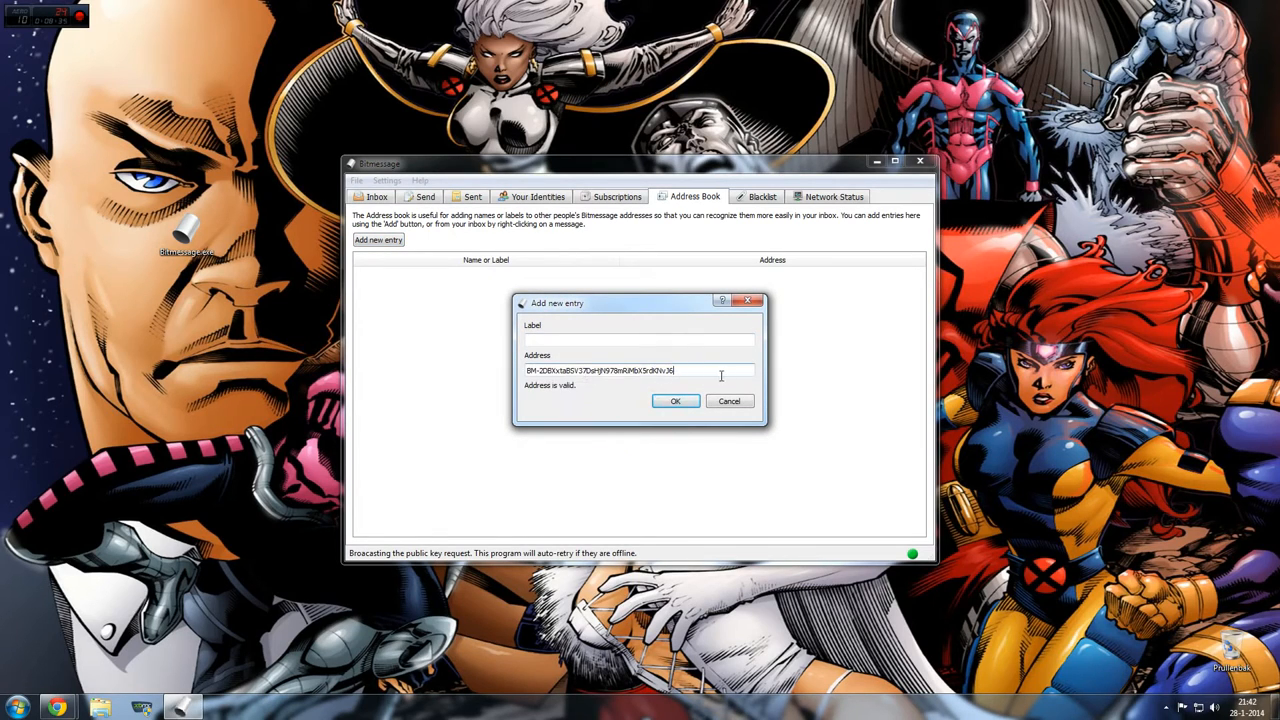
left_click(640, 339)
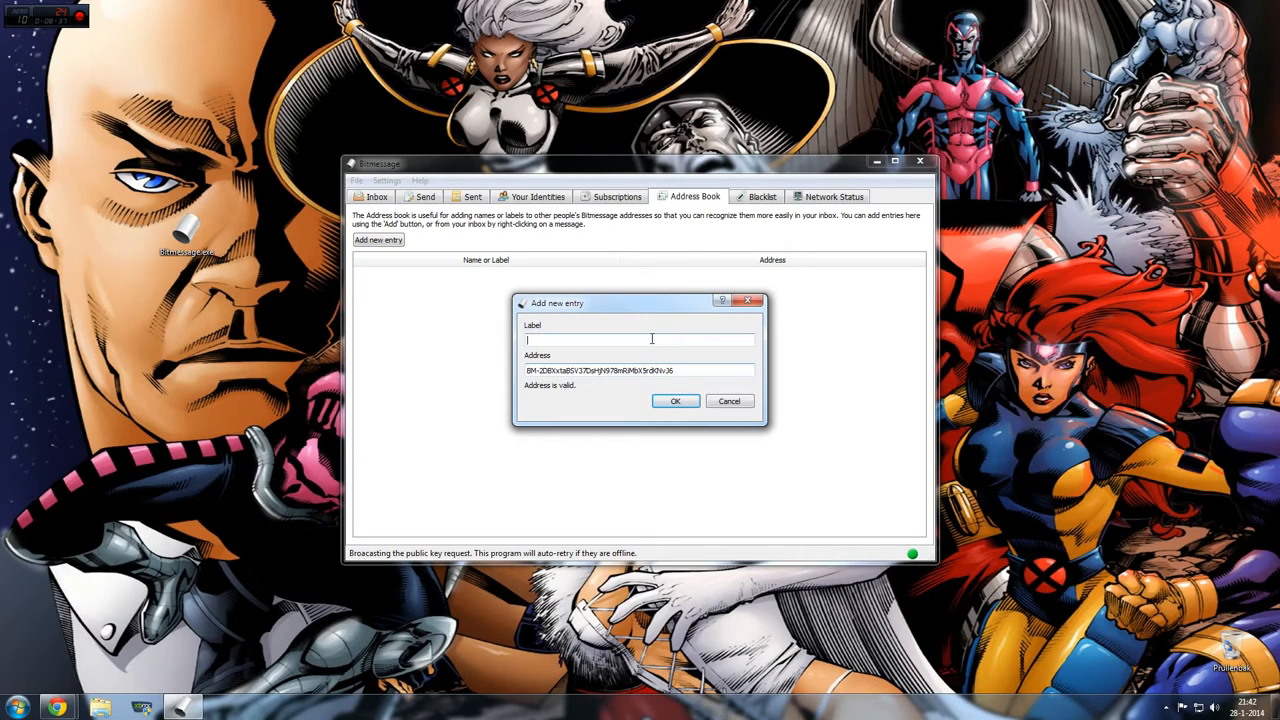
type("Test mess")
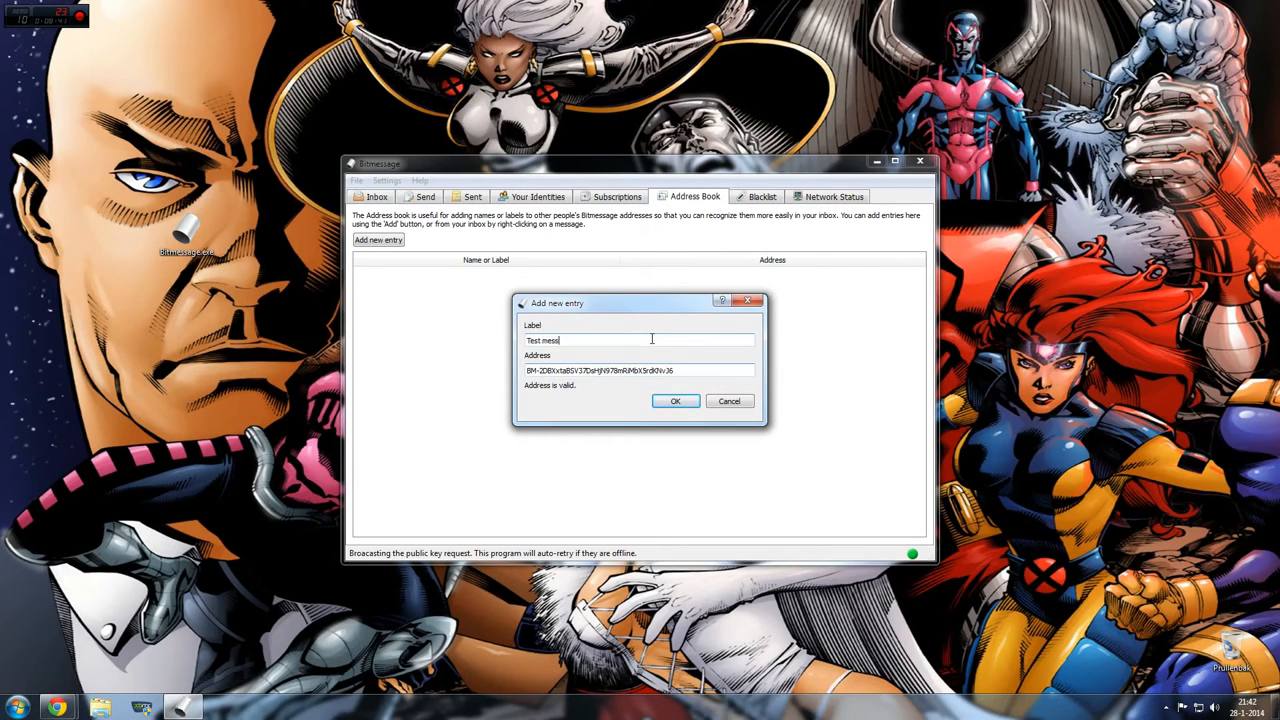
type("age server")
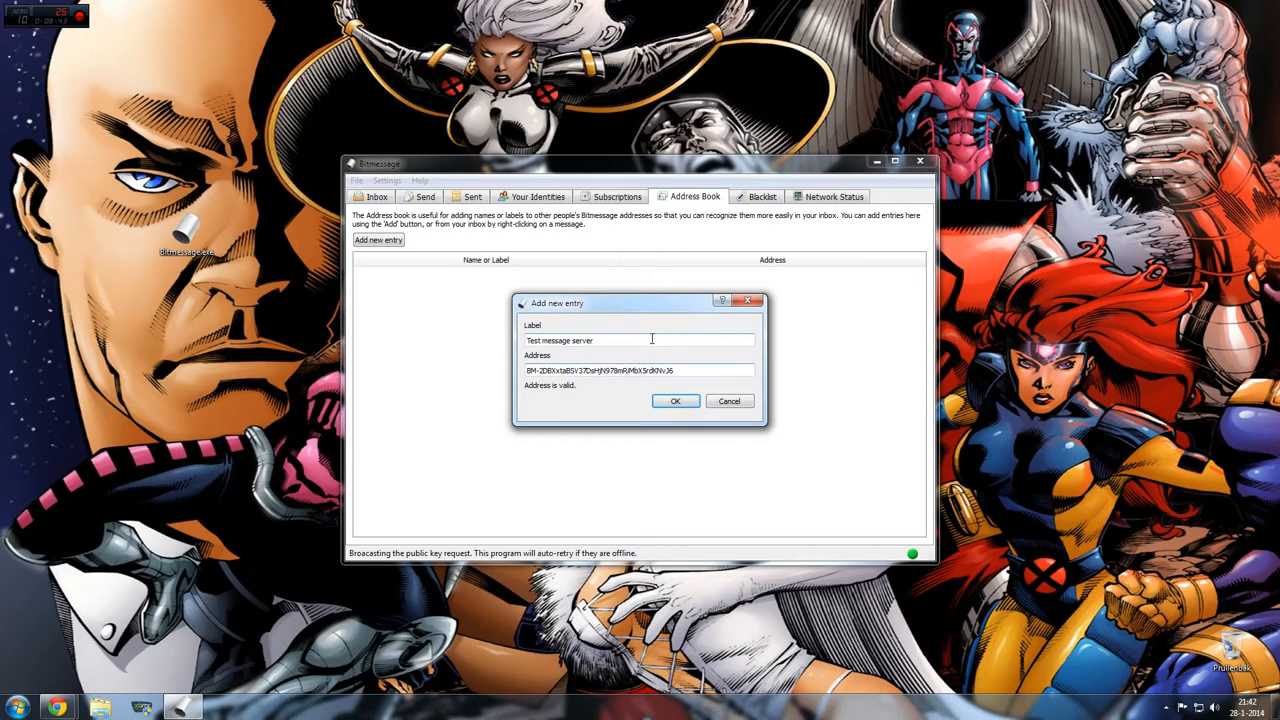
left_click(675, 401)
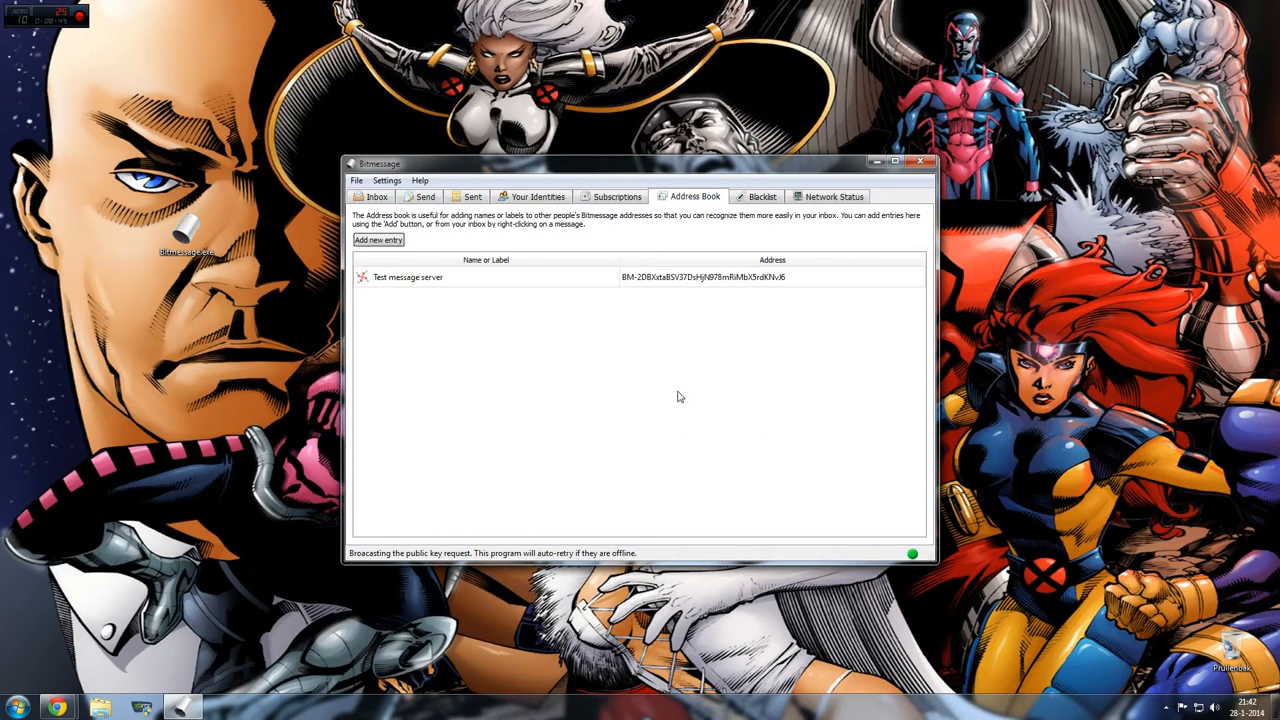
Step: Check the sender identities list, then bring up actions for the Test message server entry
left_click(425, 196)
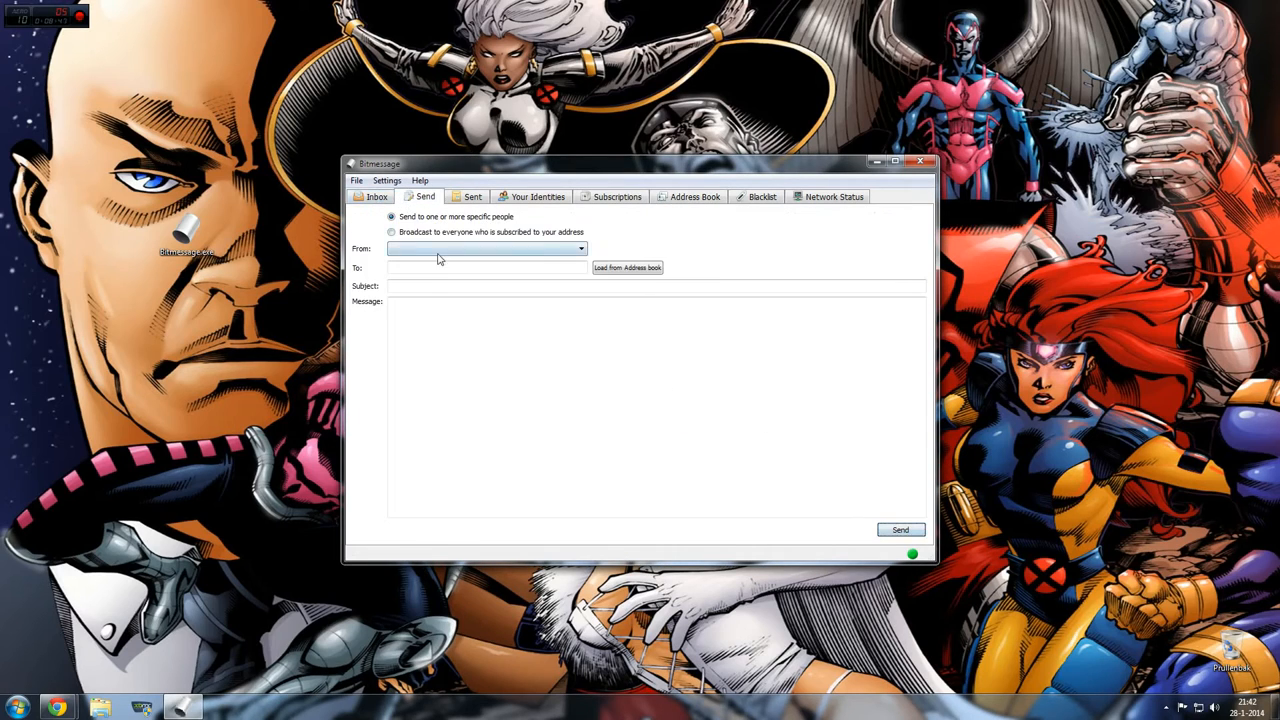
left_click(581, 248)
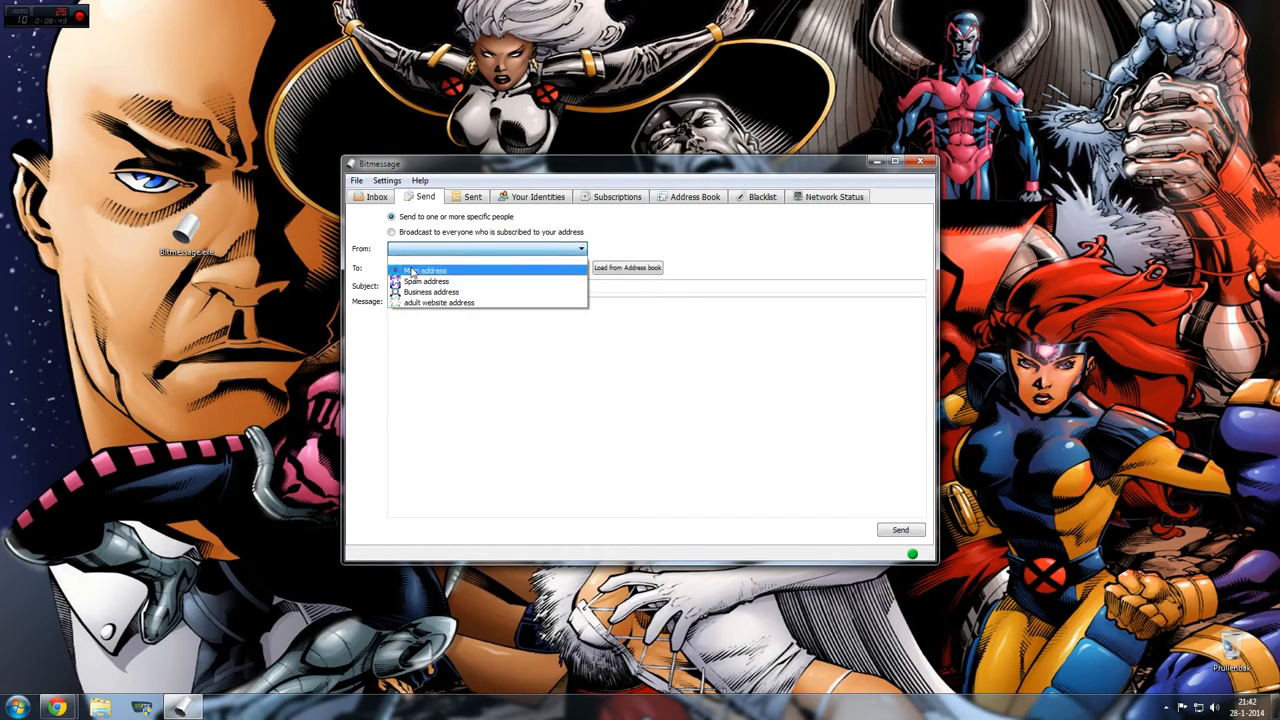
left_click(694, 196)
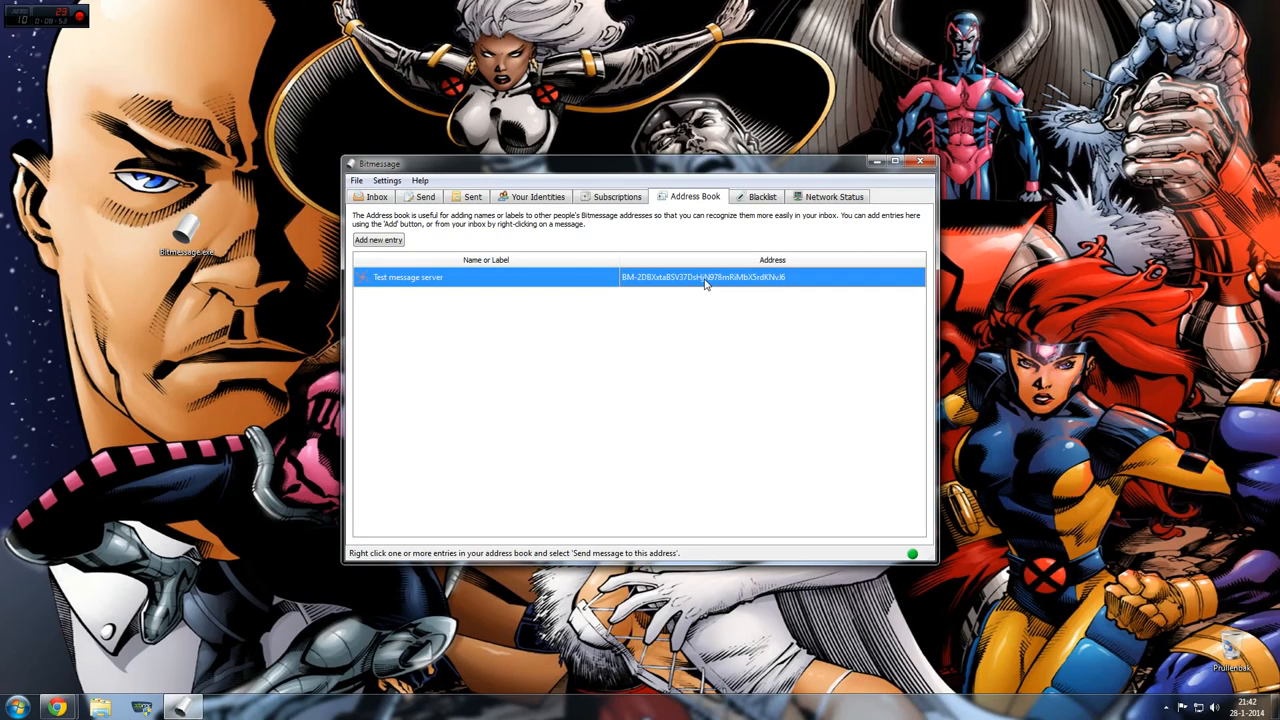
right_click(707, 277)
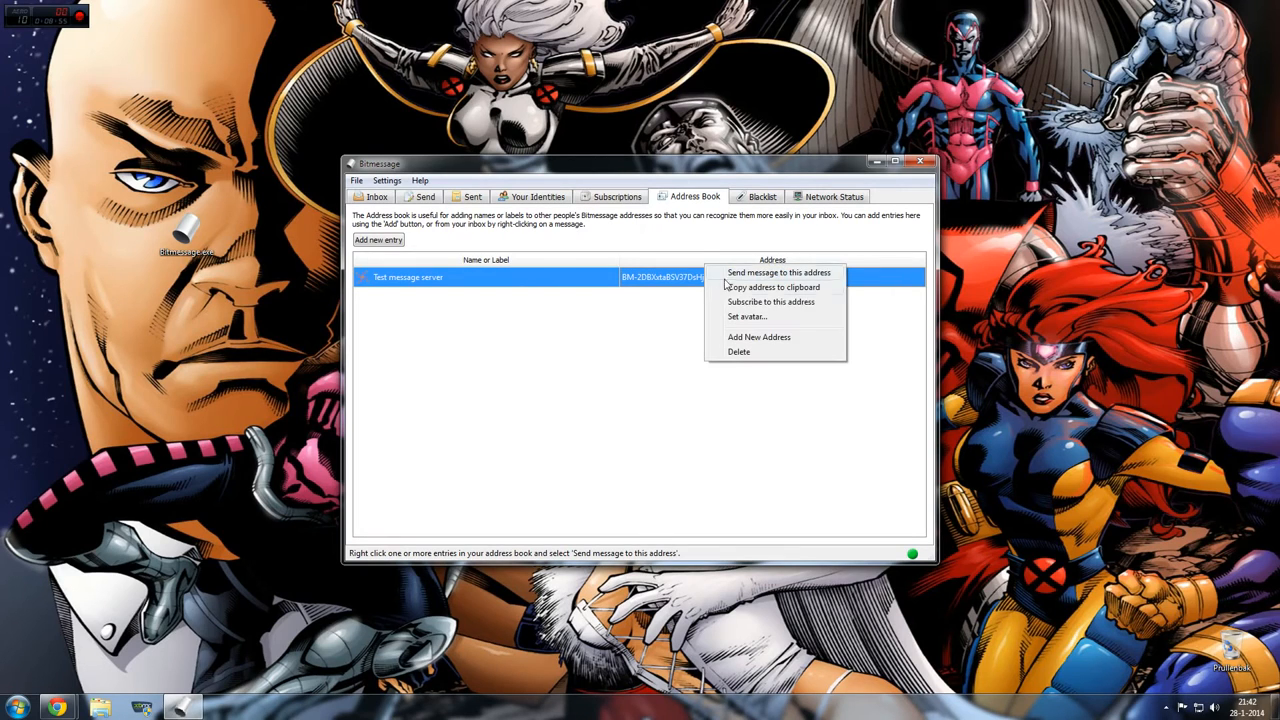
mouse_move(757, 290)
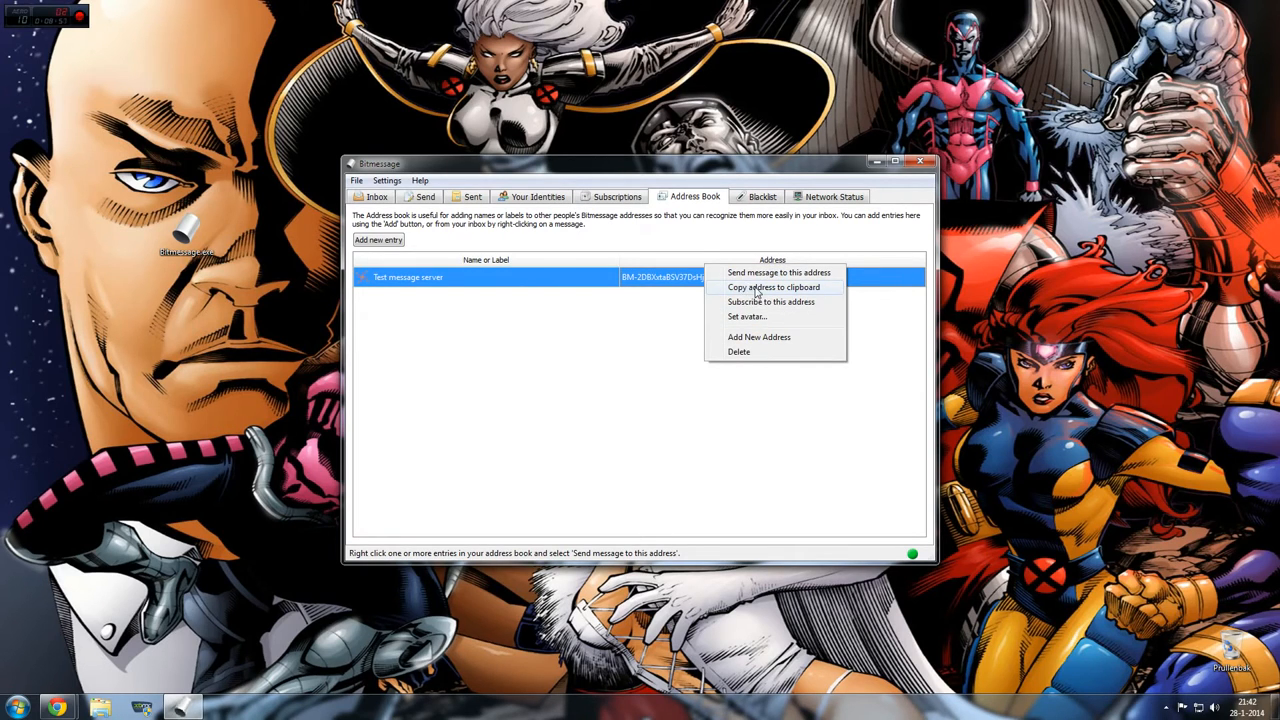
Step: Send 'Hey i'm testing!' to Test message server, then check the Inbox sorted by recipient
left_click(778, 272)
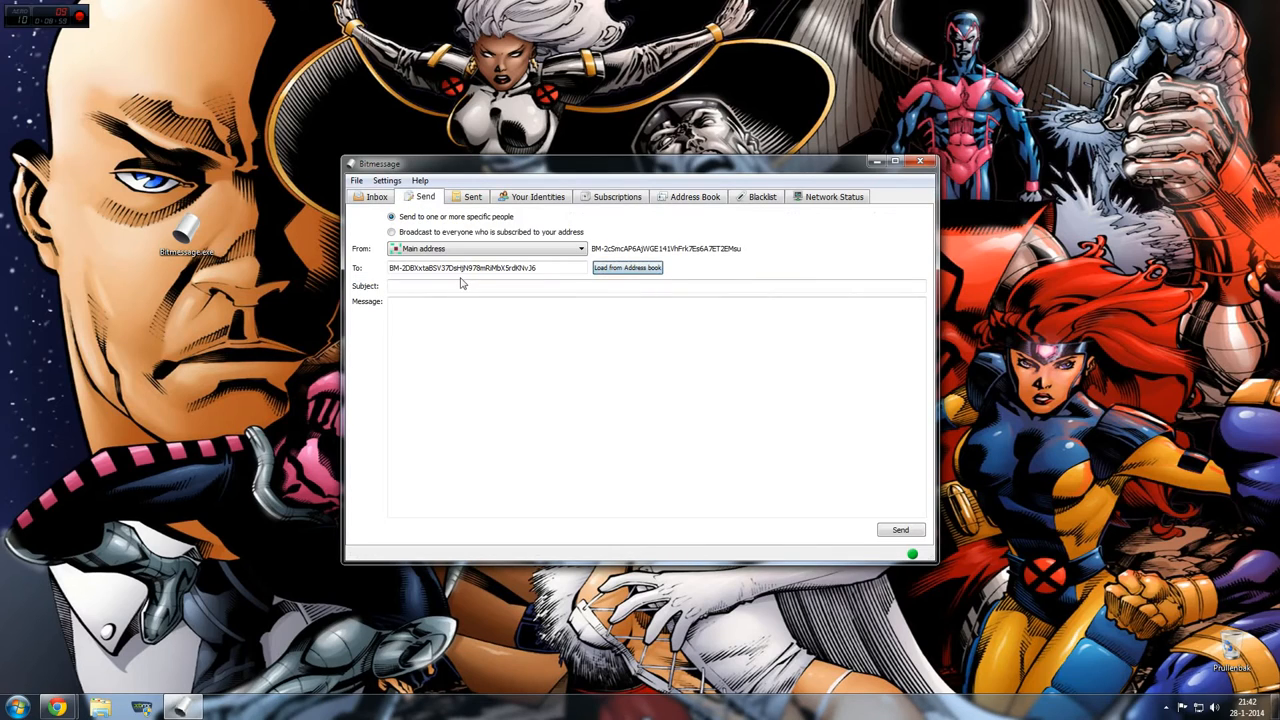
mouse_move(648, 301)
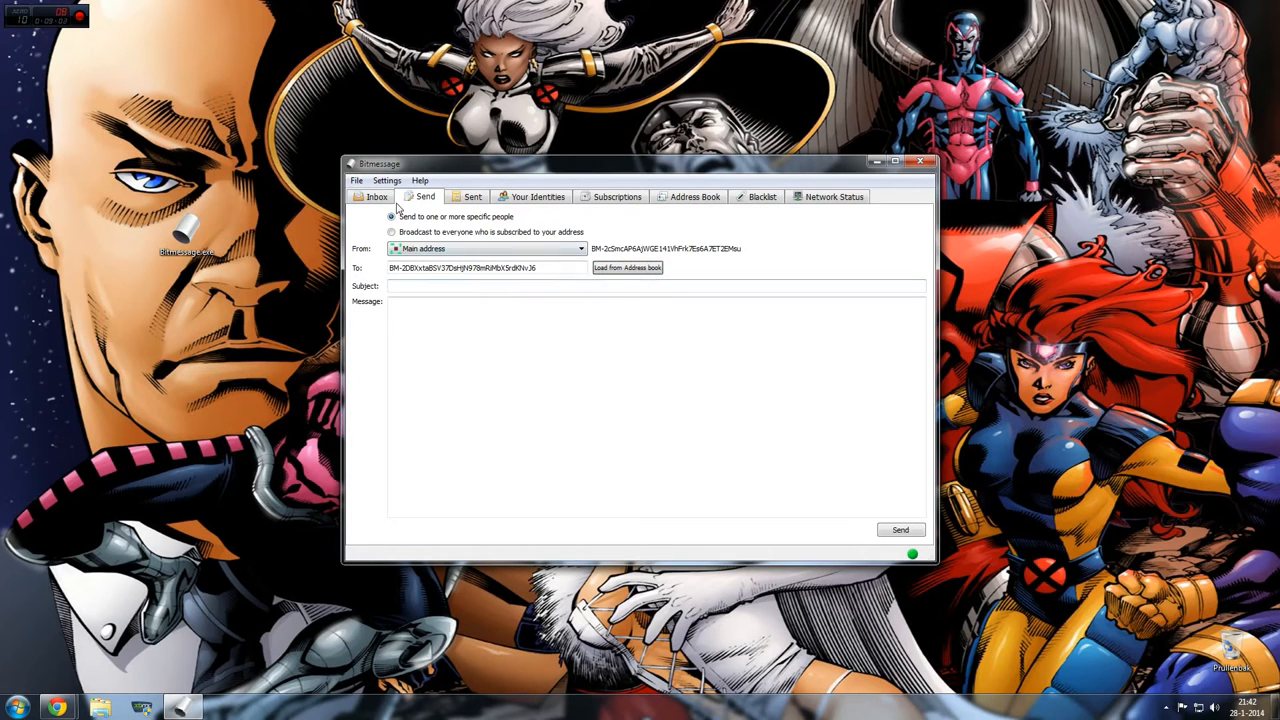
left_click(472, 196)
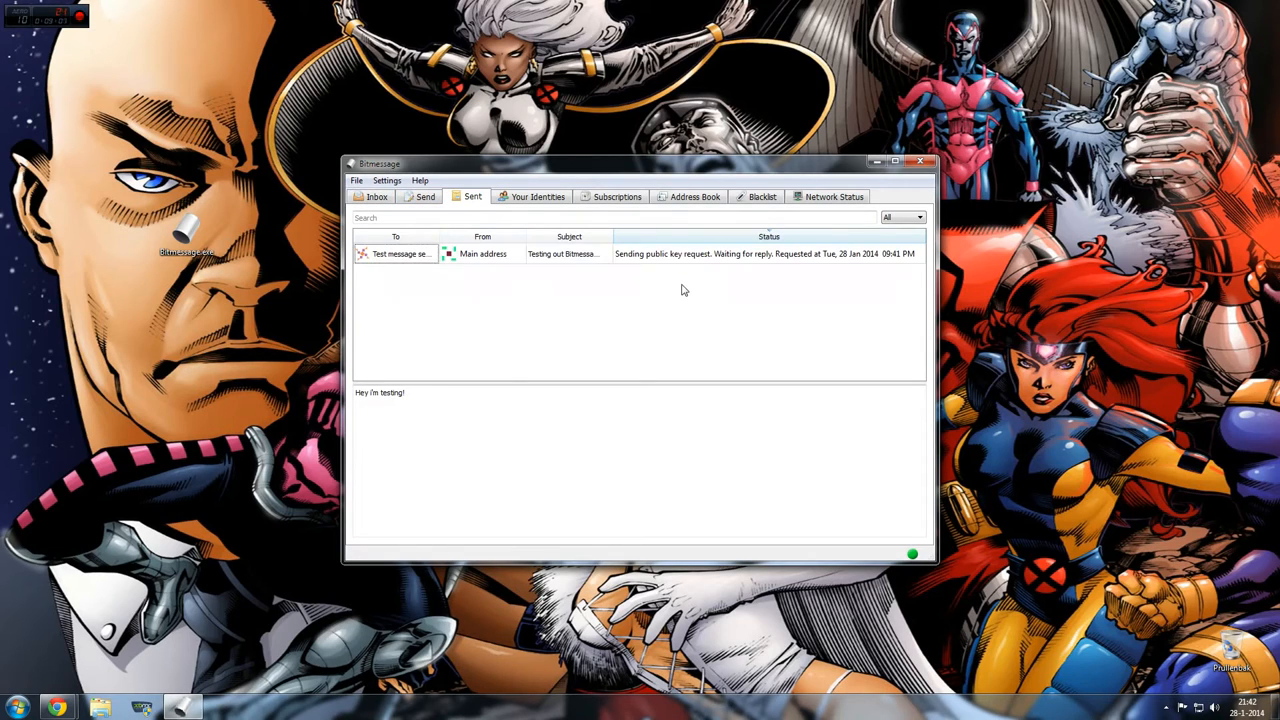
mouse_move(510, 266)
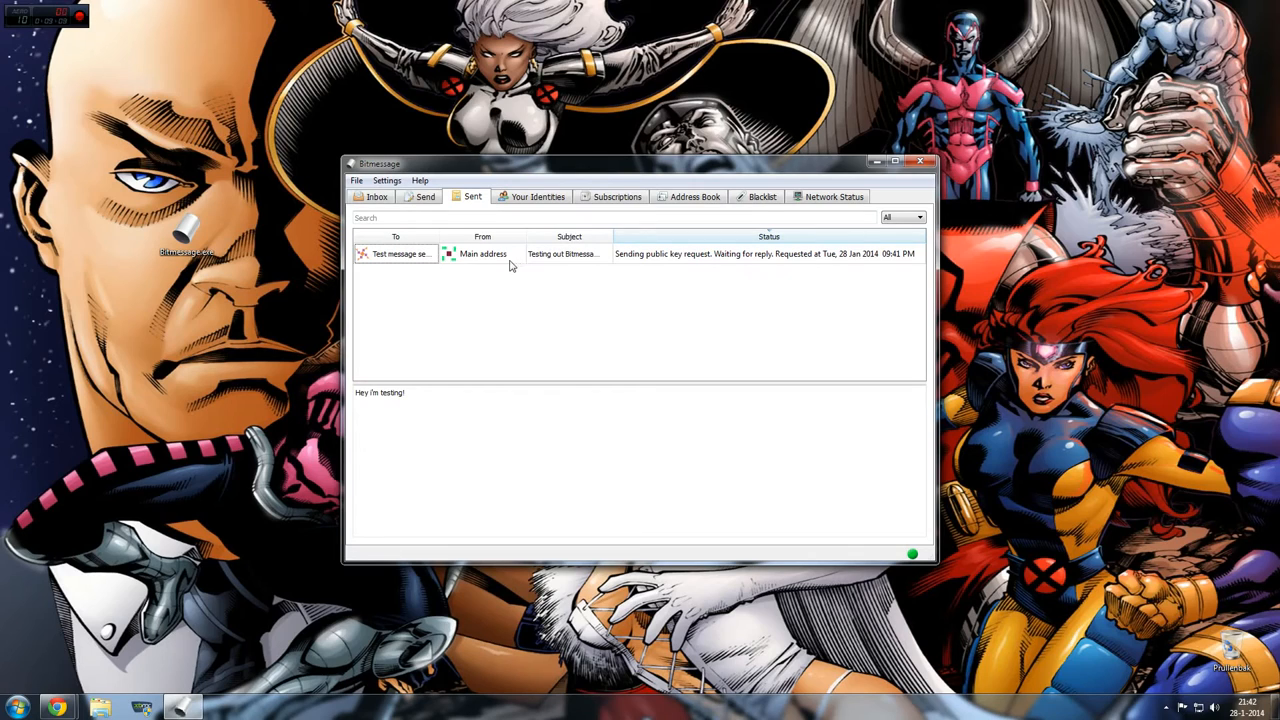
mouse_move(692, 293)
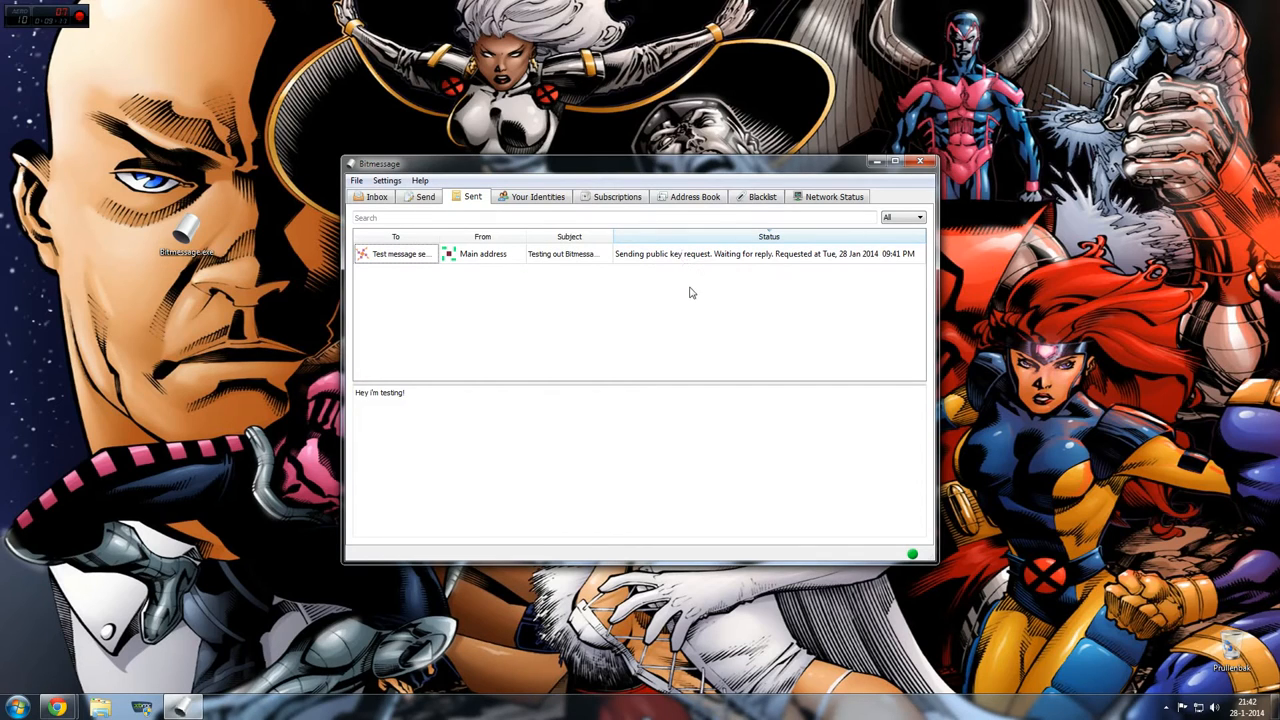
mouse_move(663, 258)
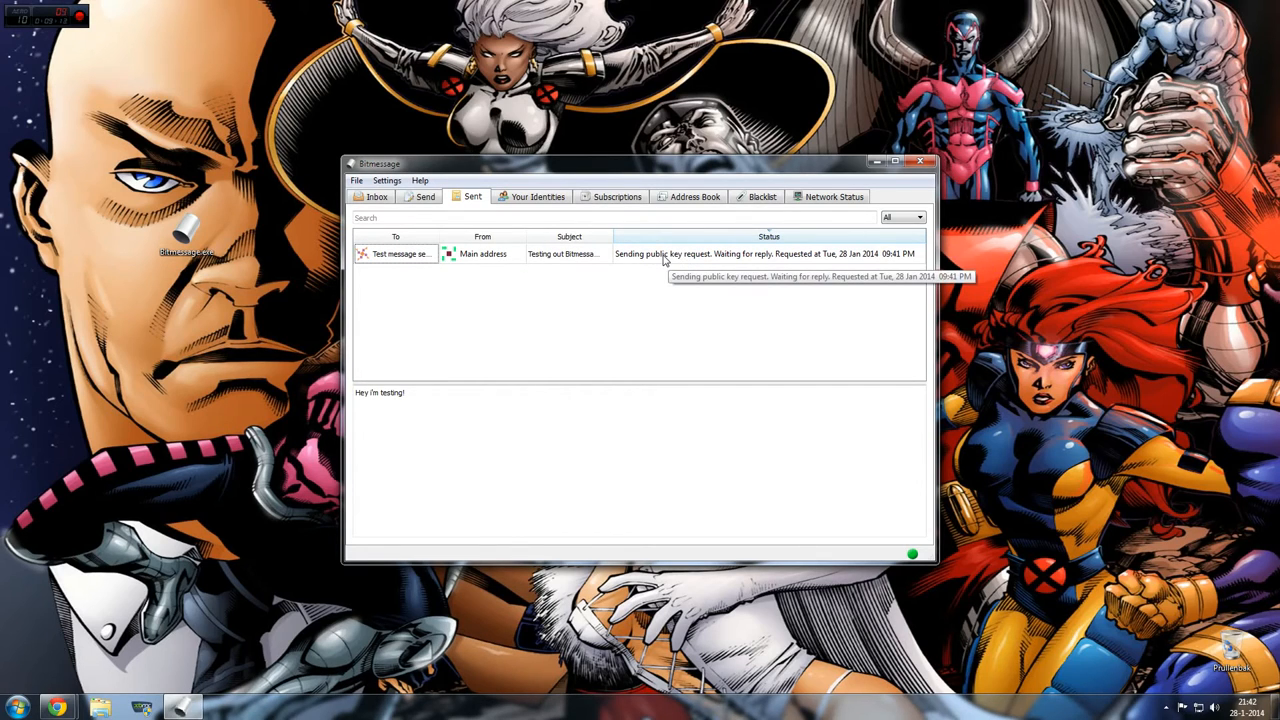
mouse_move(708, 306)
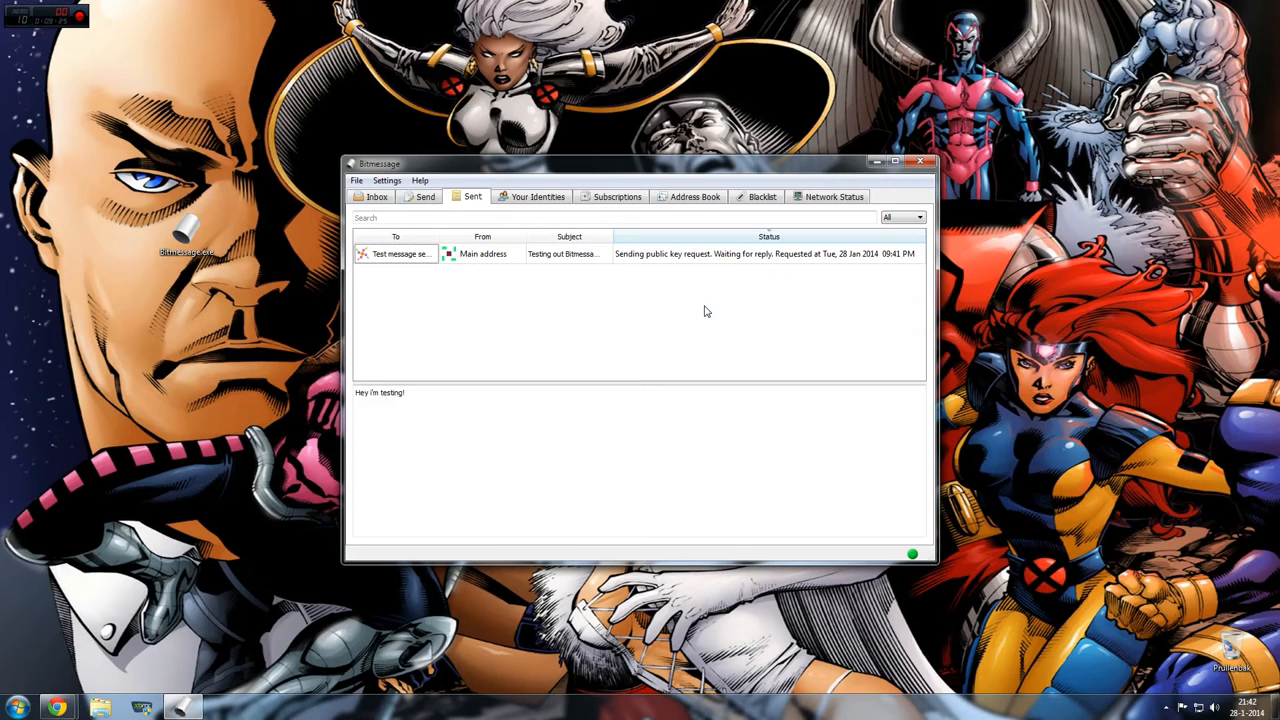
left_click(376, 196)
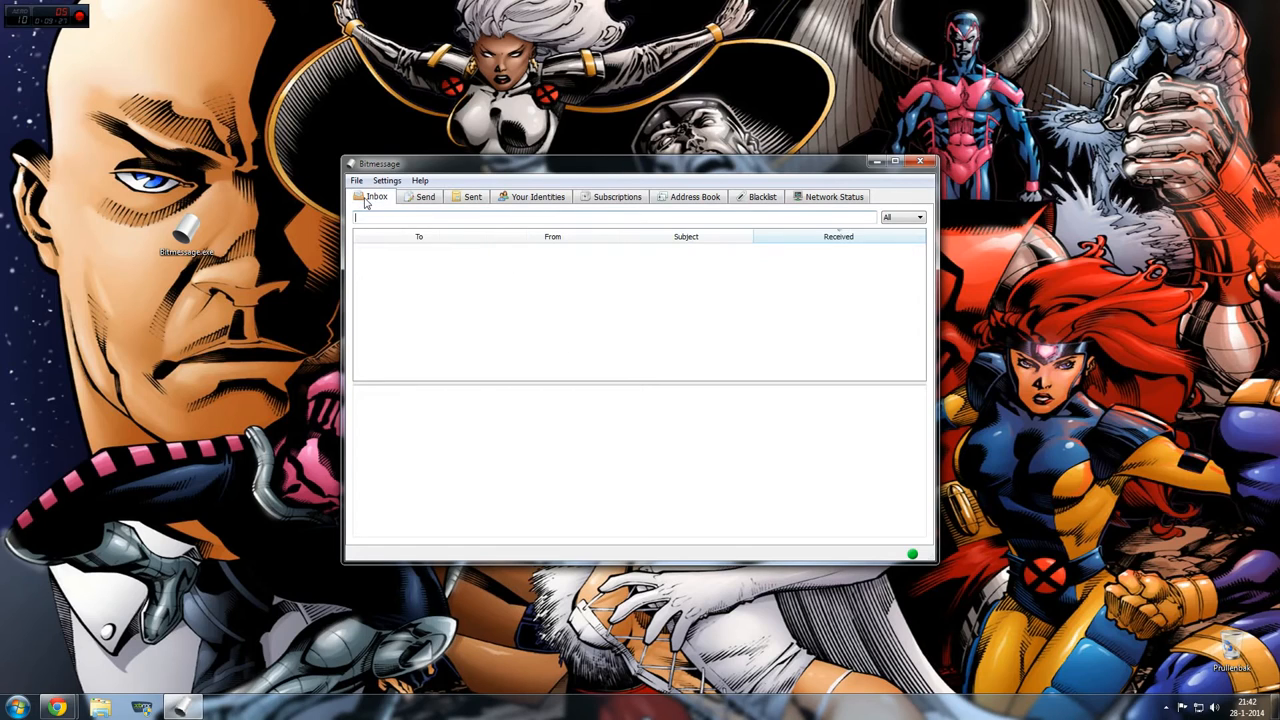
mouse_move(480, 282)
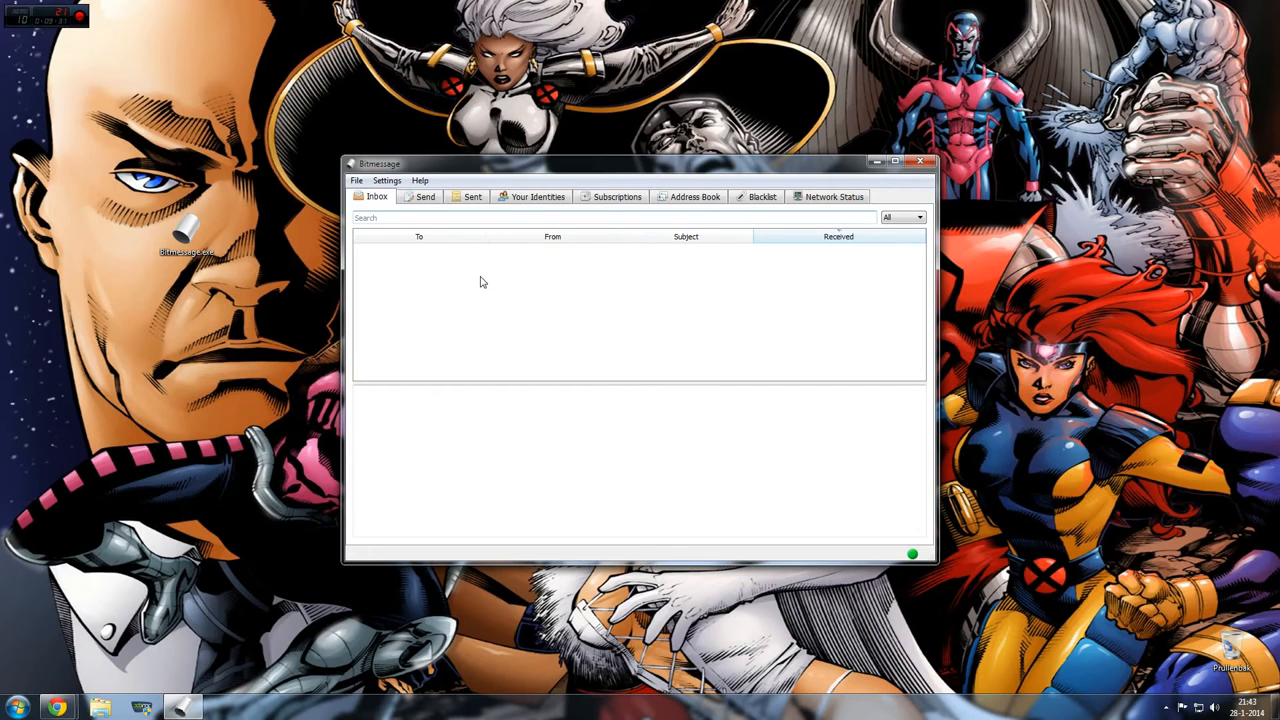
left_click(418, 236)
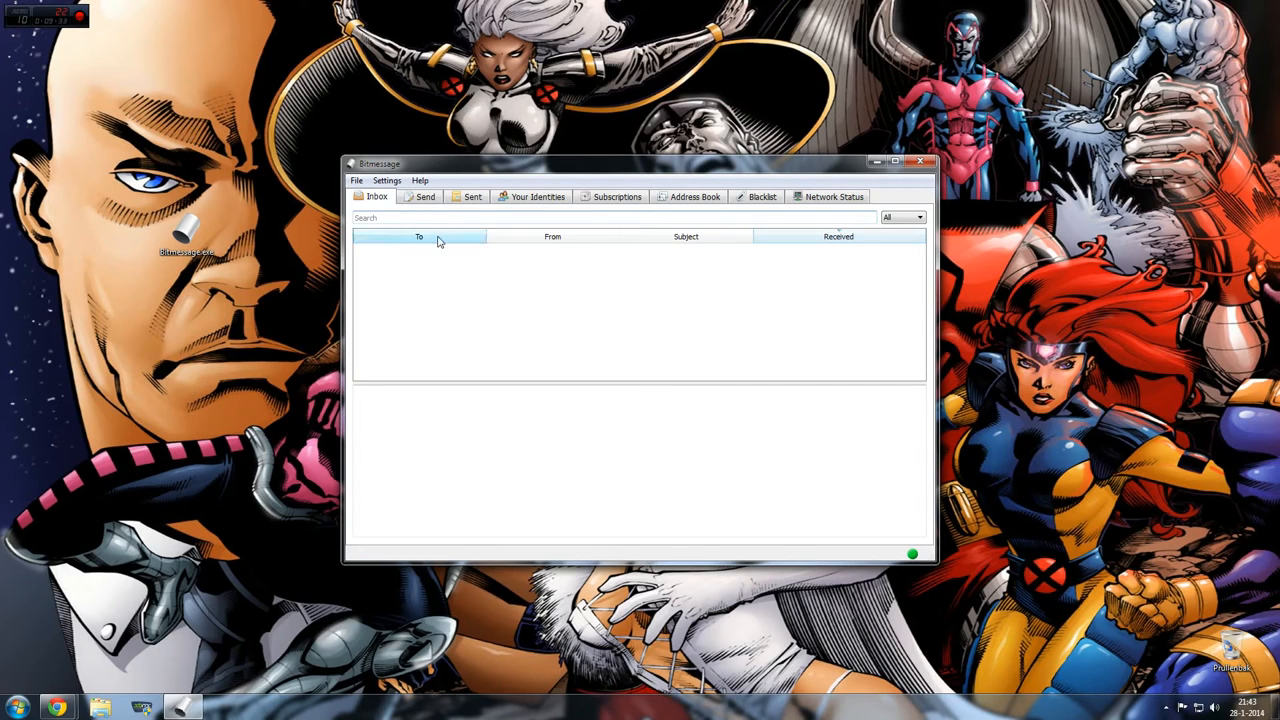
left_click(387, 181)
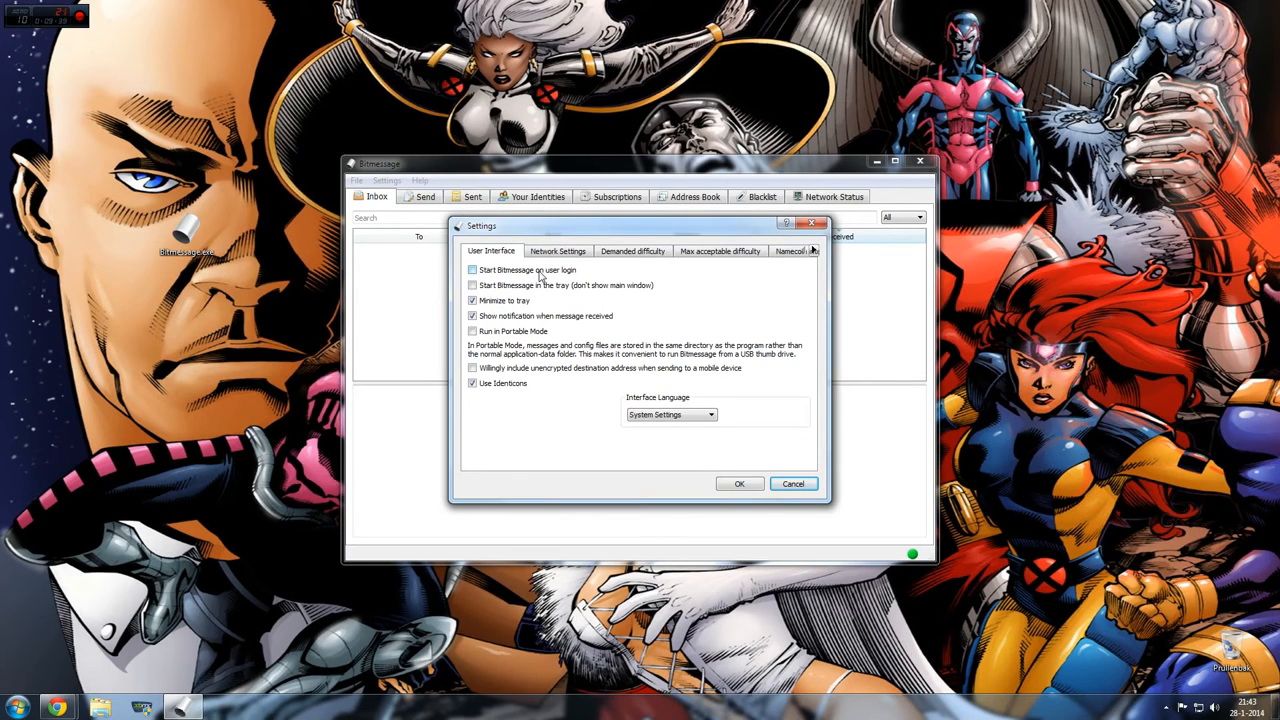
Step: Turn on starting Bitmessage on user login and starting it hidden in the tray
left_click(472, 270)
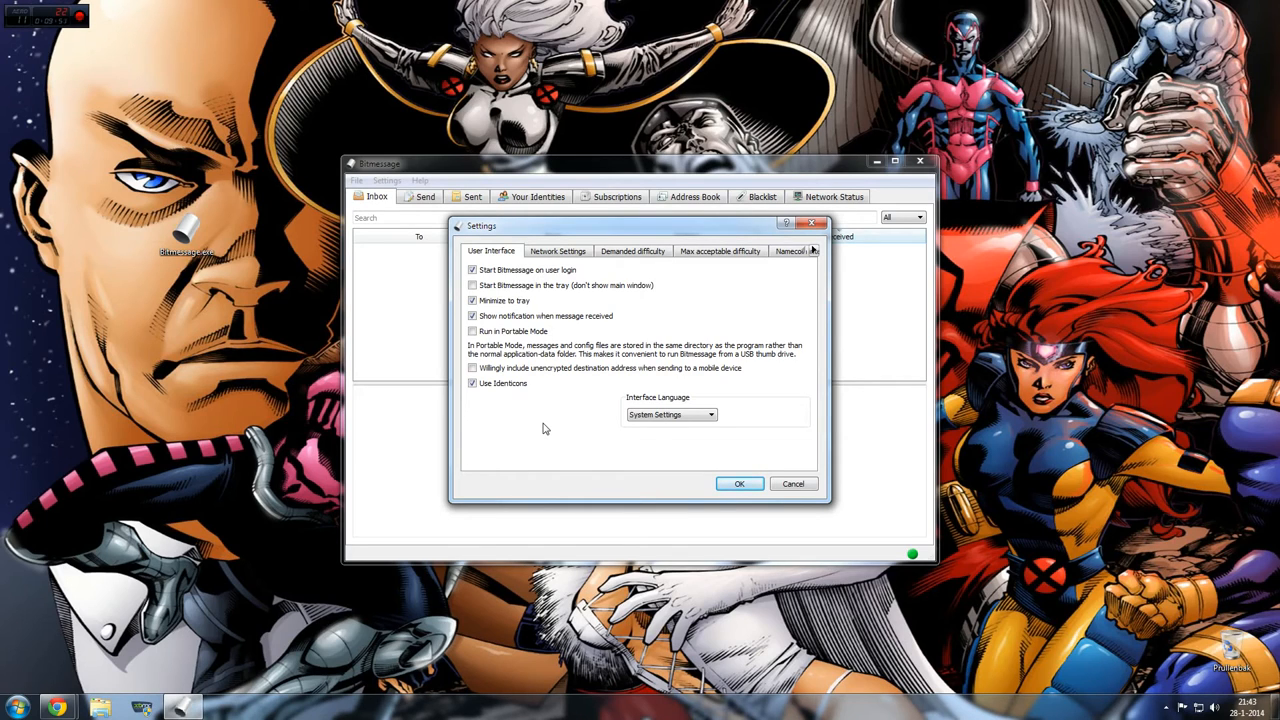
left_click(472, 285)
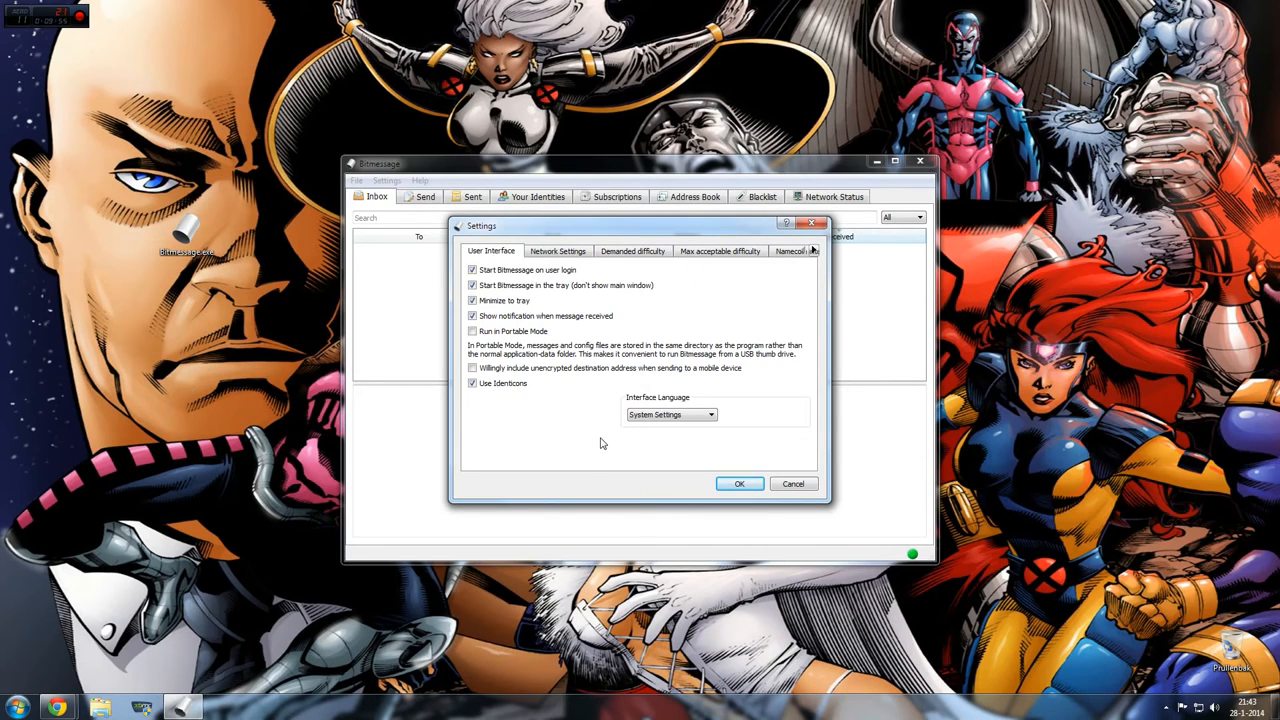
mouse_move(423, 390)
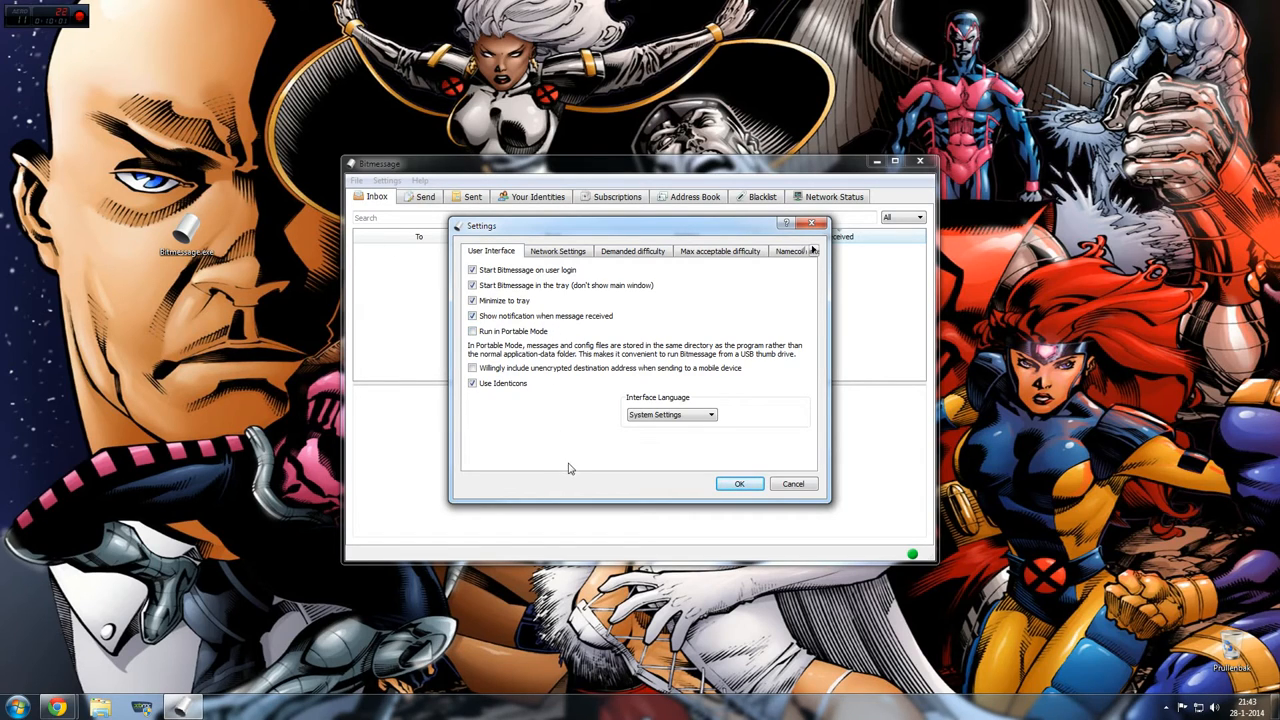
mouse_move(525, 342)
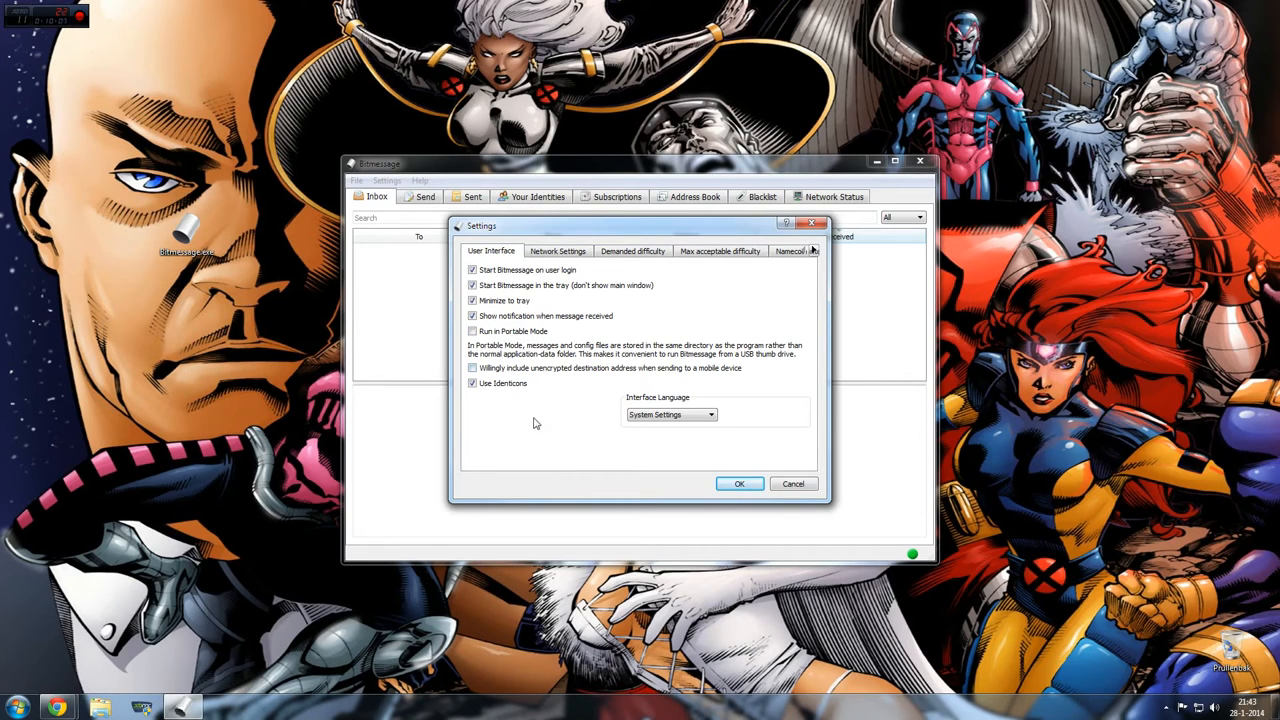
mouse_move(537, 428)
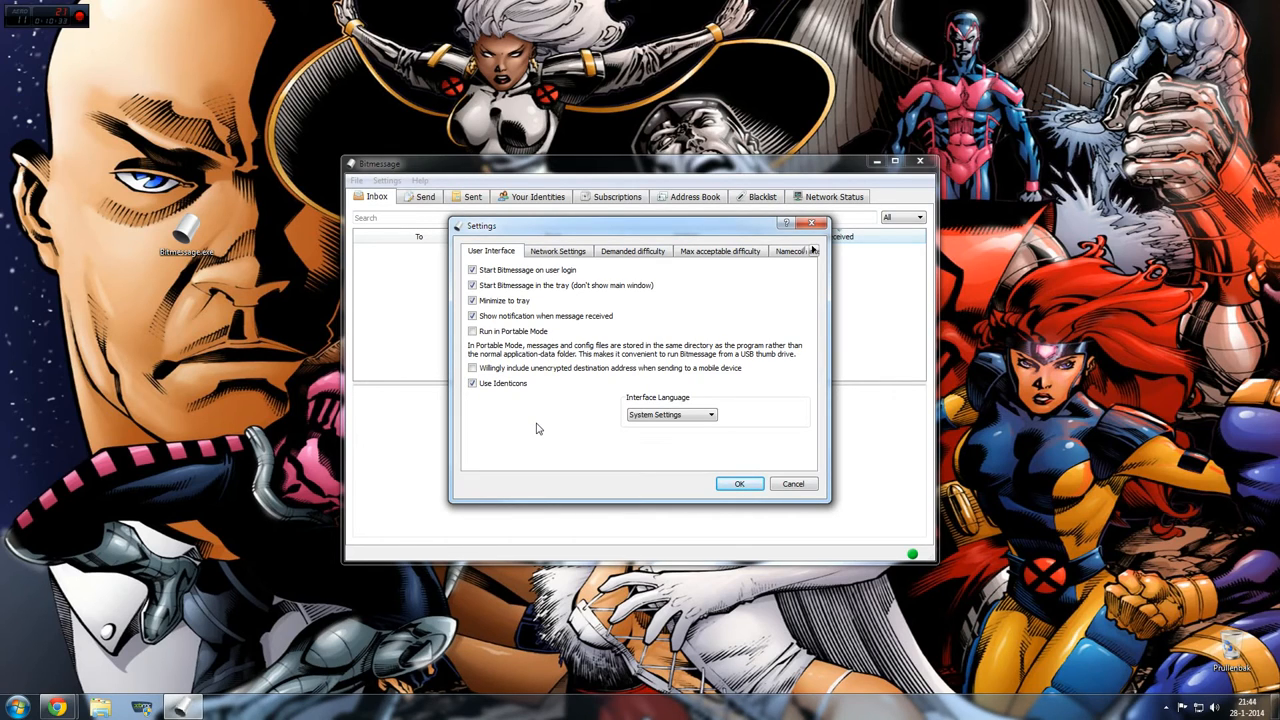
mouse_move(527, 342)
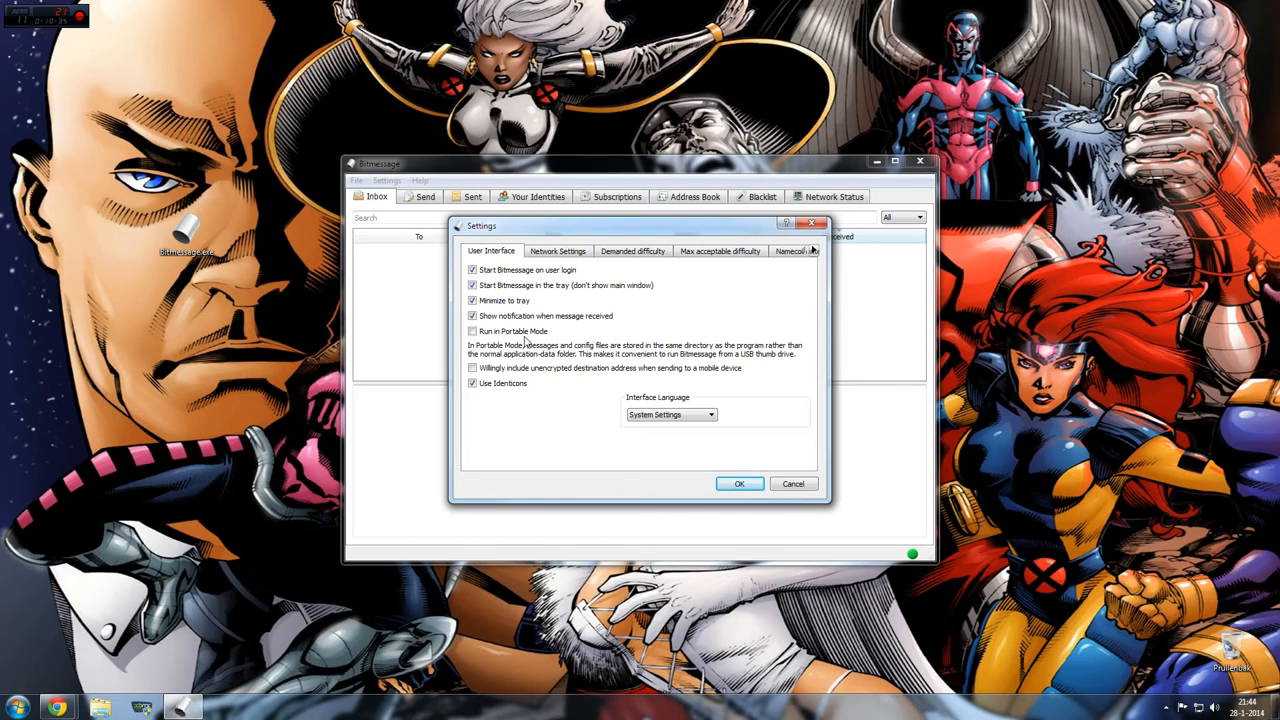
mouse_move(548, 368)
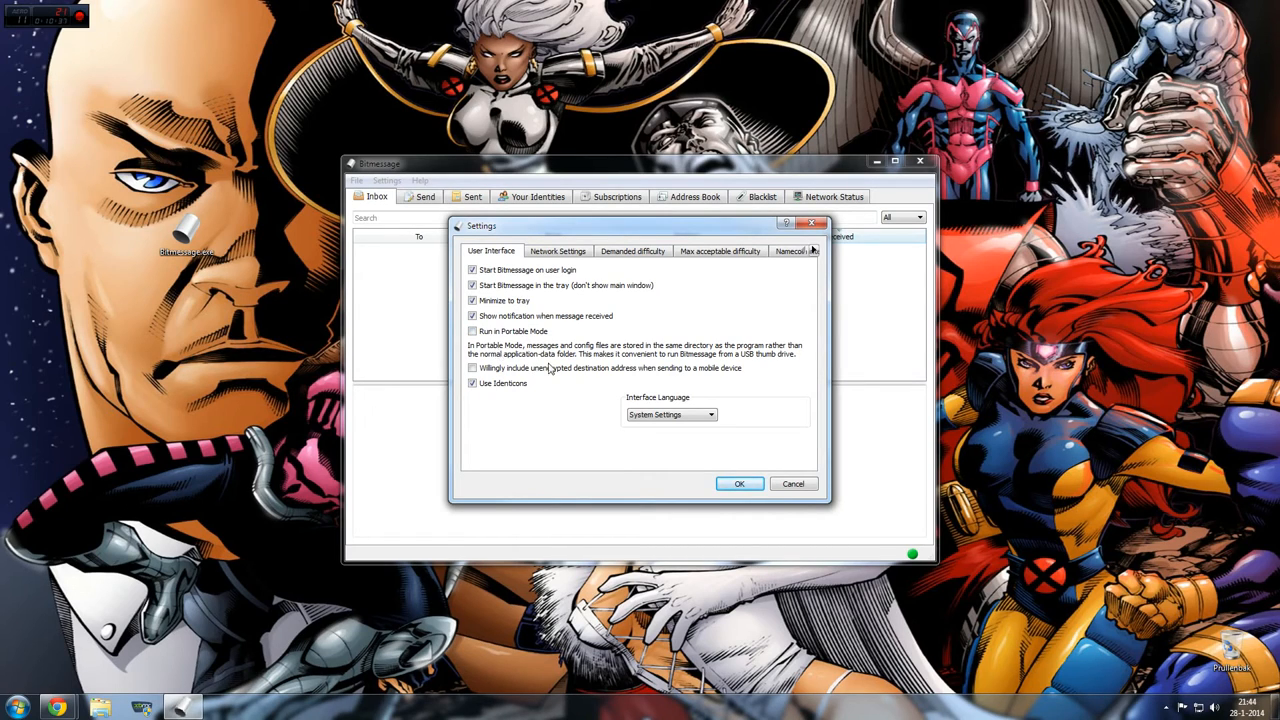
mouse_move(513, 432)
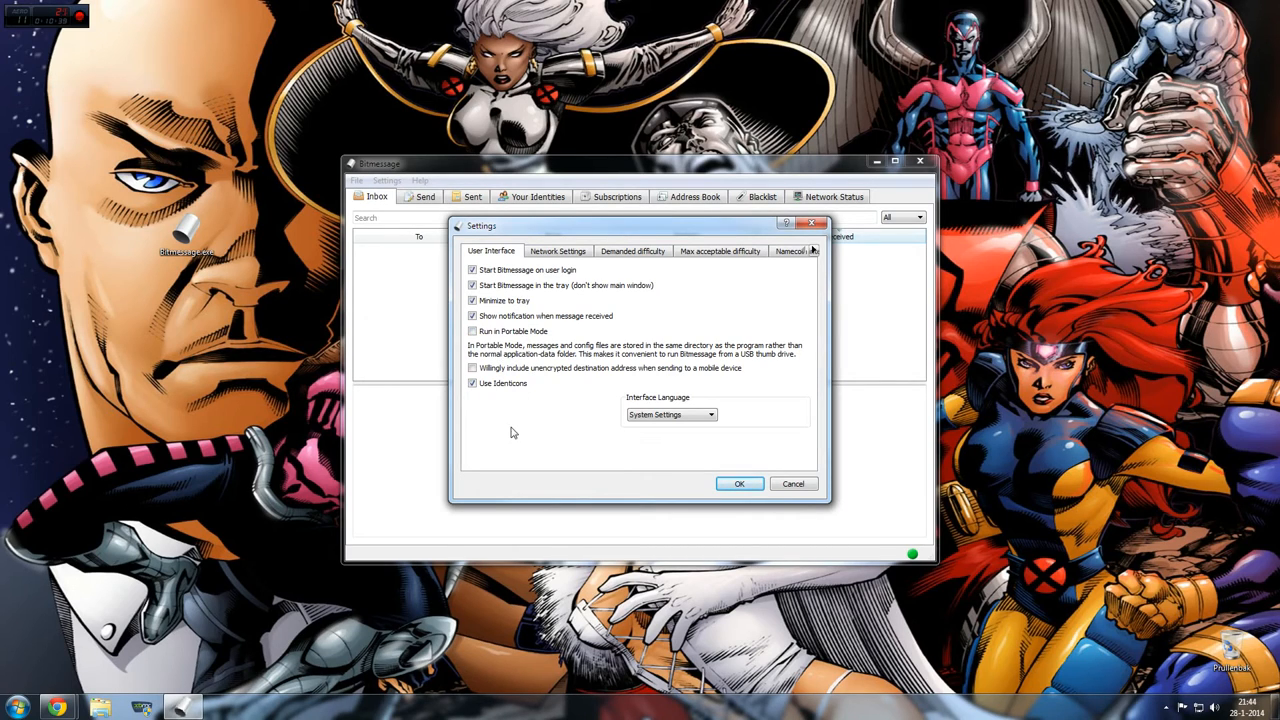
mouse_move(530, 432)
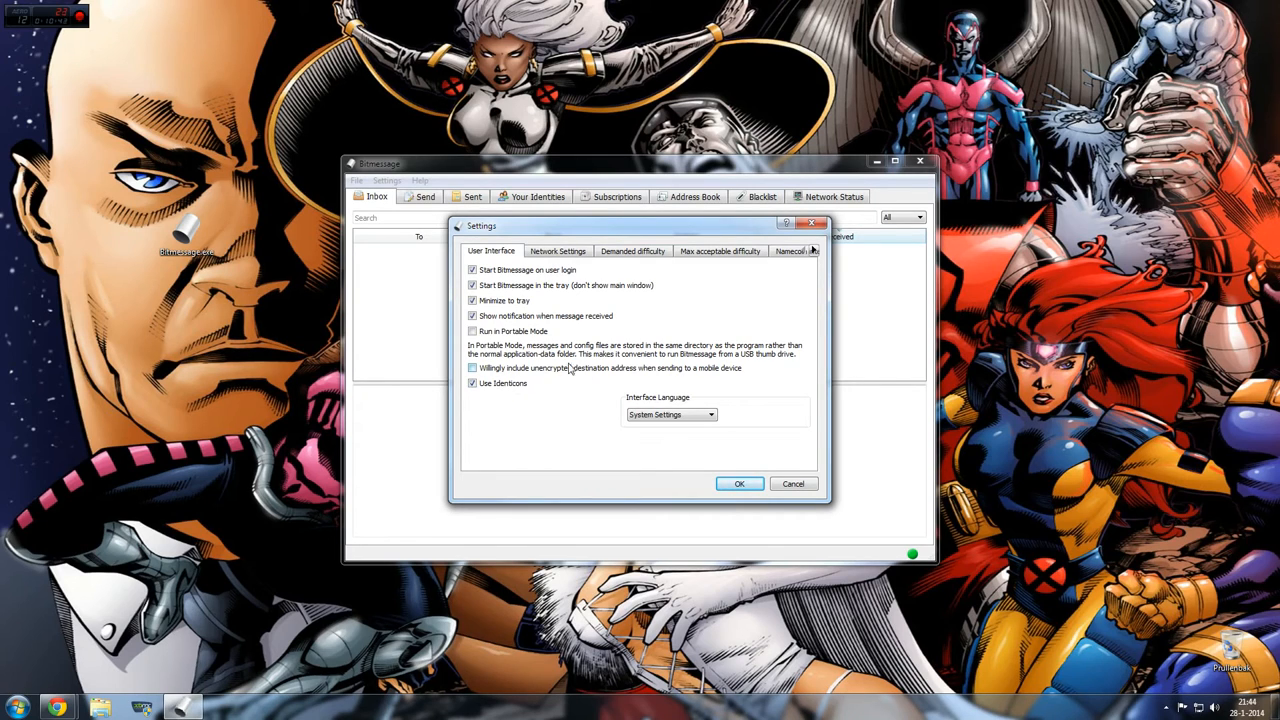
mouse_move(570, 438)
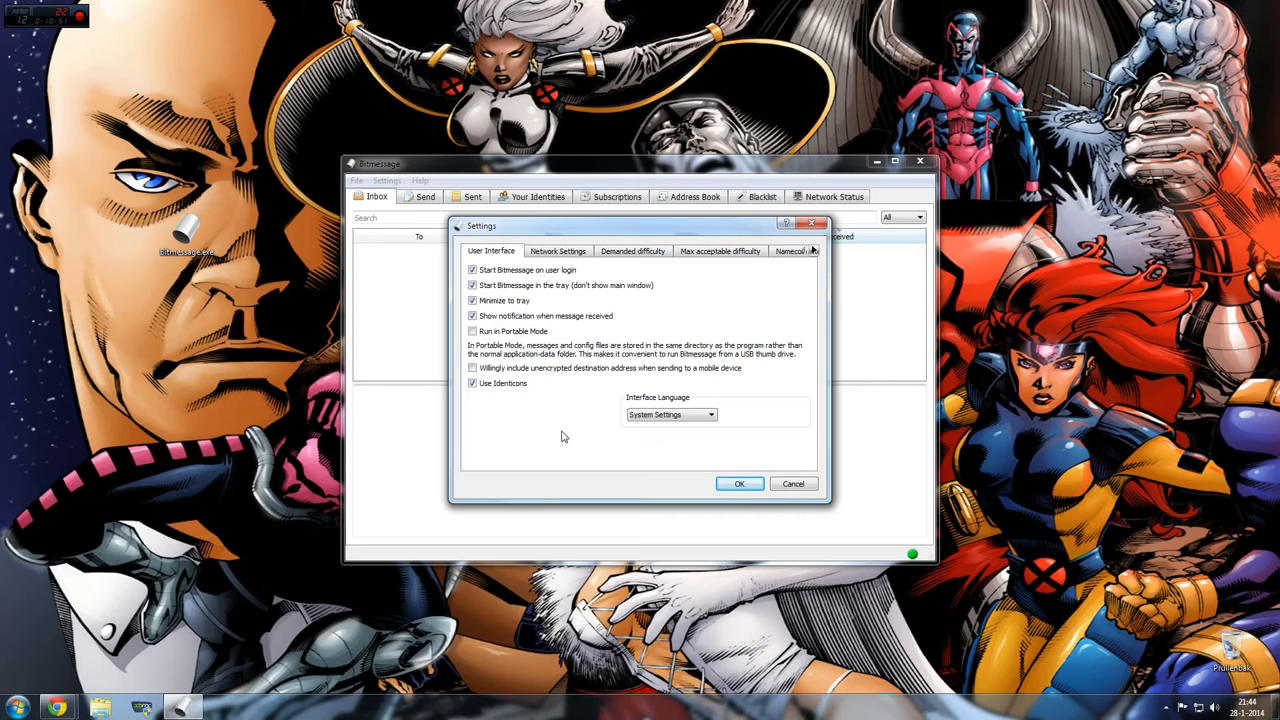
Step: Close Settings and show the four labelled addresses under Your Identities
left_click(739, 483)
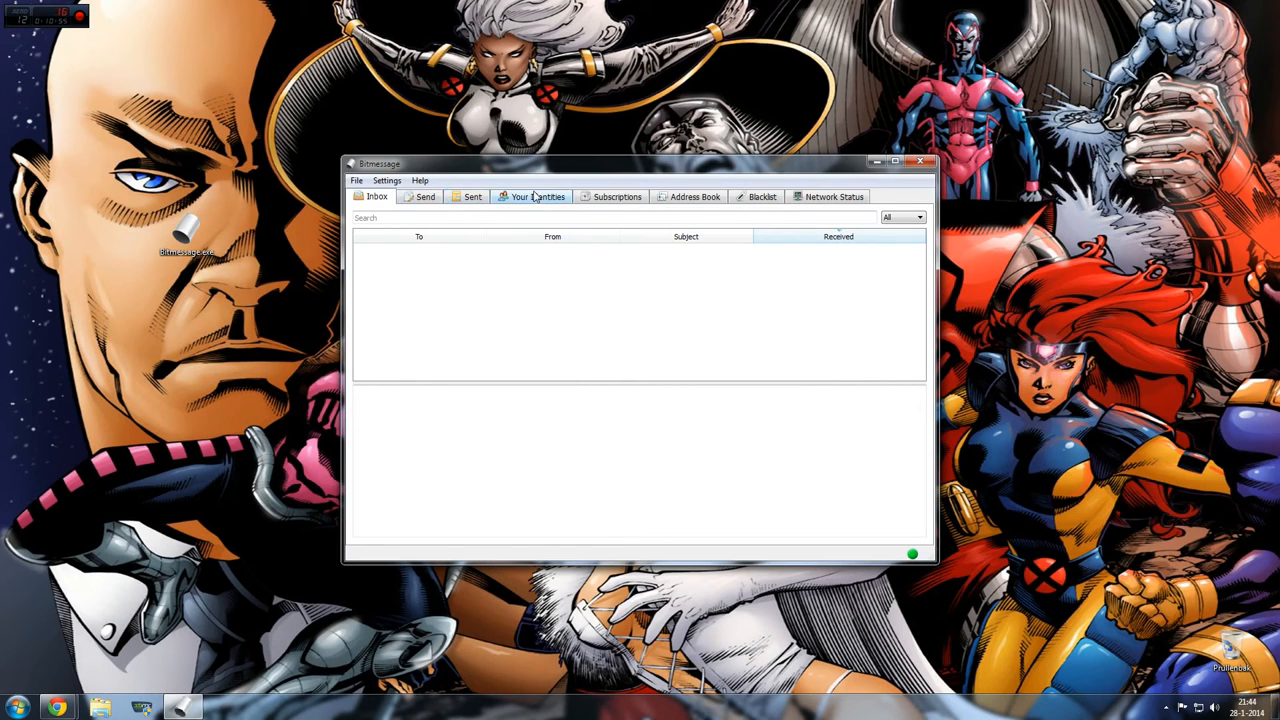
left_click(538, 196)
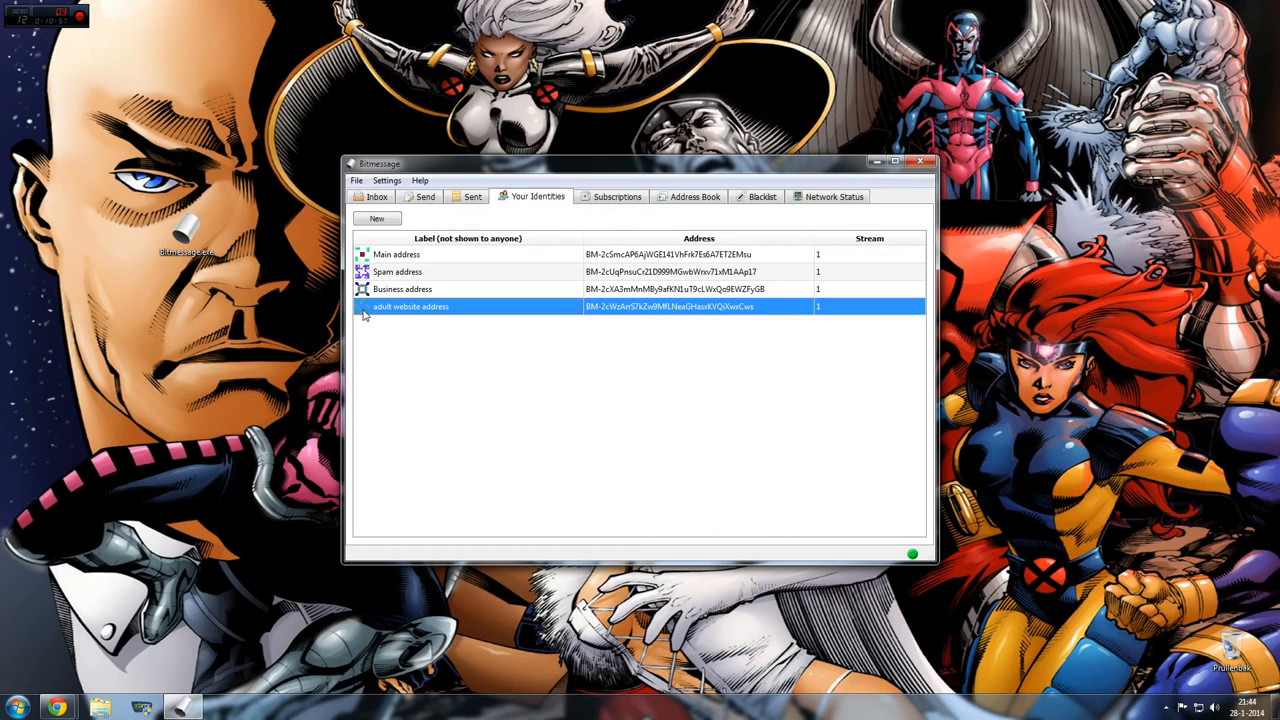
mouse_move(372, 325)
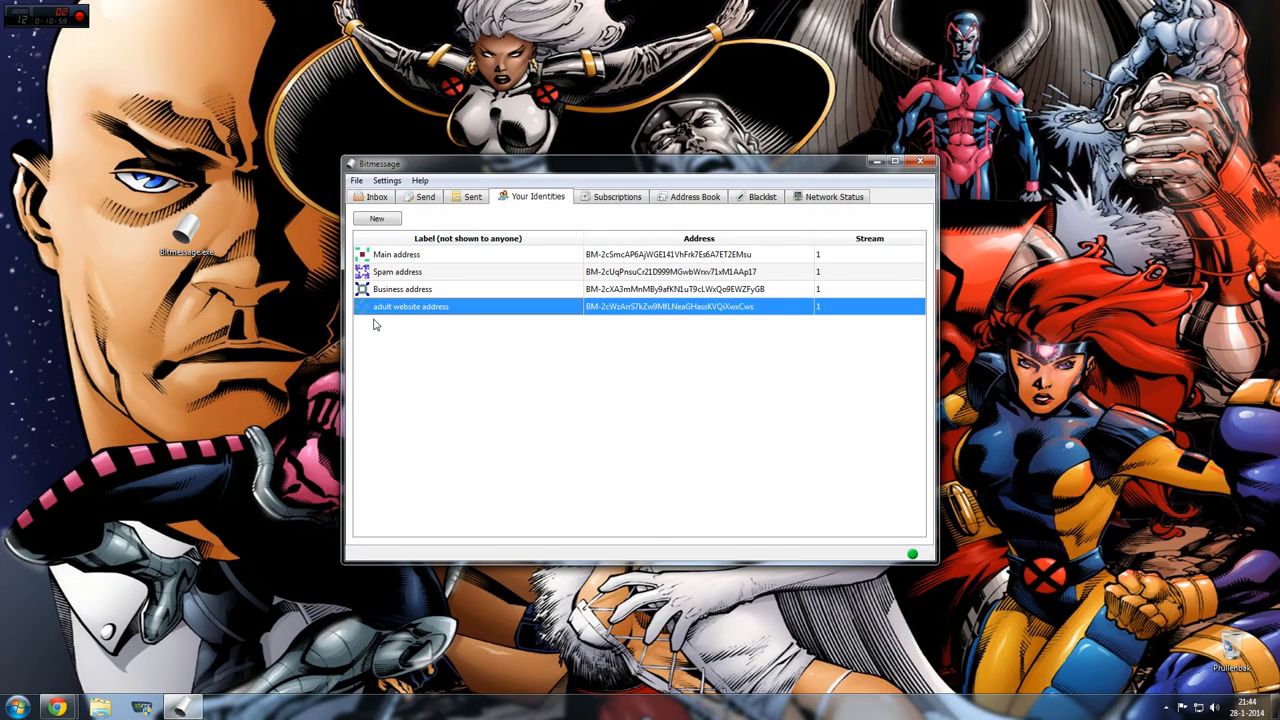
mouse_move(760, 228)
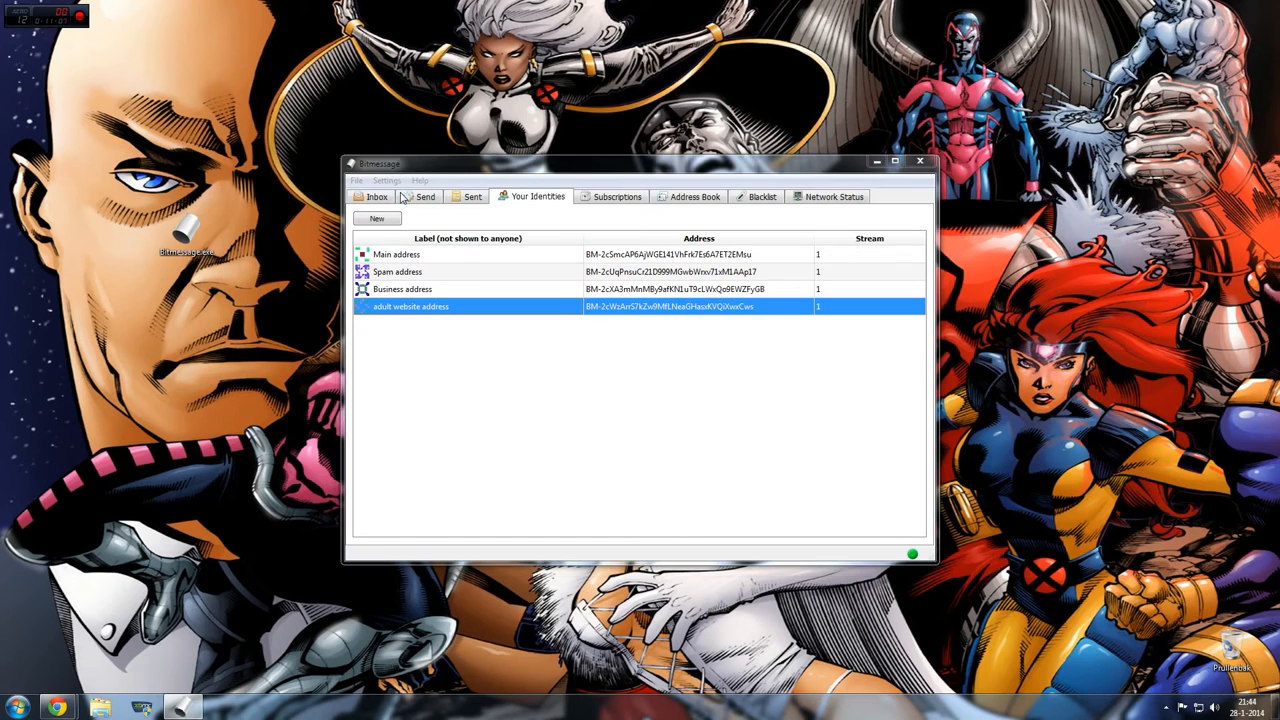
left_click(386, 180)
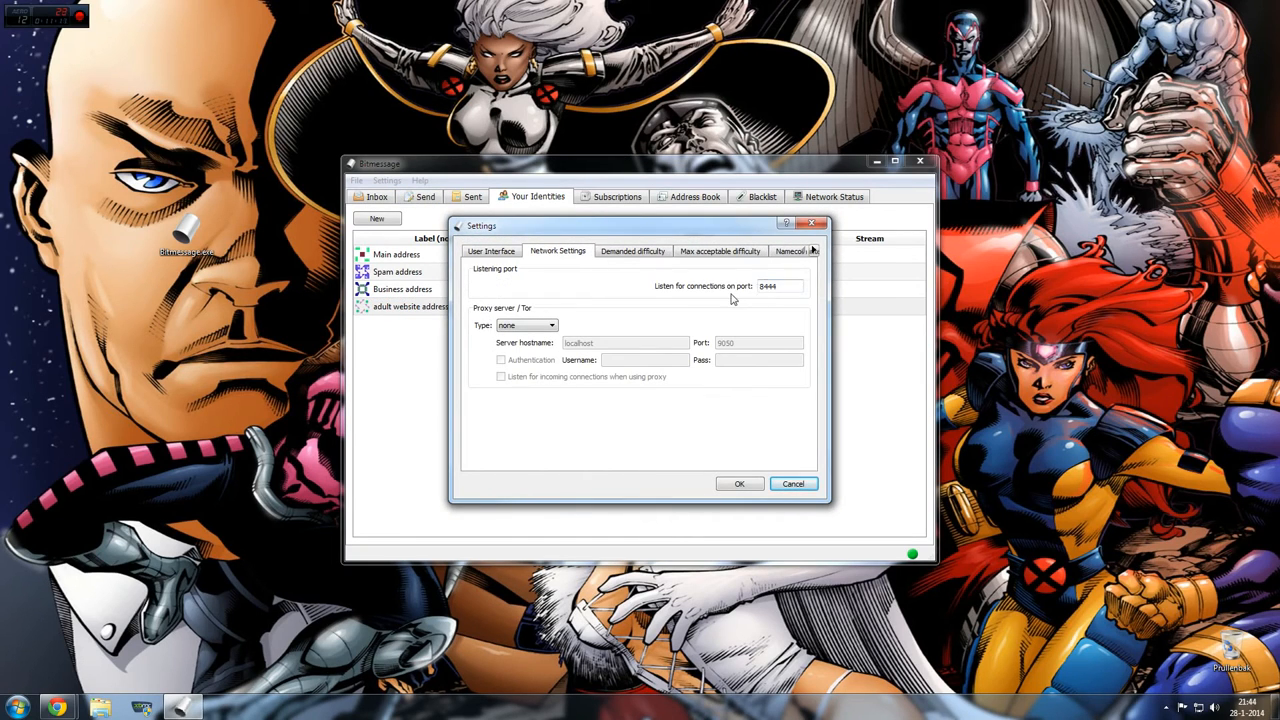
left_click(525, 325)
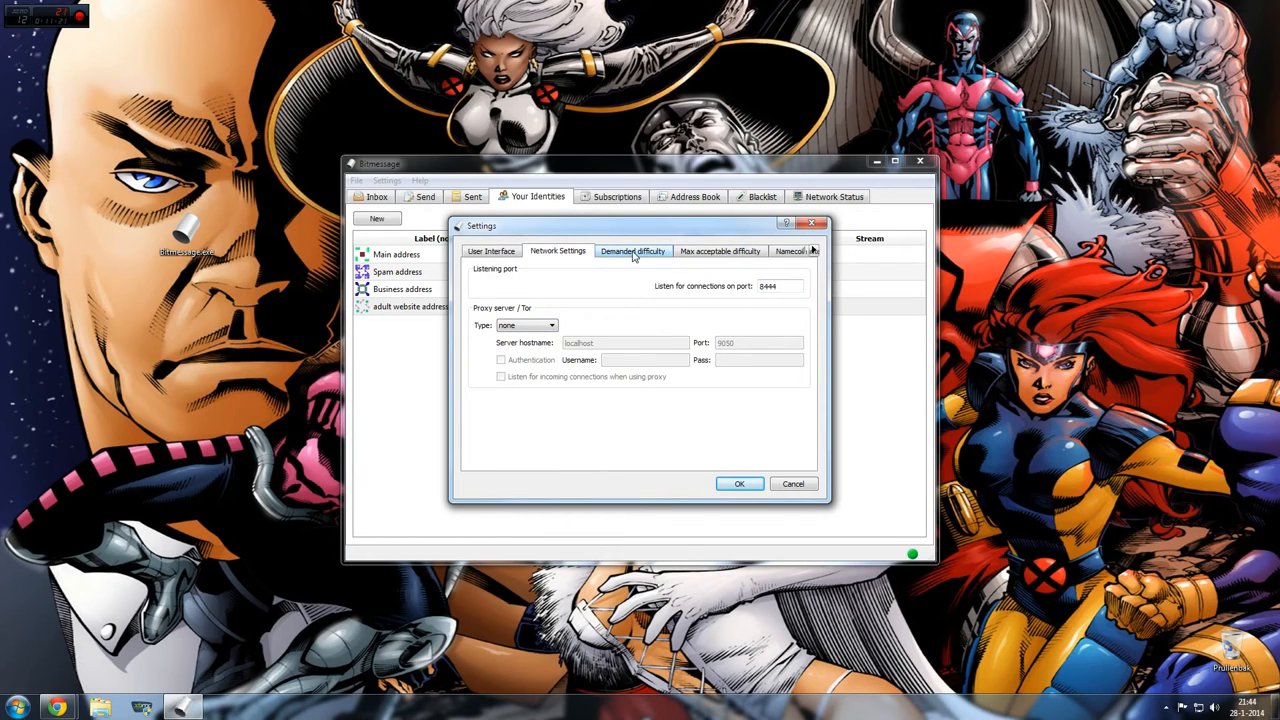
mouse_move(647, 251)
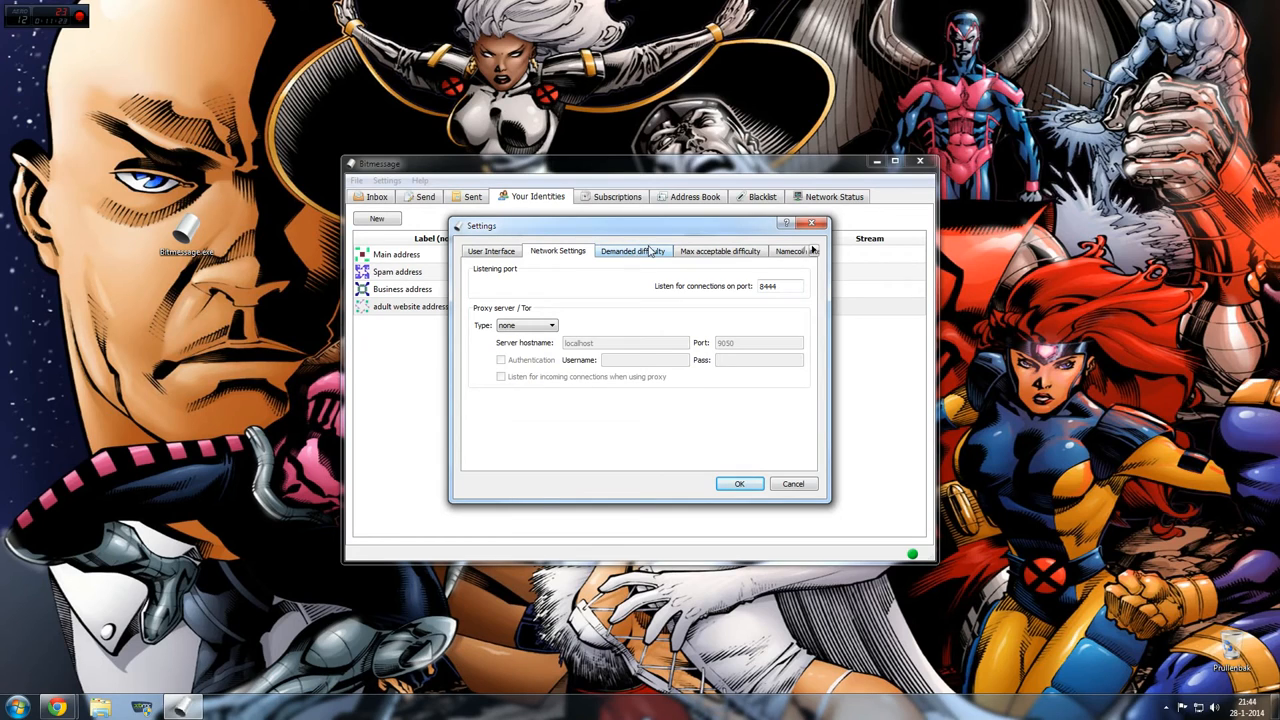
left_click(632, 251)
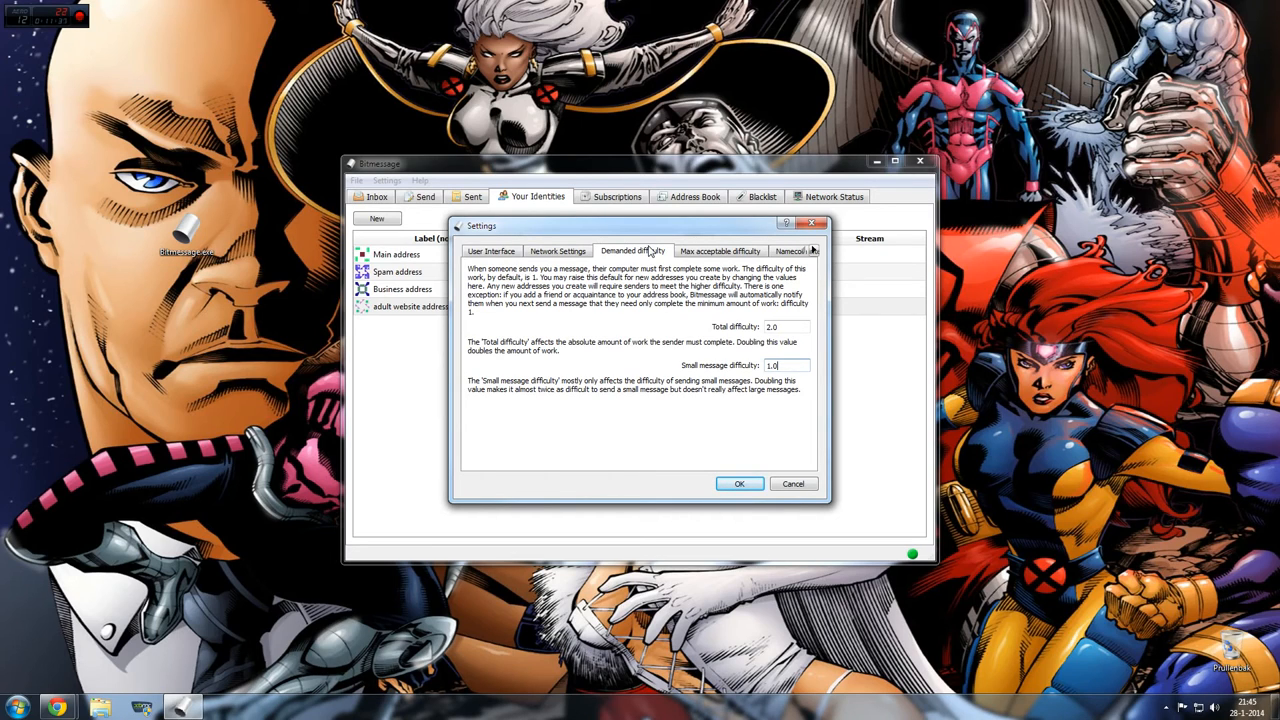
mouse_move(703, 243)
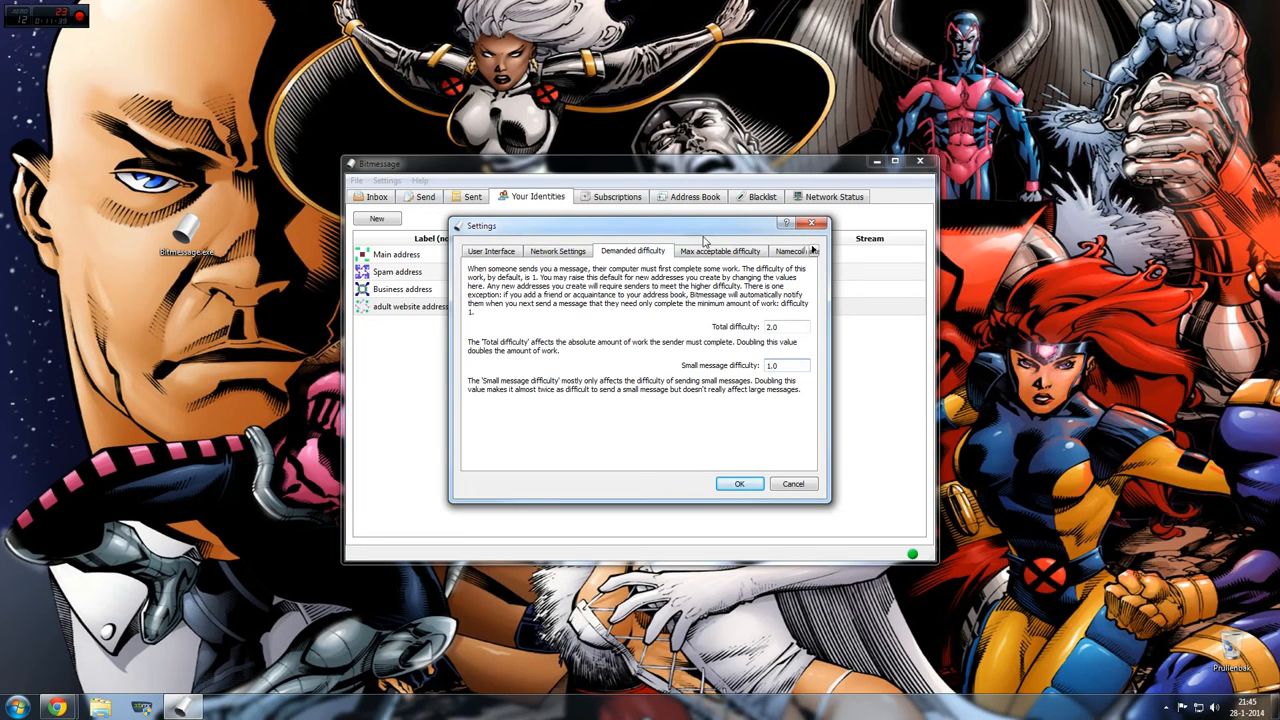
left_click(719, 251)
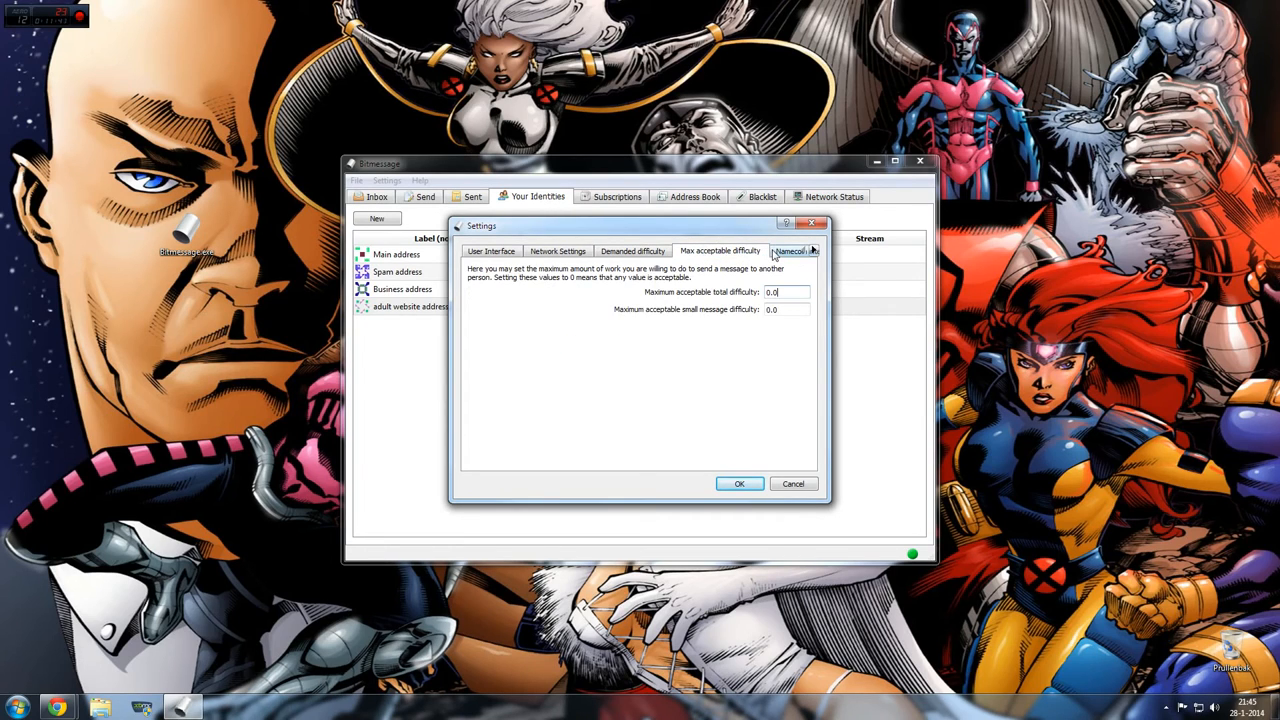
left_click(790, 250)
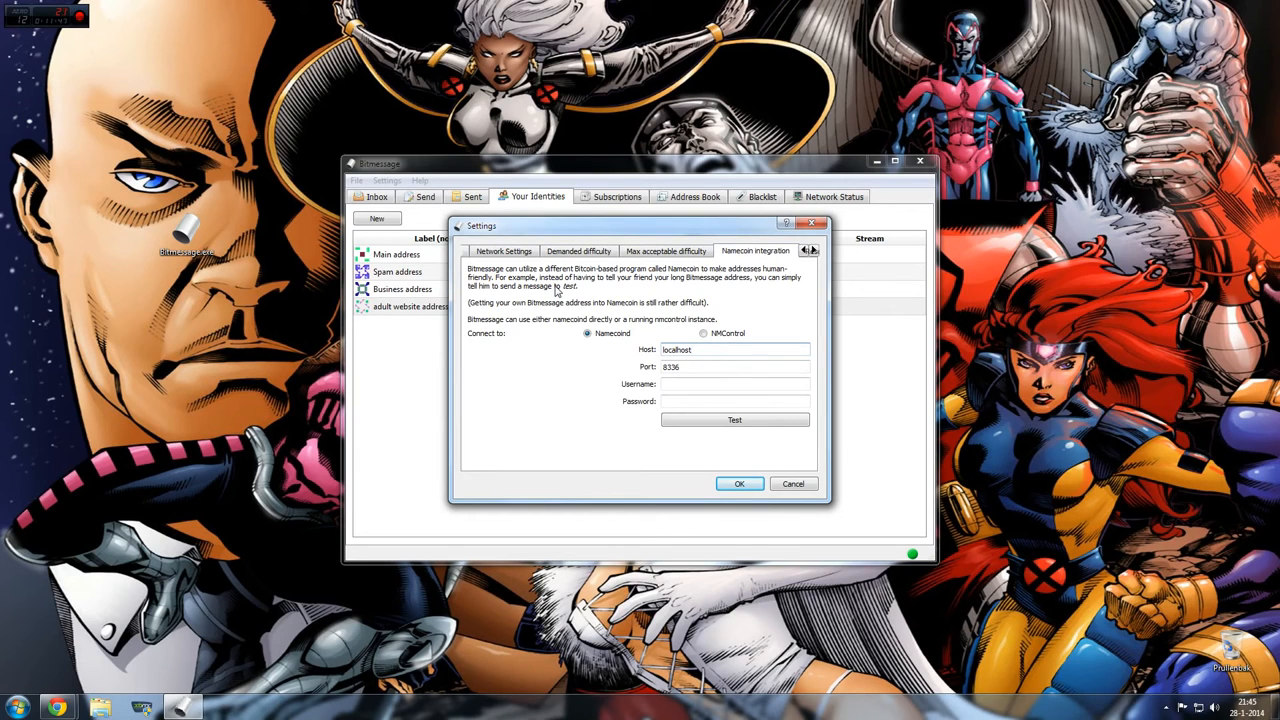
left_click(735, 349)
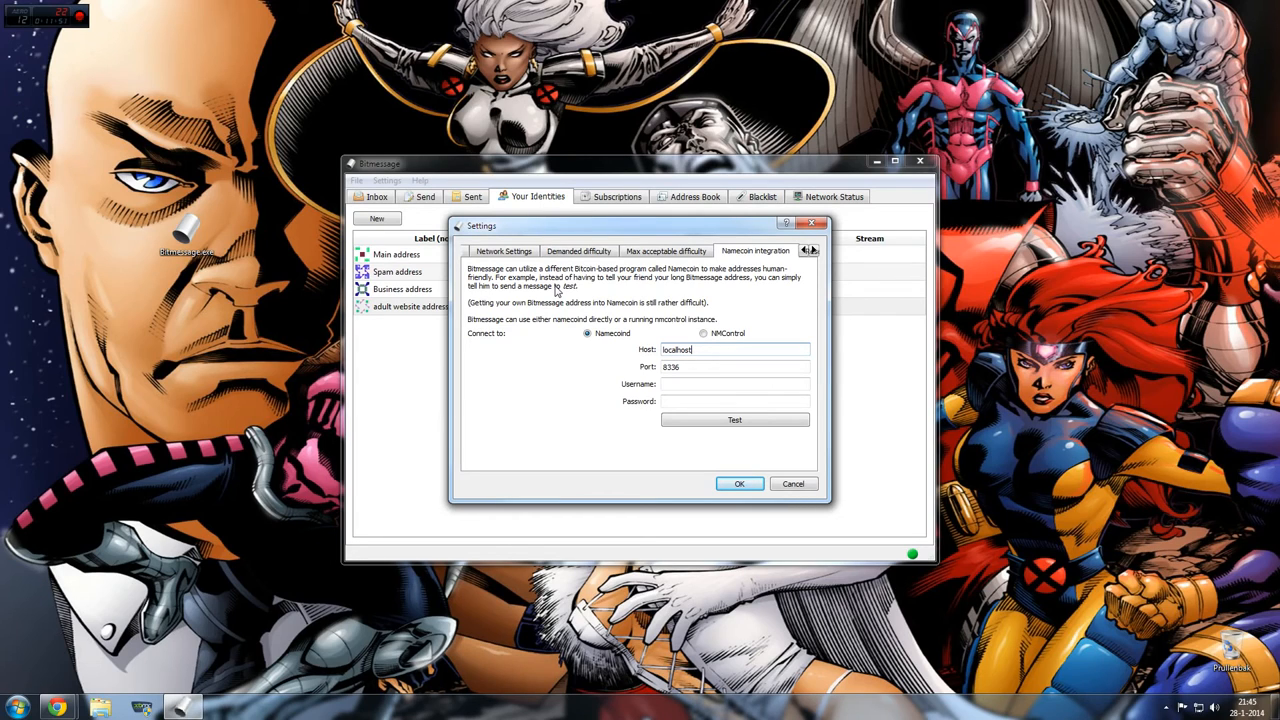
mouse_move(938, 245)
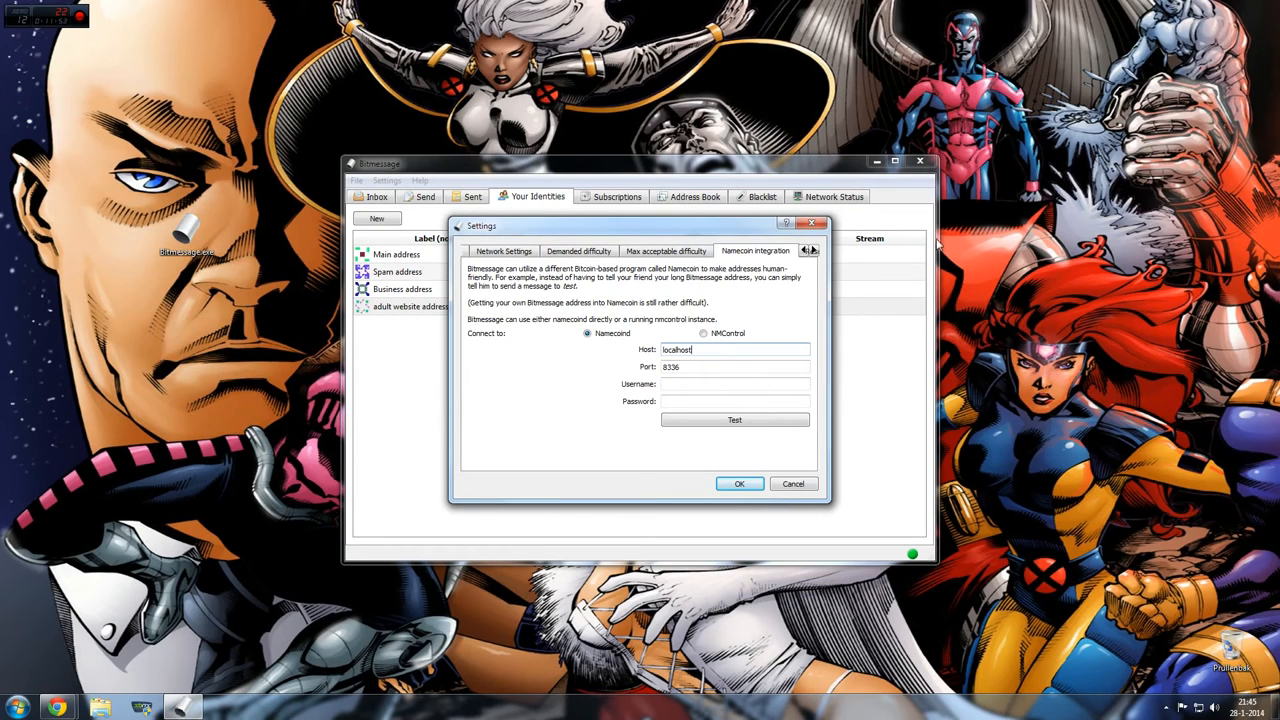
mouse_move(810, 218)
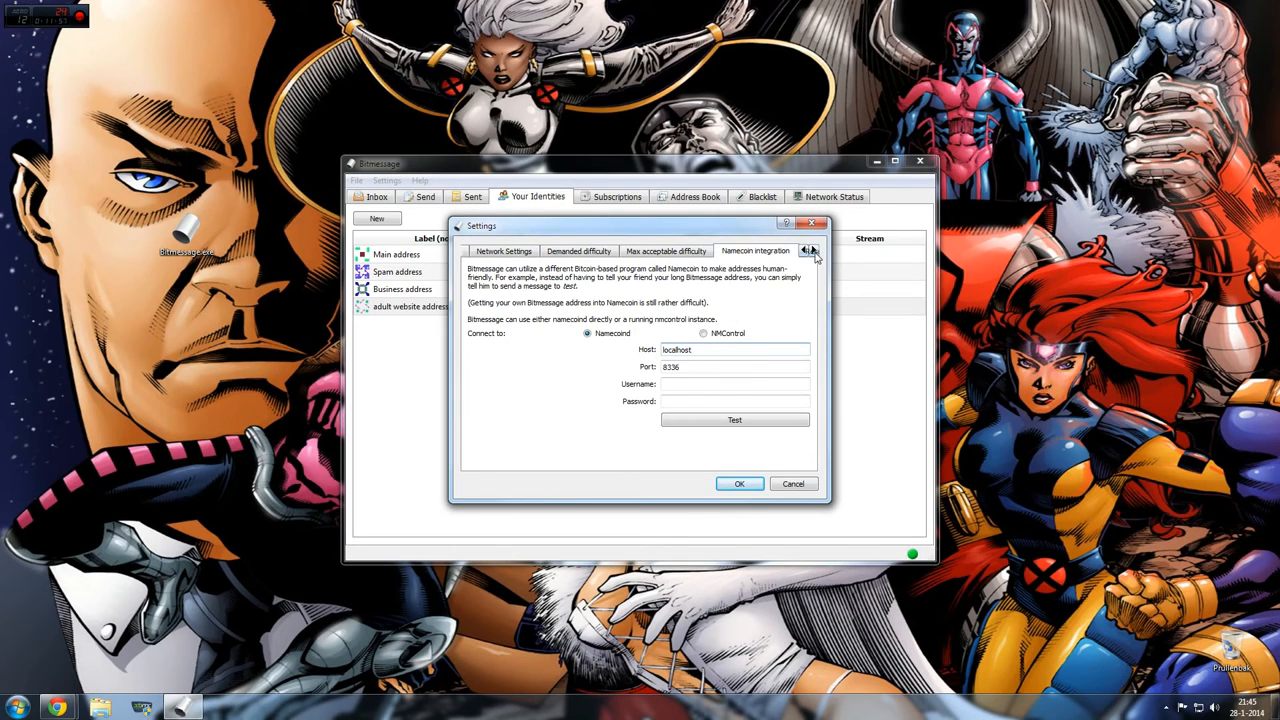
left_click(812, 251)
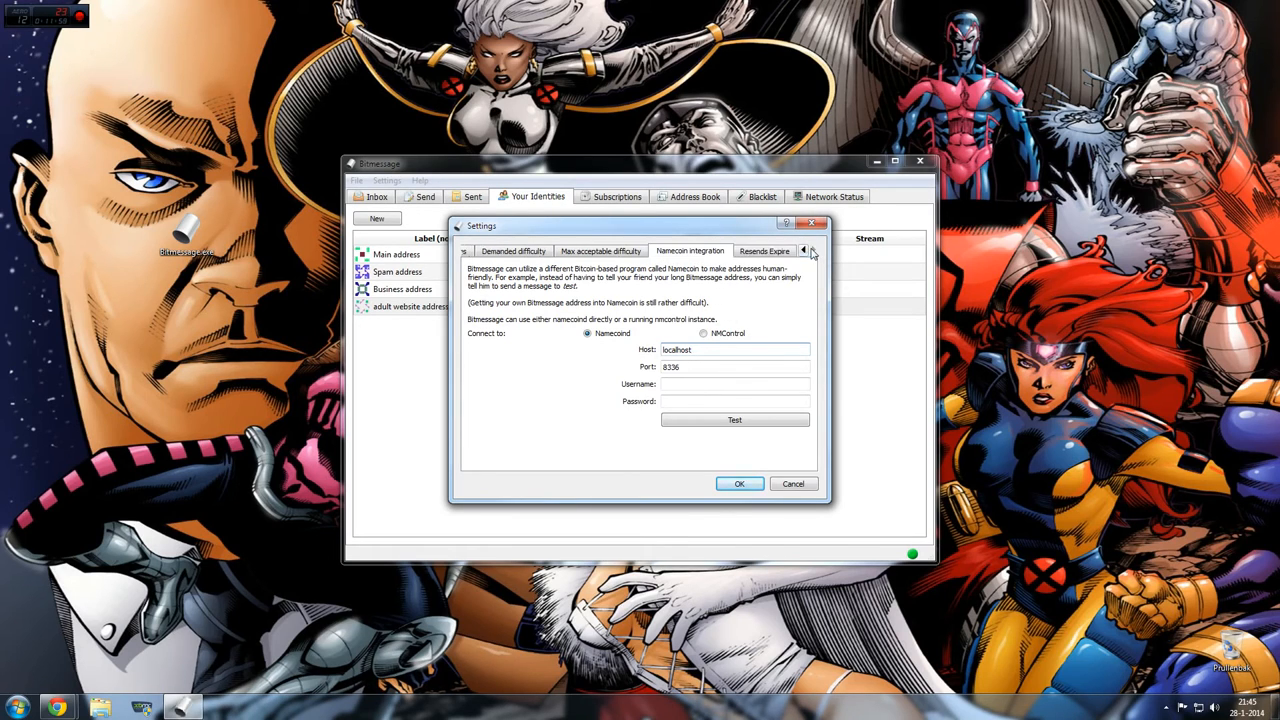
left_click(764, 251)
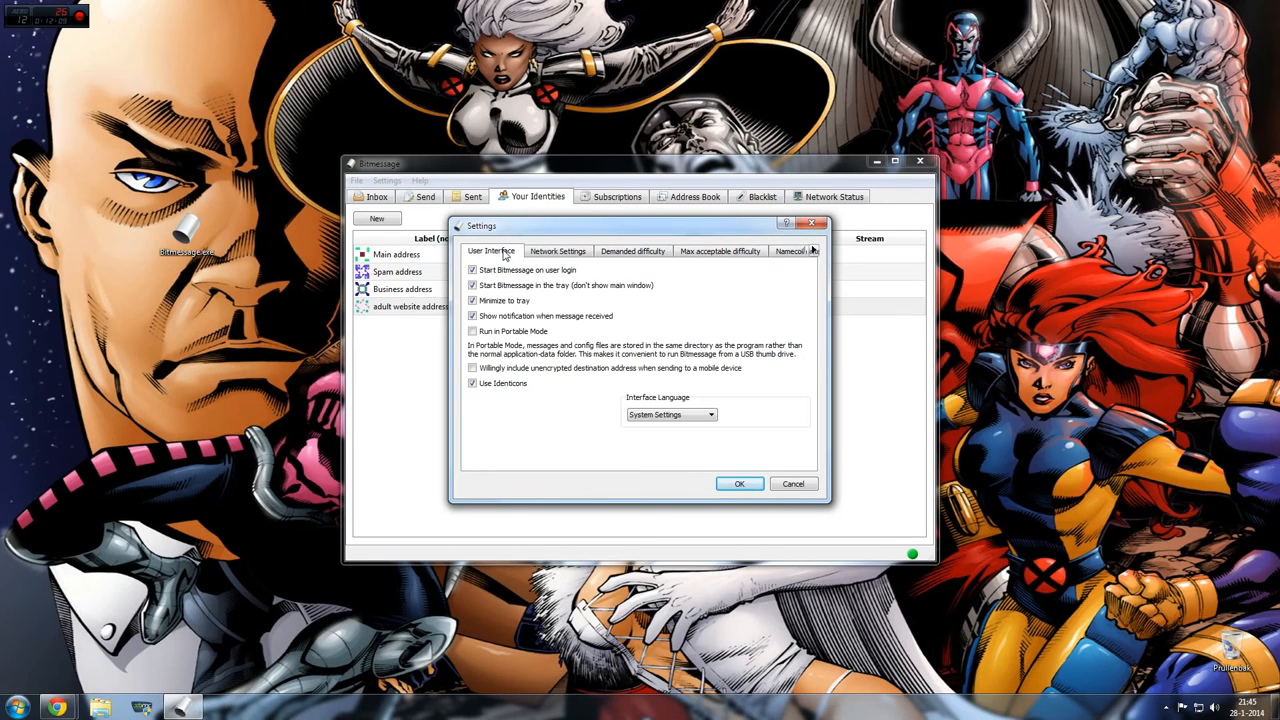
mouse_move(503, 401)
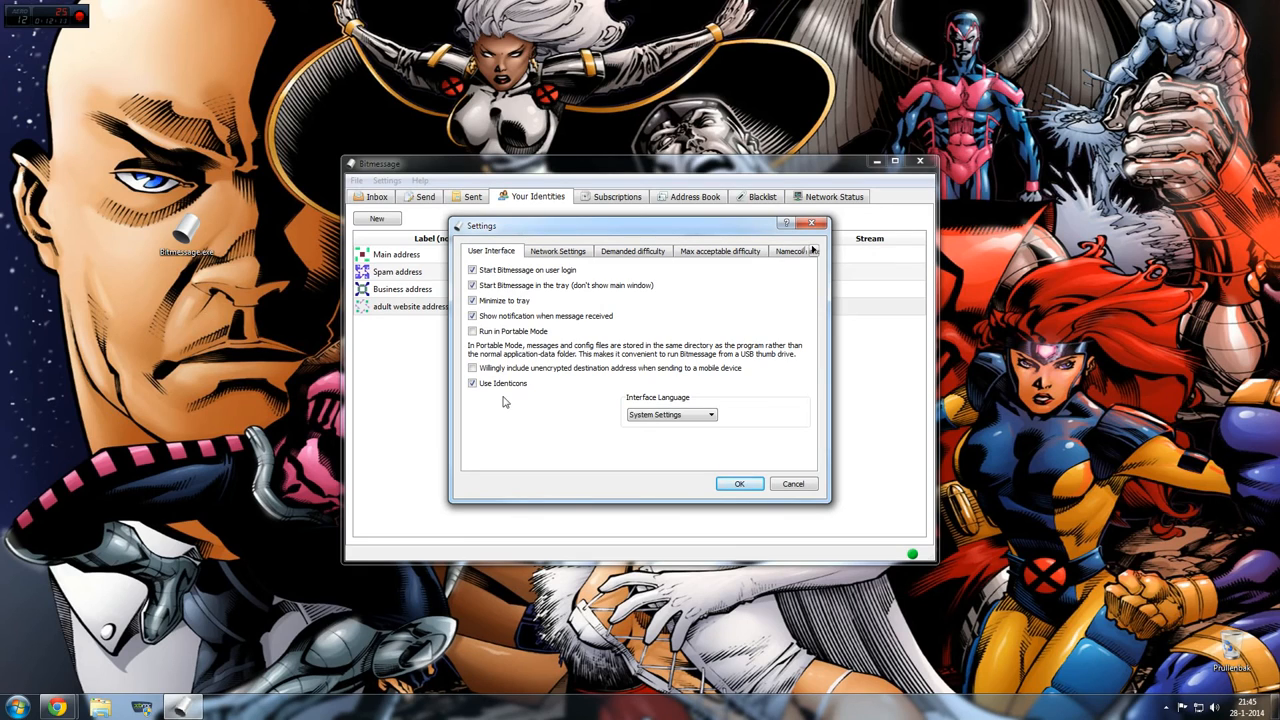
left_click(557, 251)
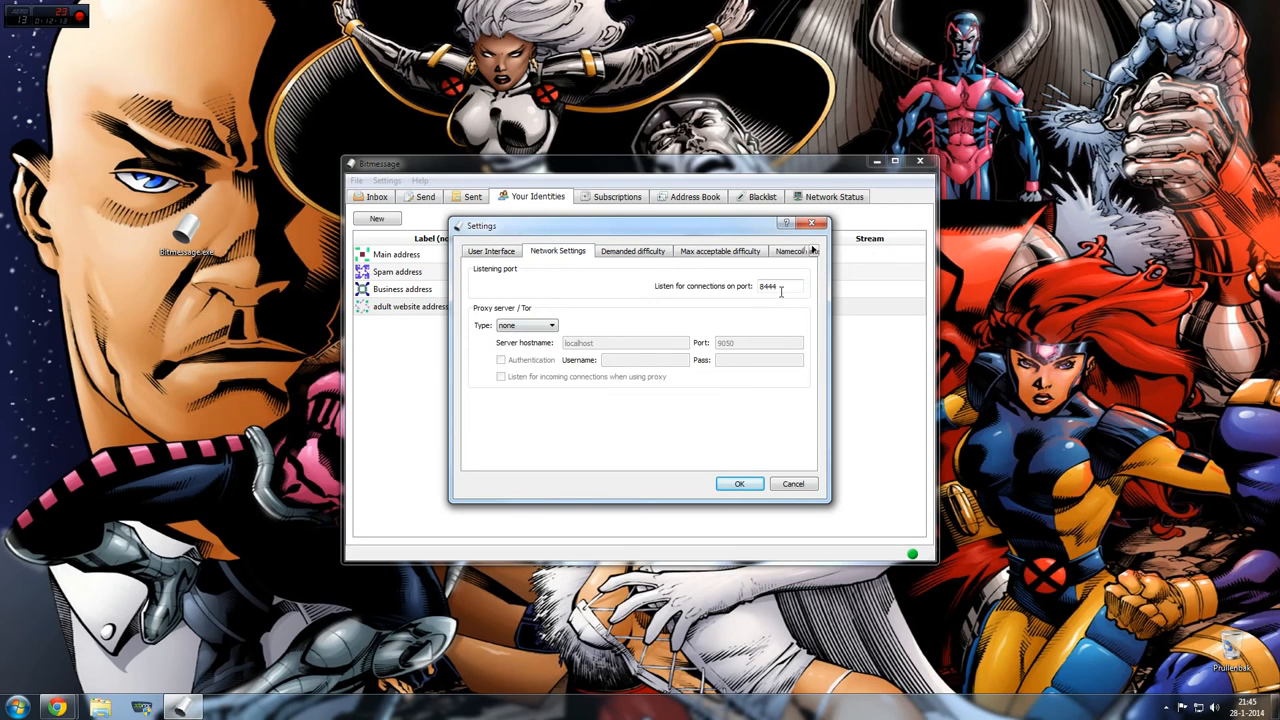
left_click(491, 251)
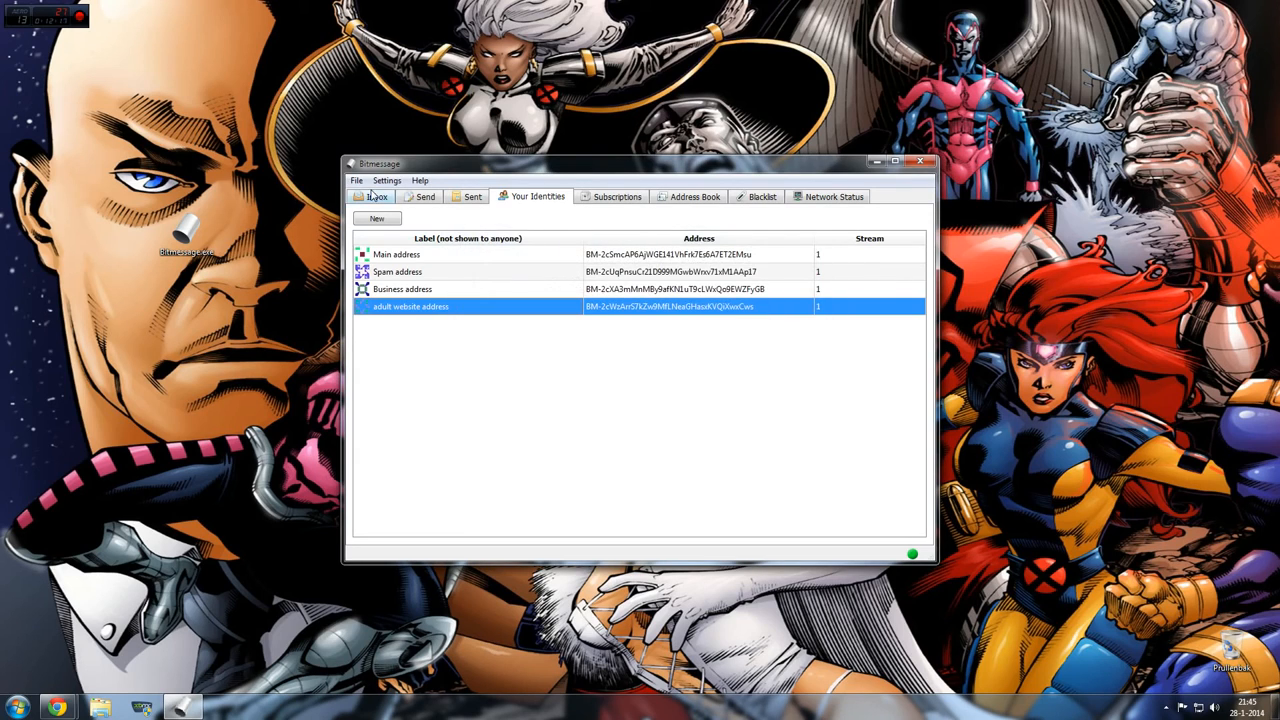
Step: Return to the Inbox, which still has no received messages
left_click(377, 196)
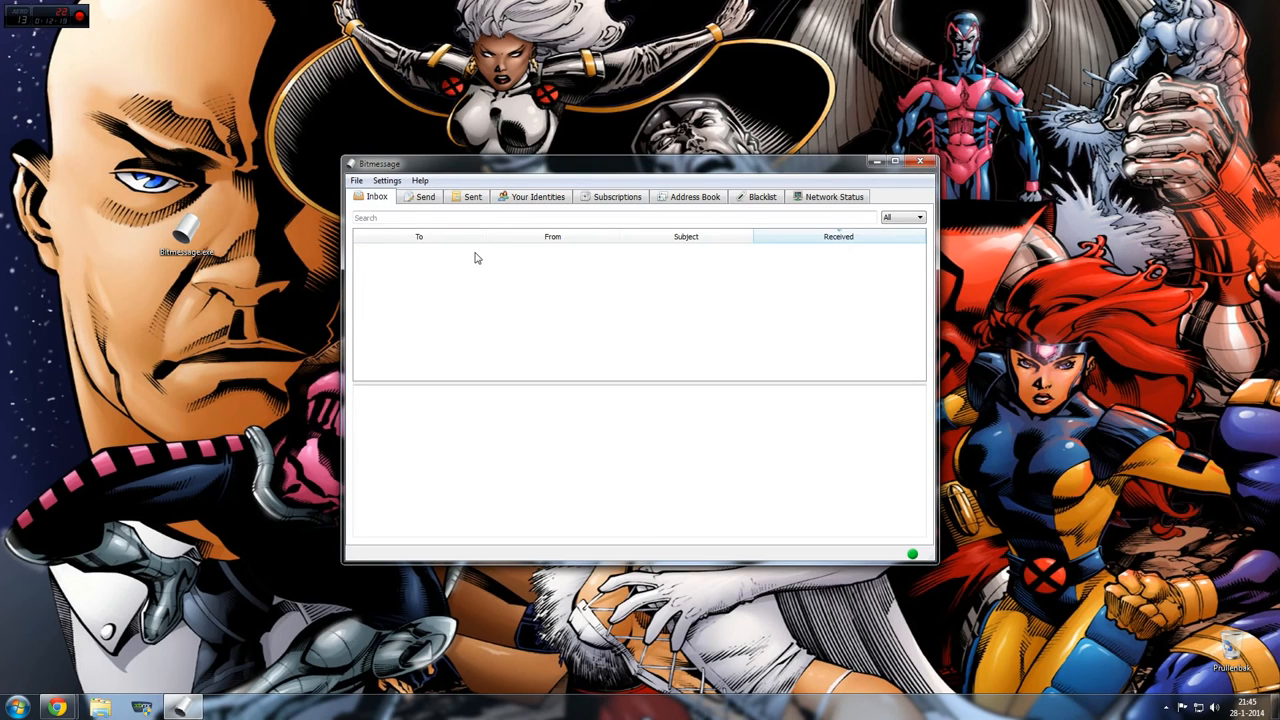
mouse_move(556, 298)
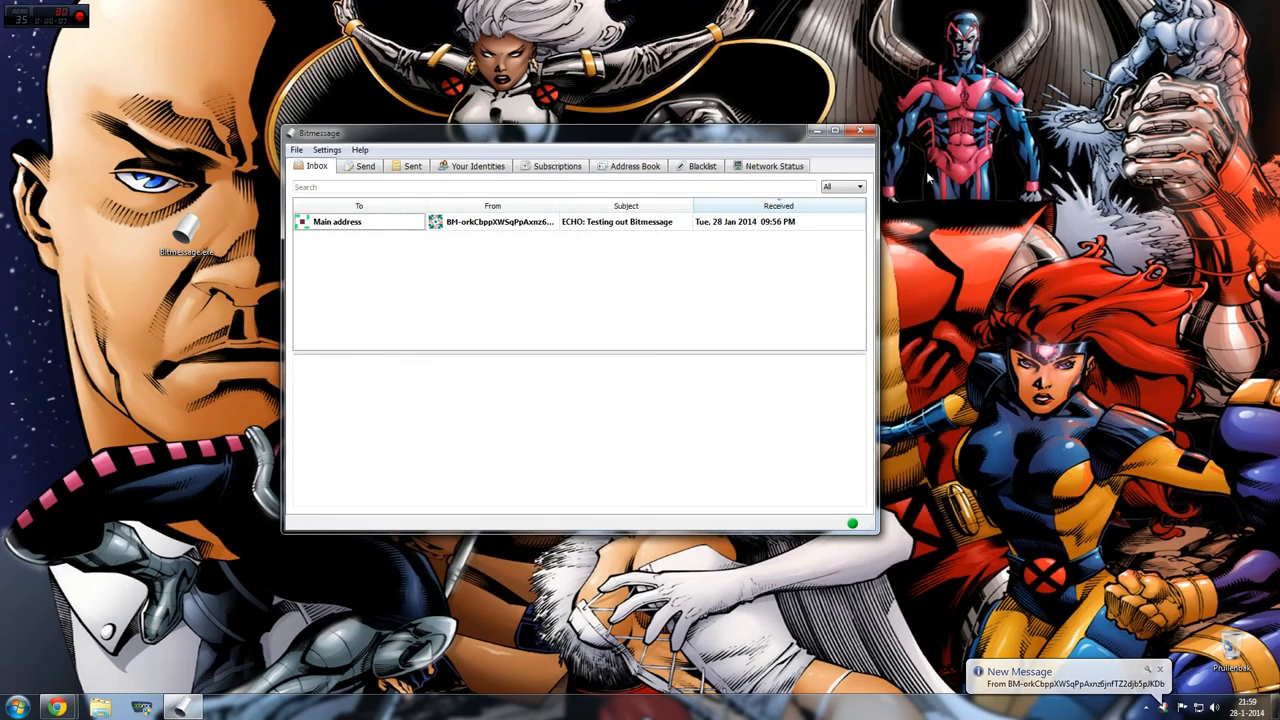
mouse_move(1071, 448)
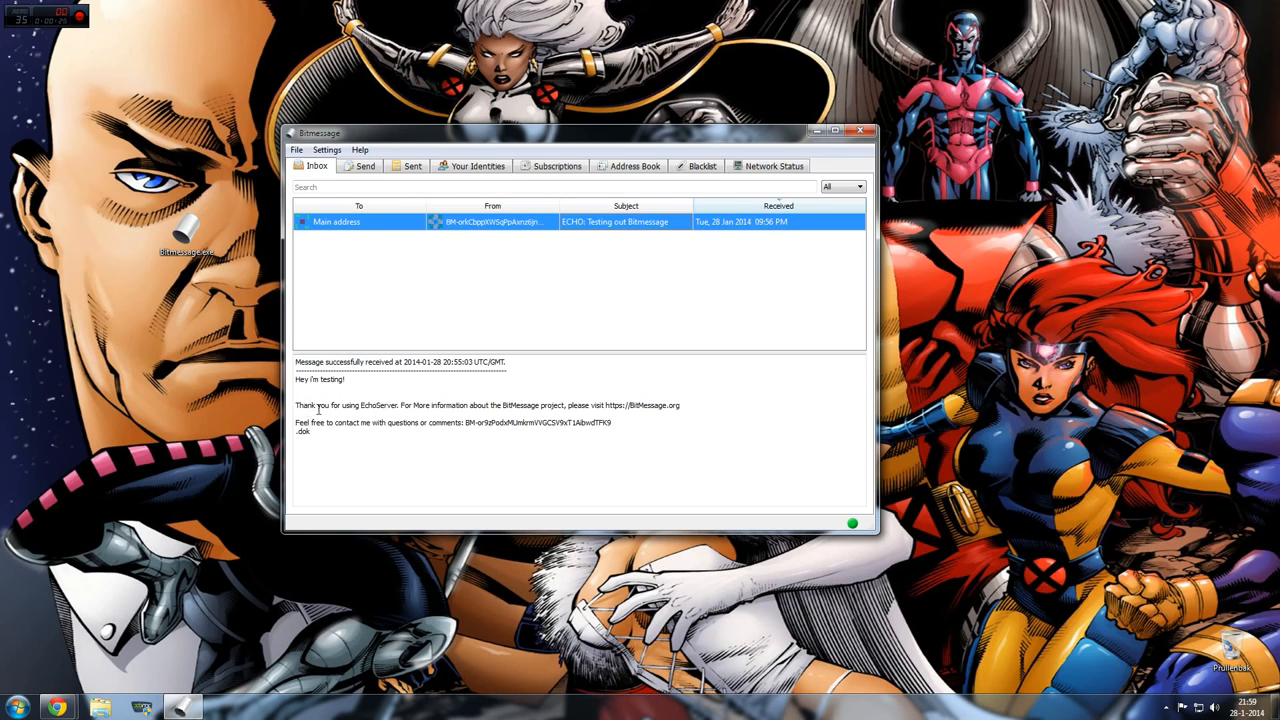
mouse_move(552, 412)
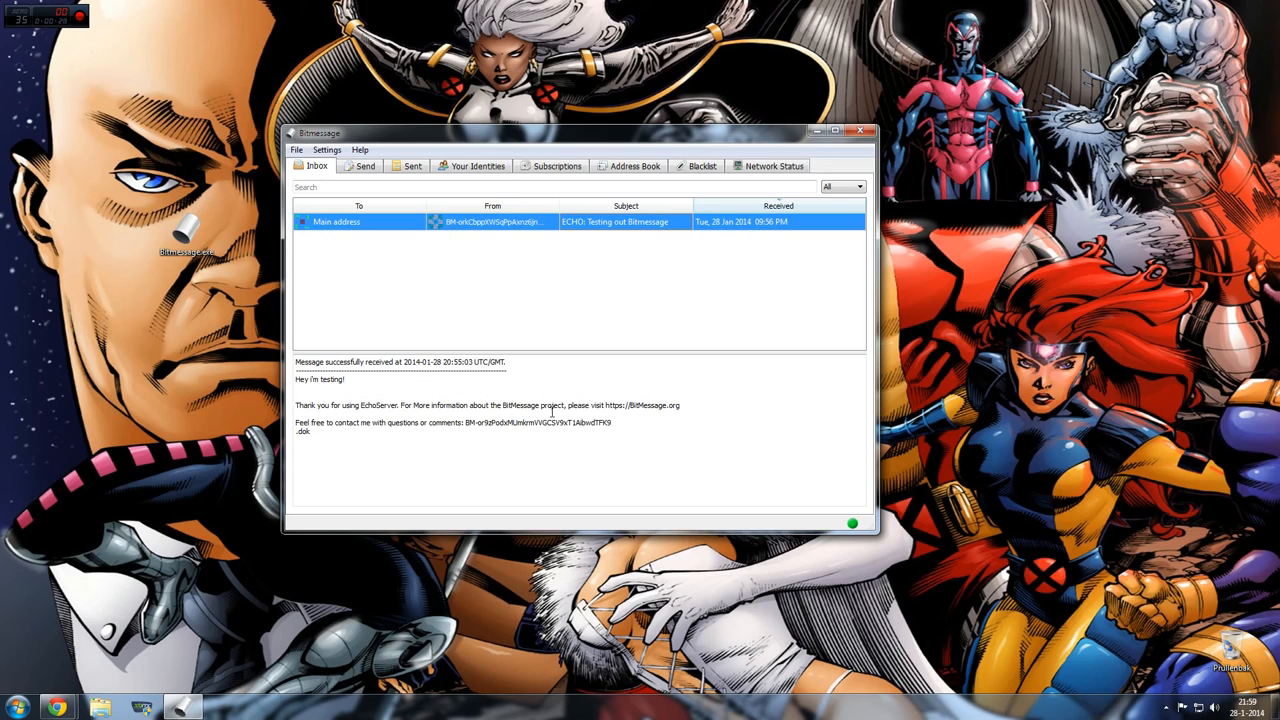
mouse_move(447, 463)
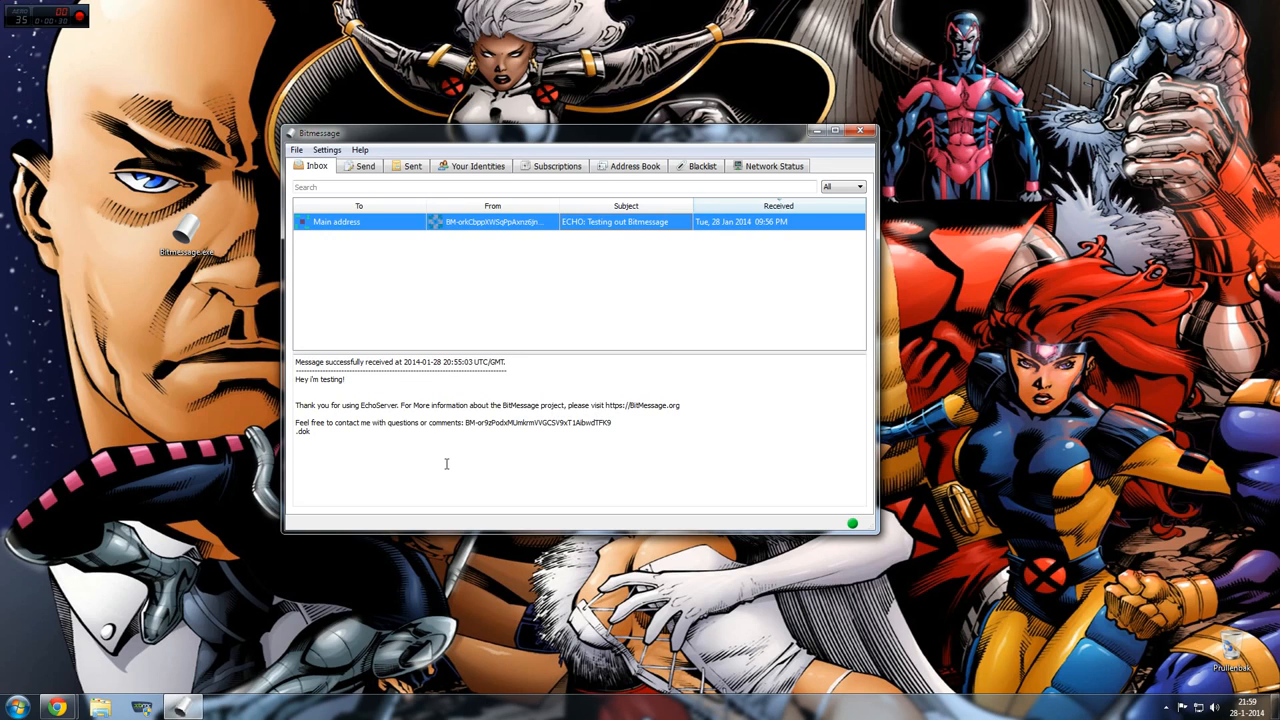